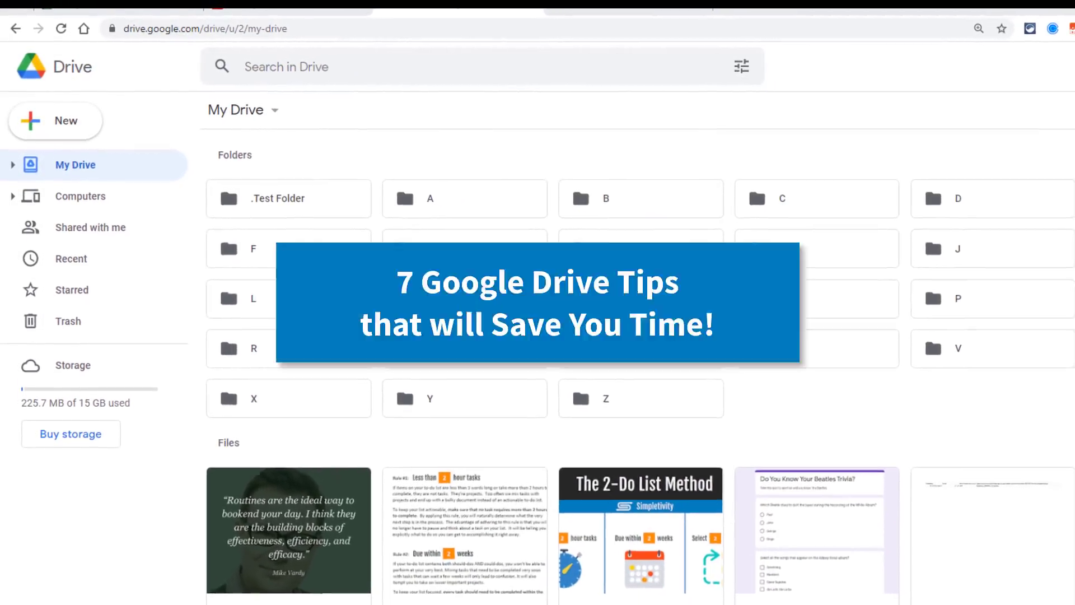
- Create a new blank Google Doc by entering docs.new in the address bar
scroll(down, 3)
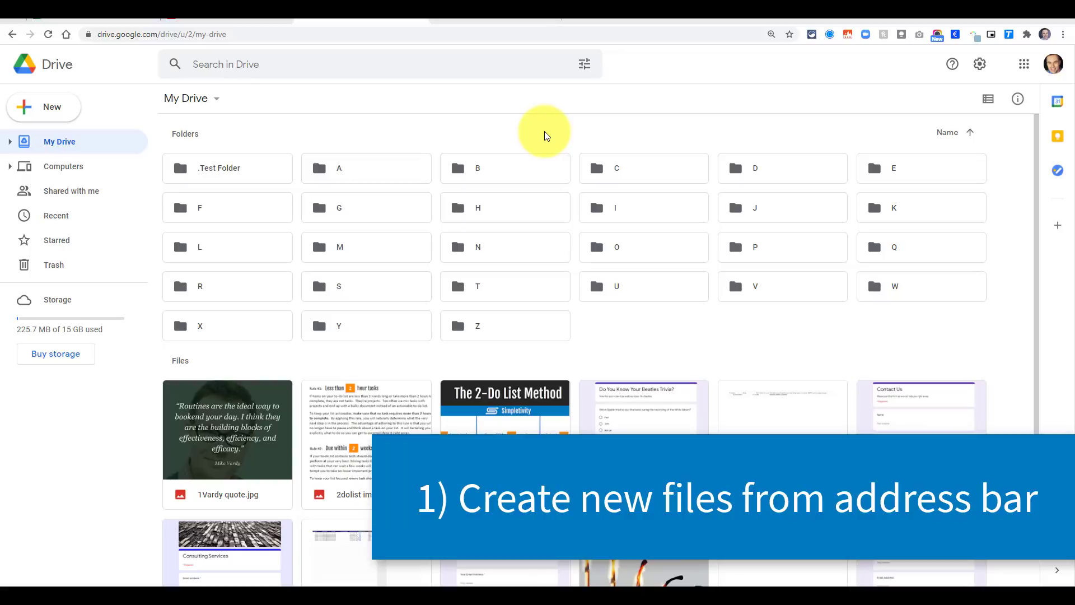
mouse_move(538, 119)
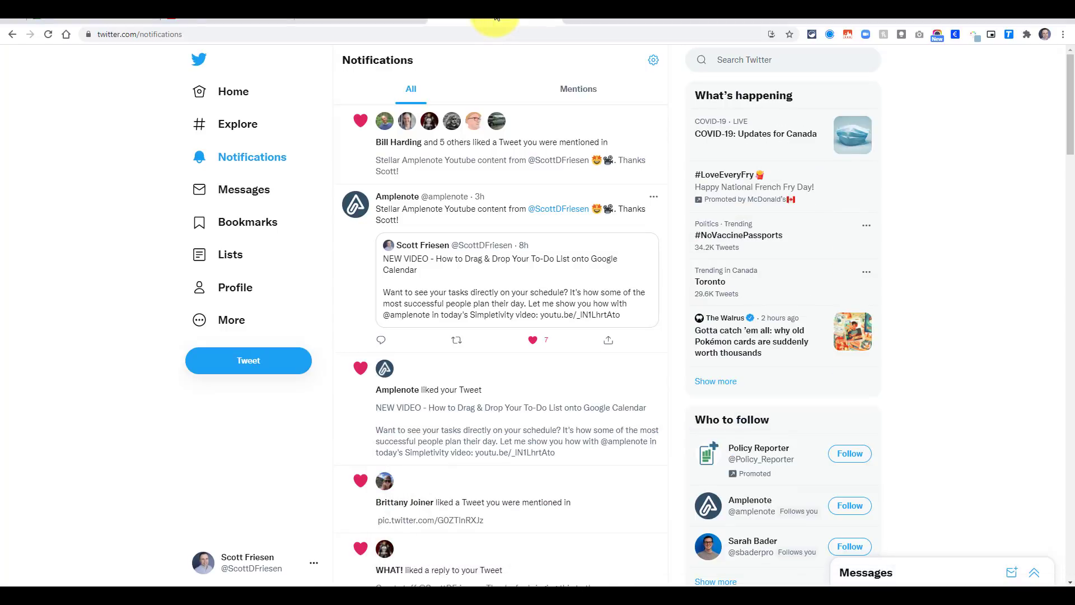
click(137, 35)
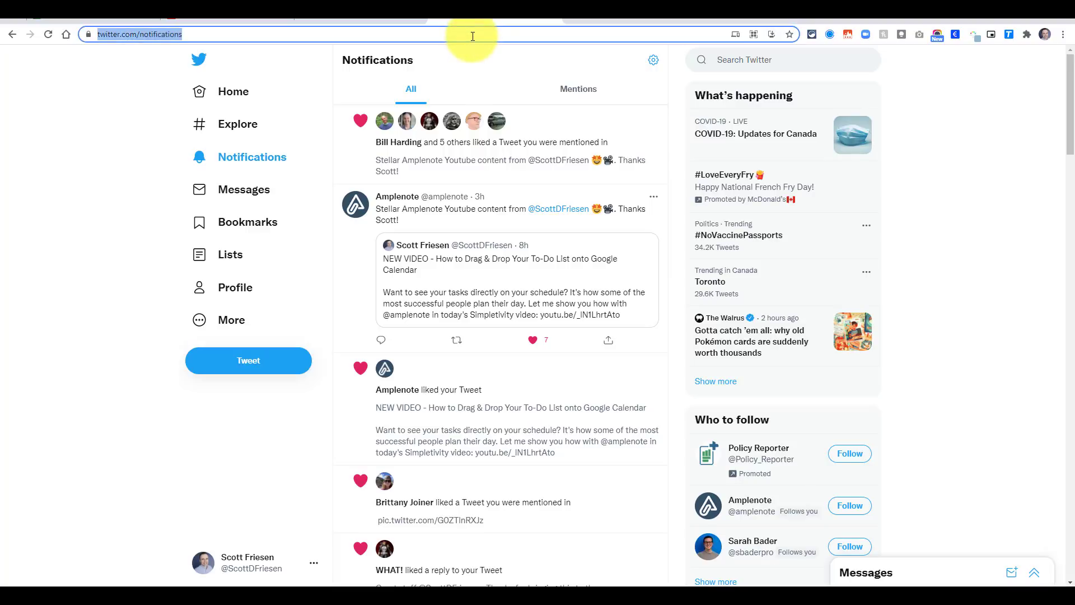
text(dominos.ca)
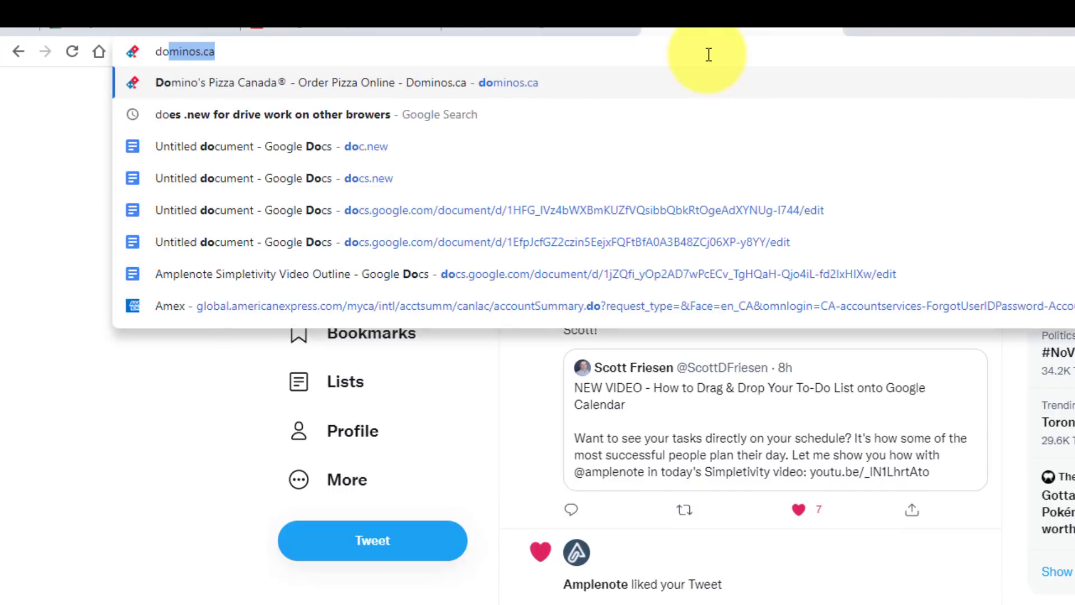
text(docs.new)
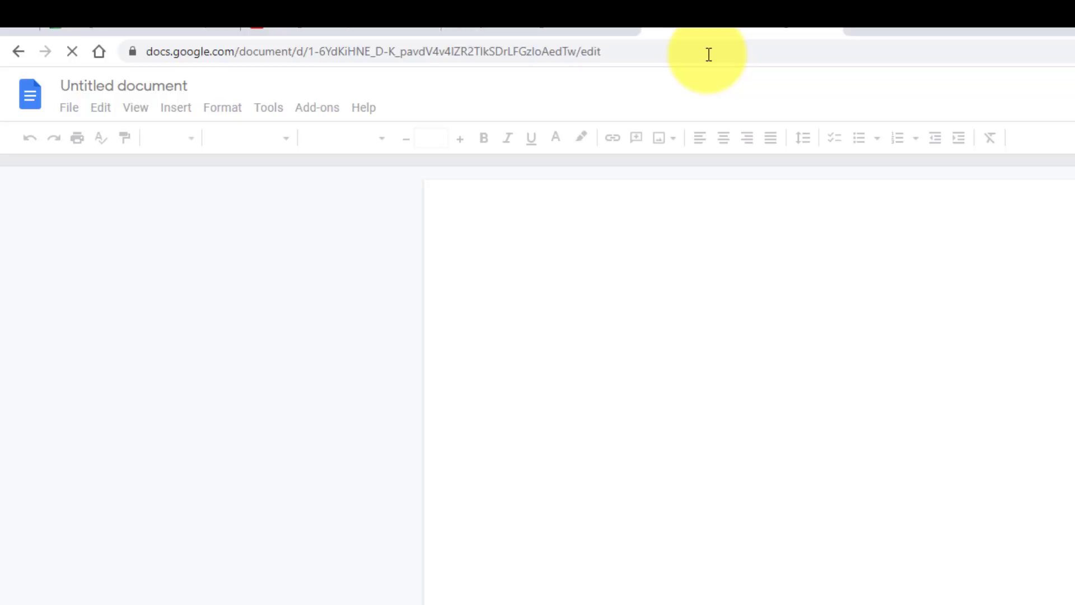
- Create a new presentation with deck.new, then a new form with forms.new
click(505, 268)
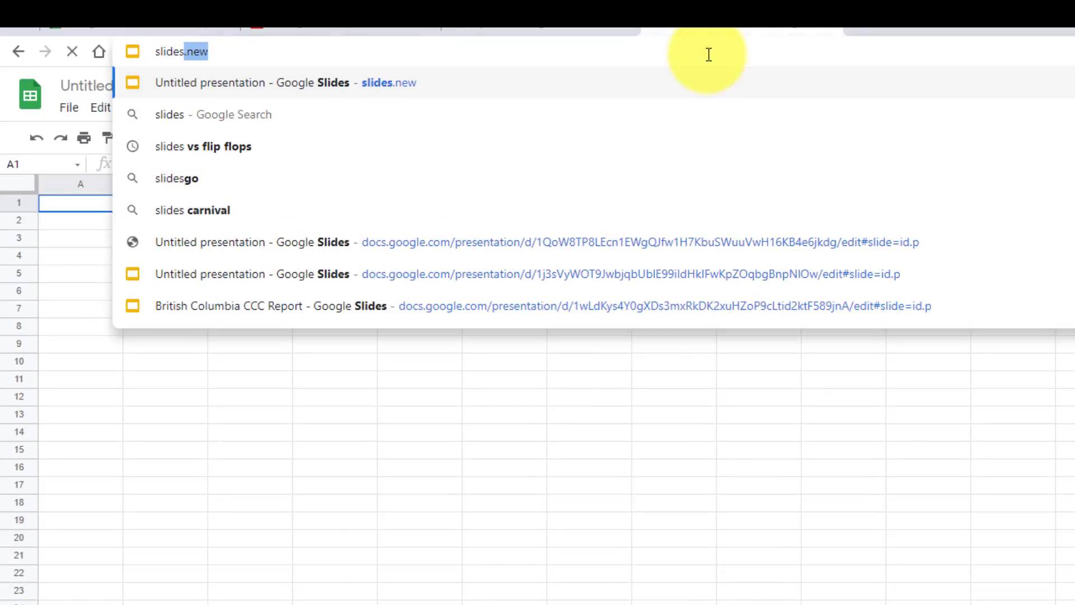
text(deck.new)
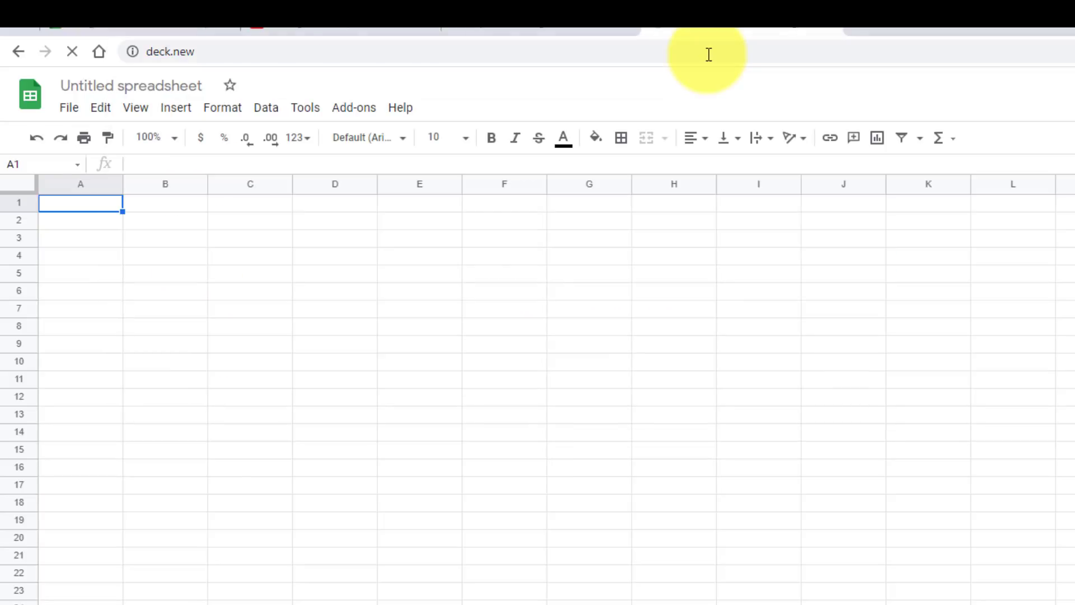
text(deck.new)
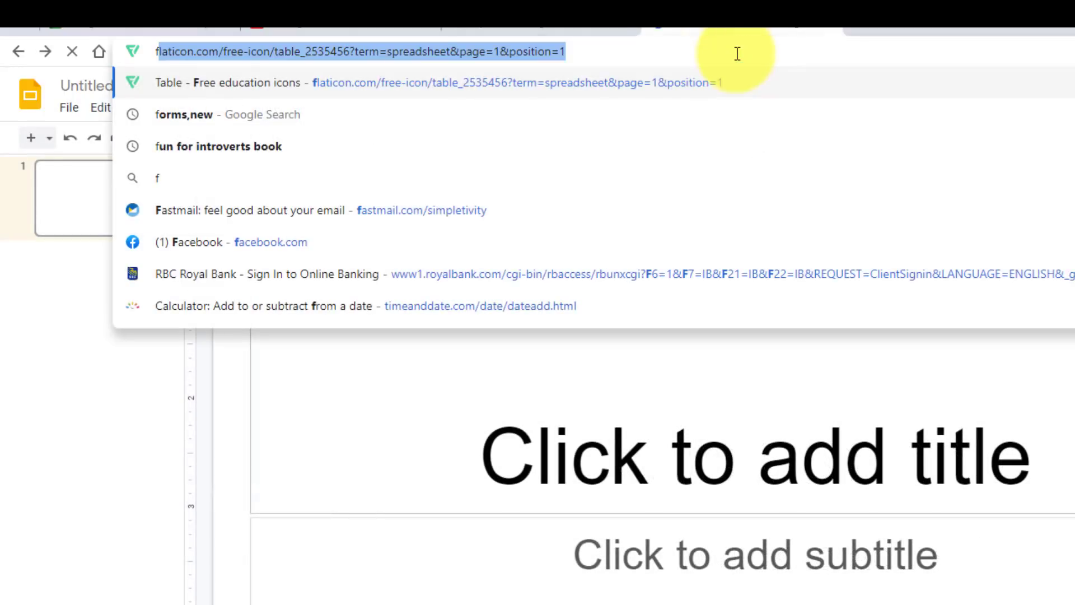
text(forms.new)
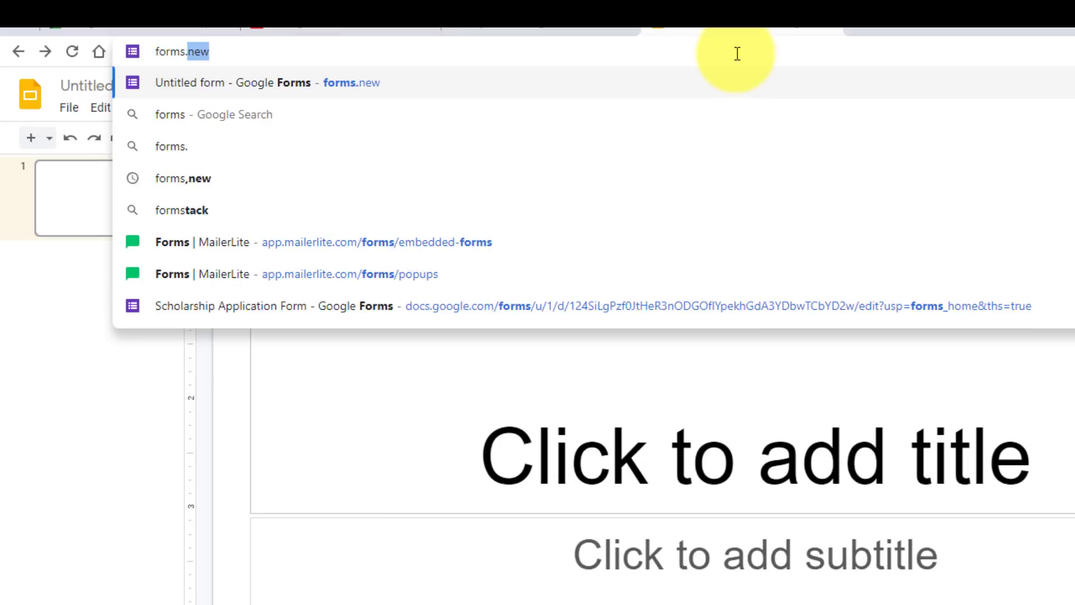
key(Enter)
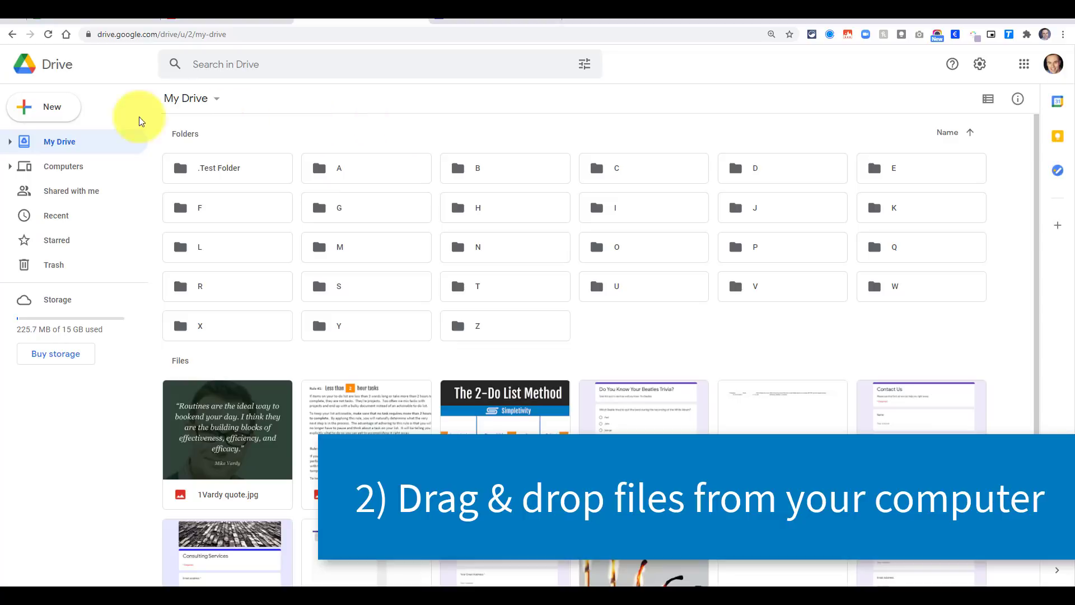
- Drag Trello YT.jpg onto .Test Folder, verify the upload inside it, and return to My Drive
click(44, 106)
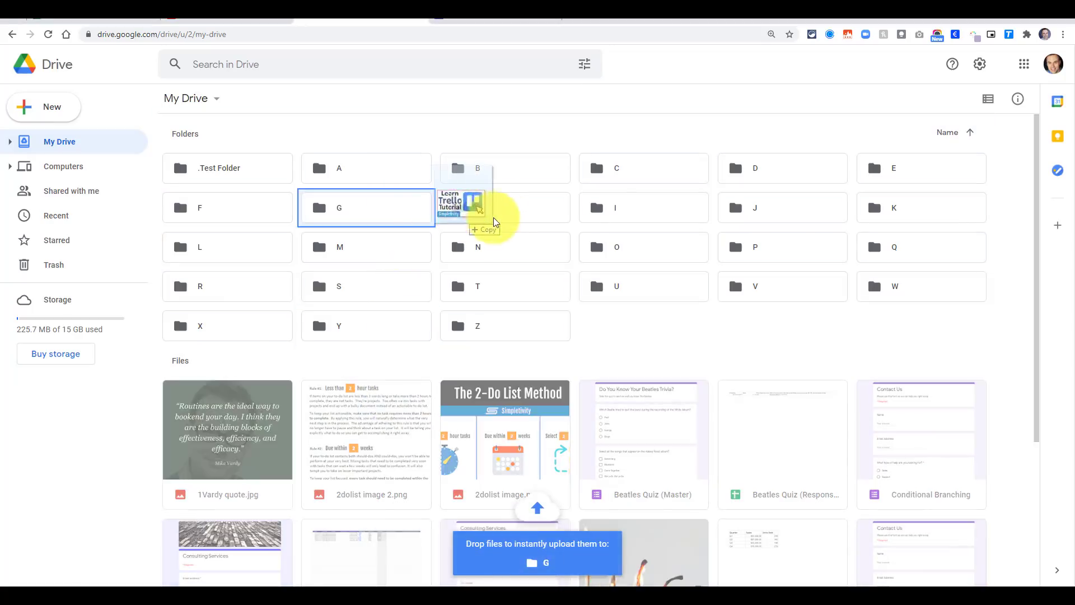
drag(477, 213, 466, 271)
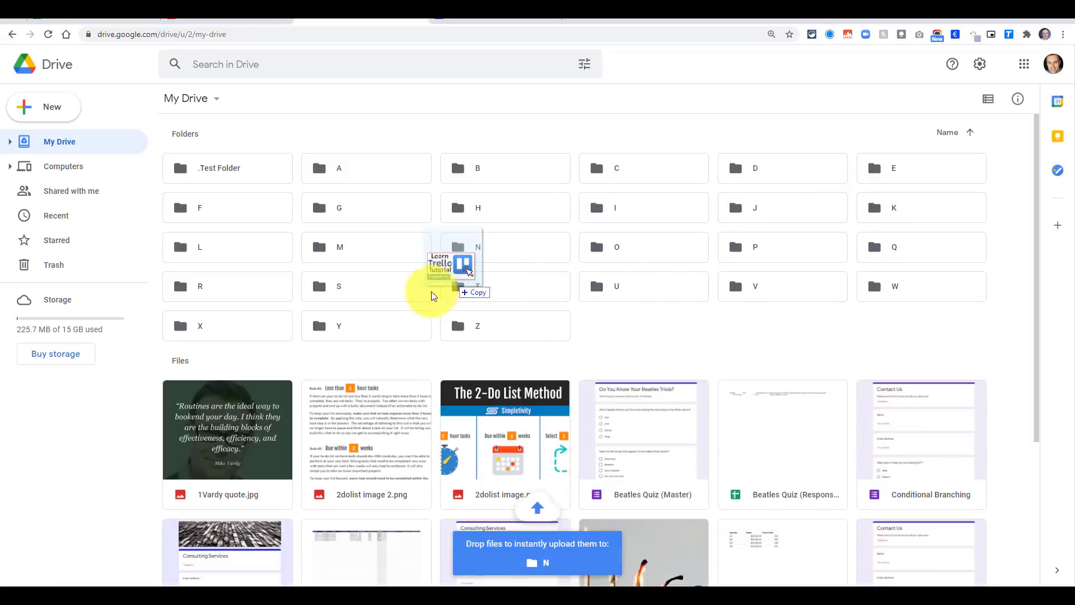
drag(469, 265, 233, 158)
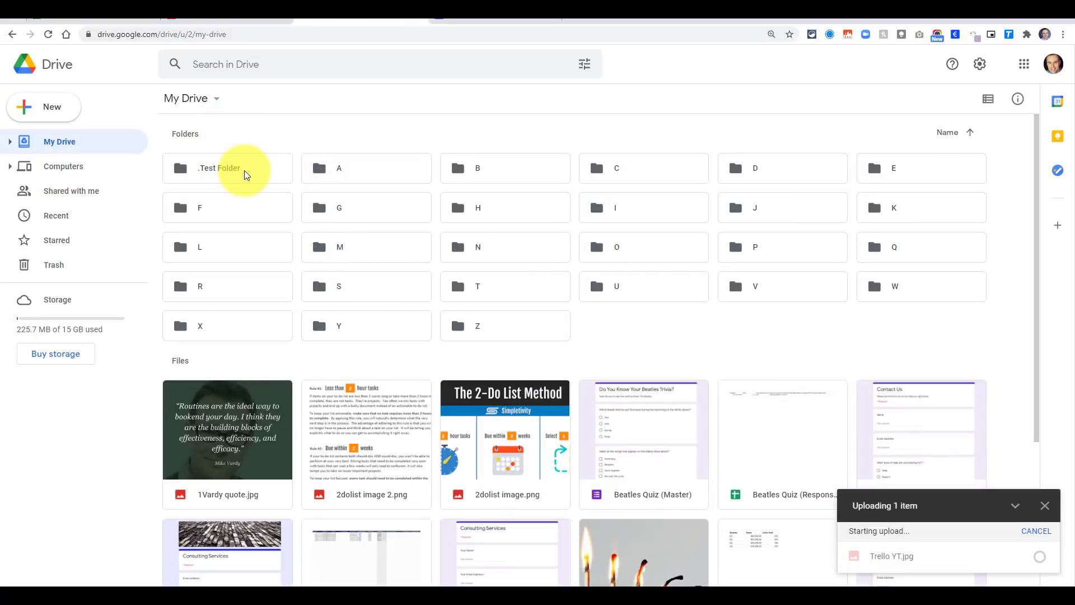
double_click(218, 168)
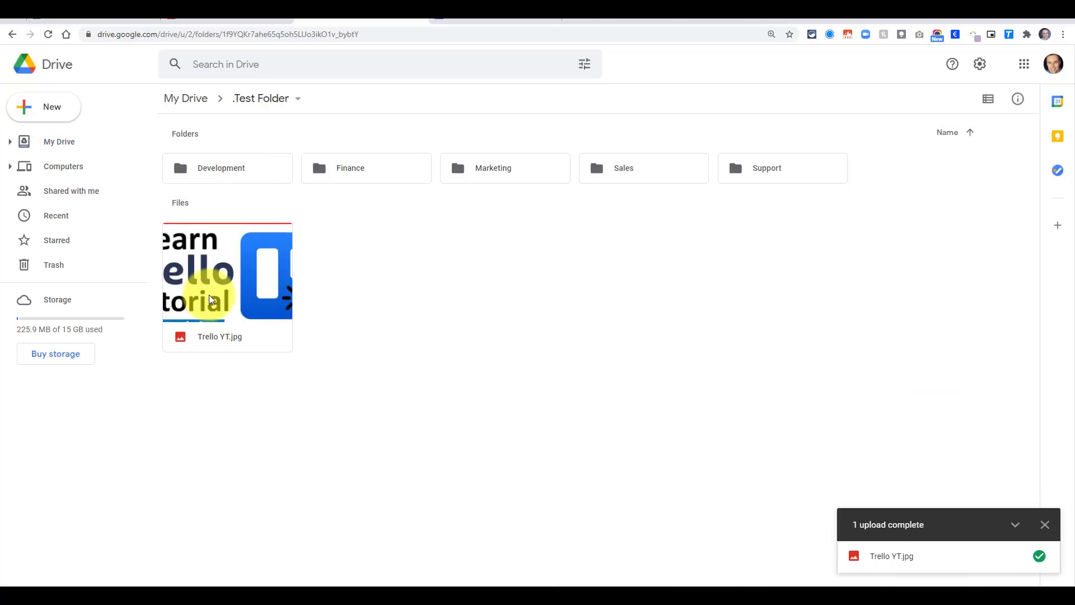
mouse_move(209, 248)
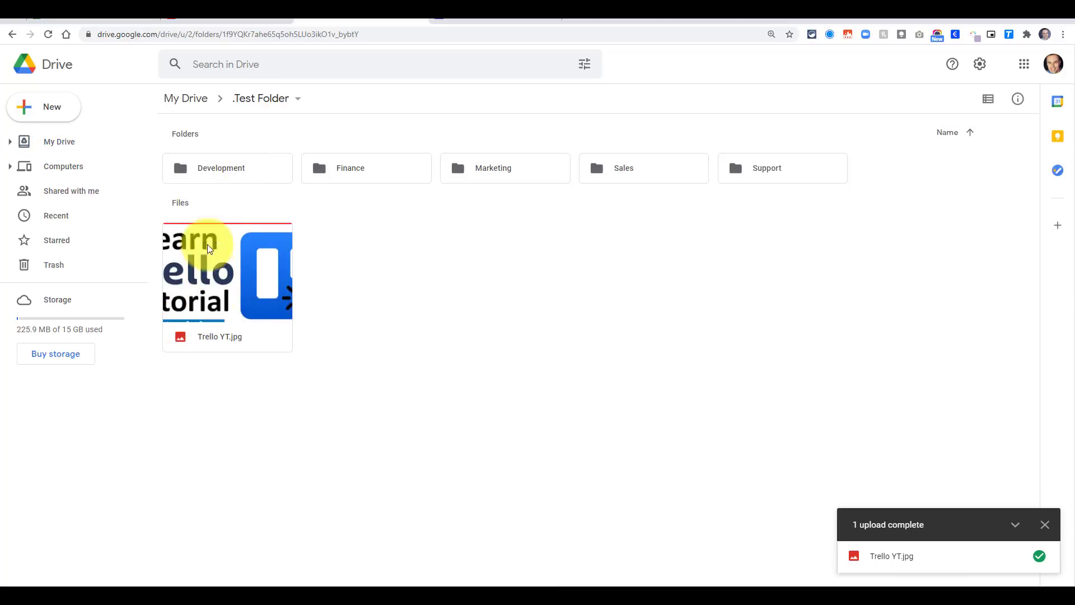
click(59, 141)
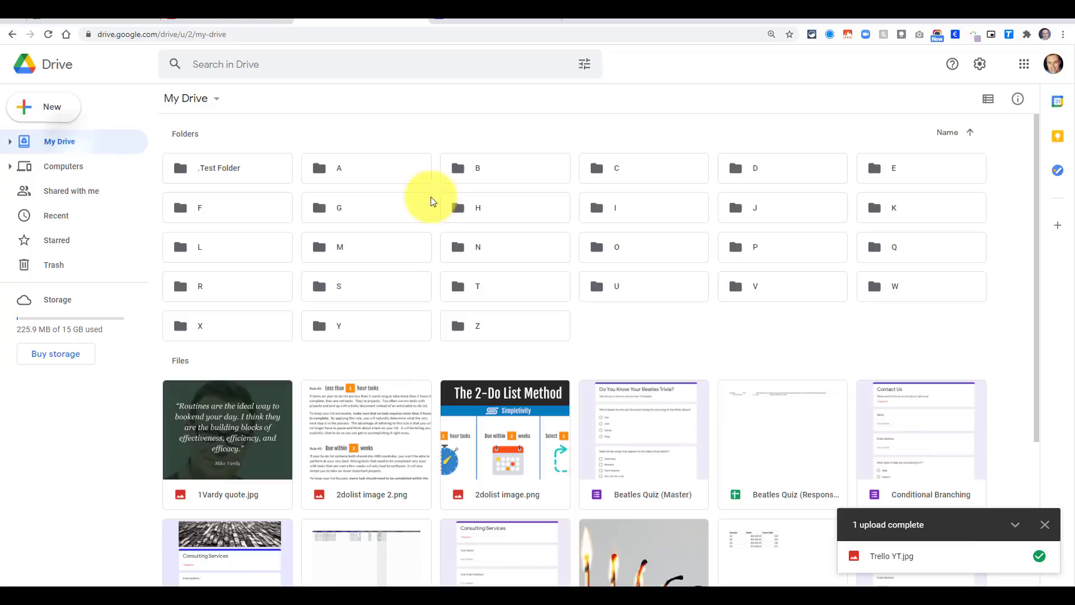
mouse_move(762, 212)
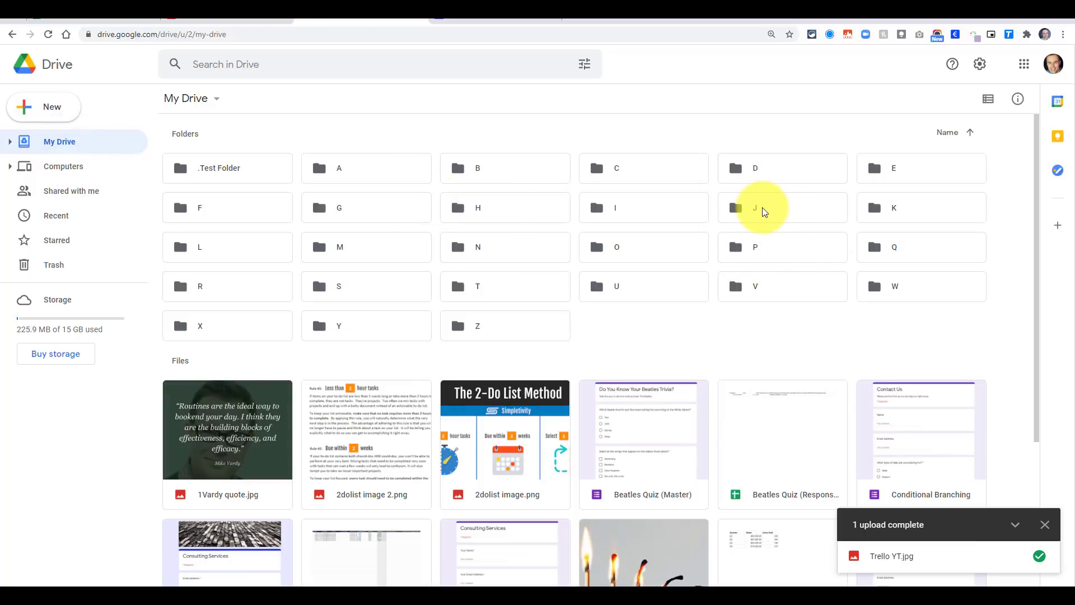
mouse_move(158, 215)
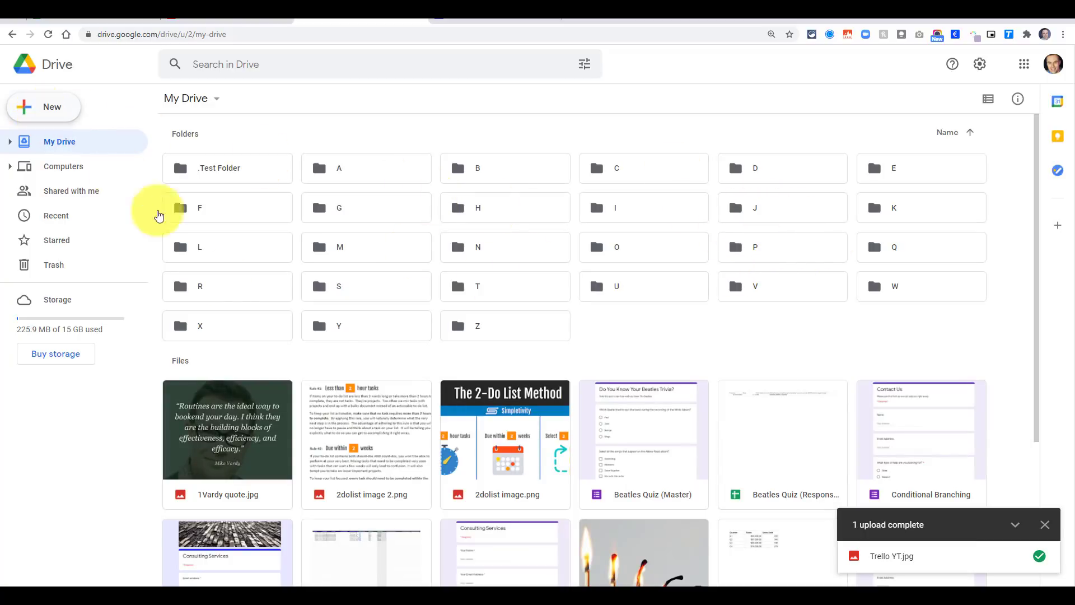
mouse_move(442, 261)
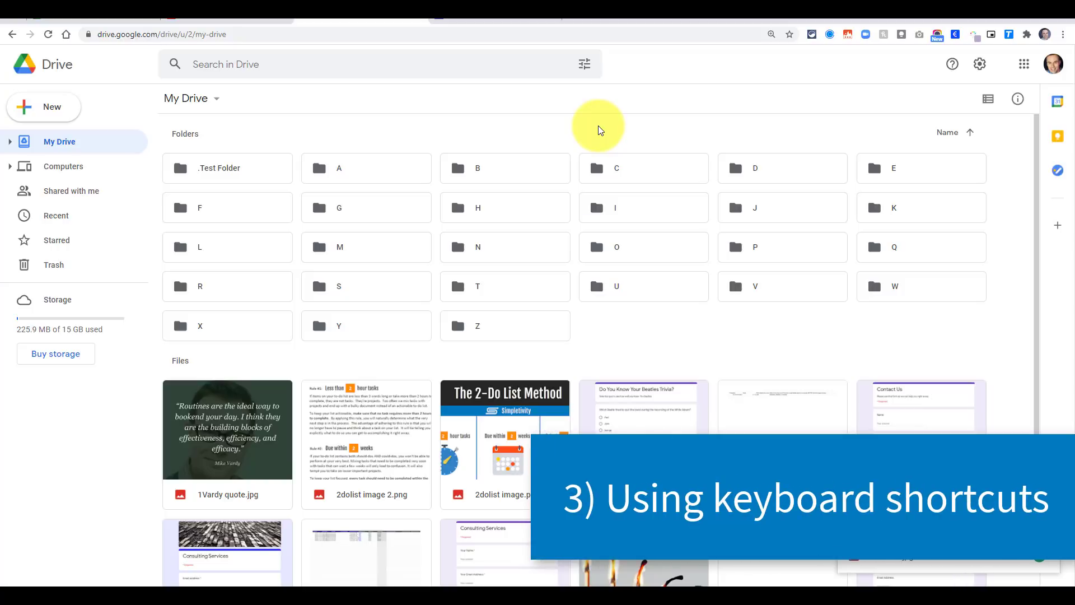
mouse_move(978, 64)
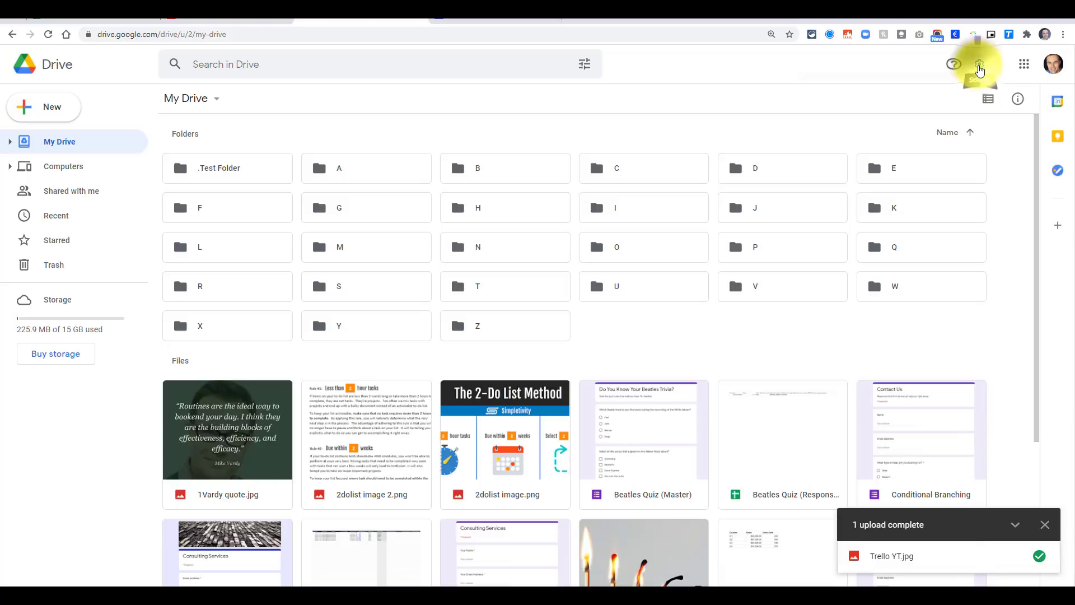
- Show the keyboard shortcuts list from Settings and search it for 'rename'
click(979, 64)
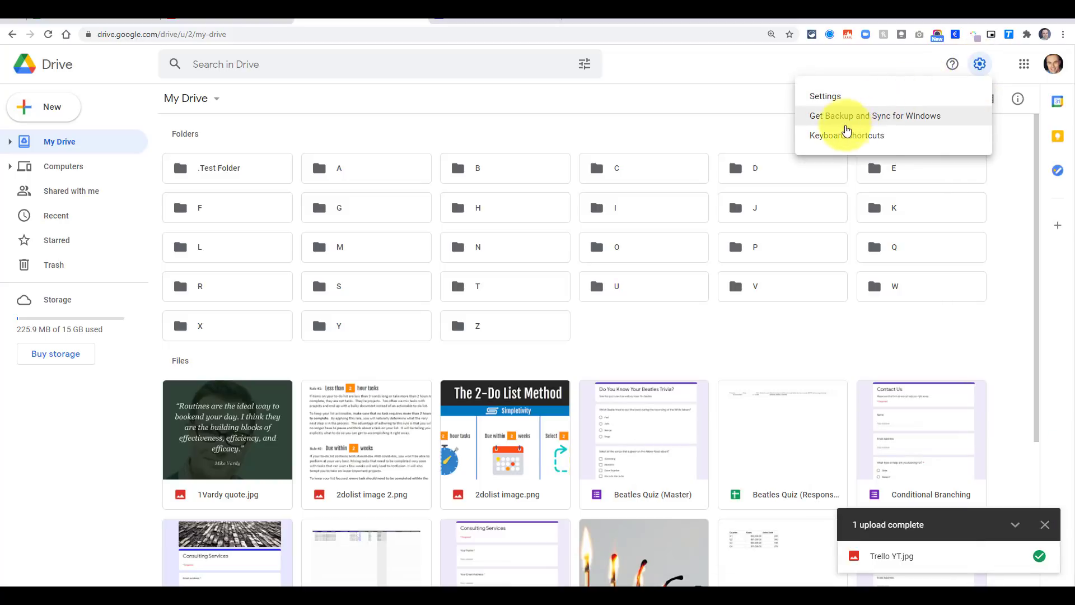
click(846, 136)
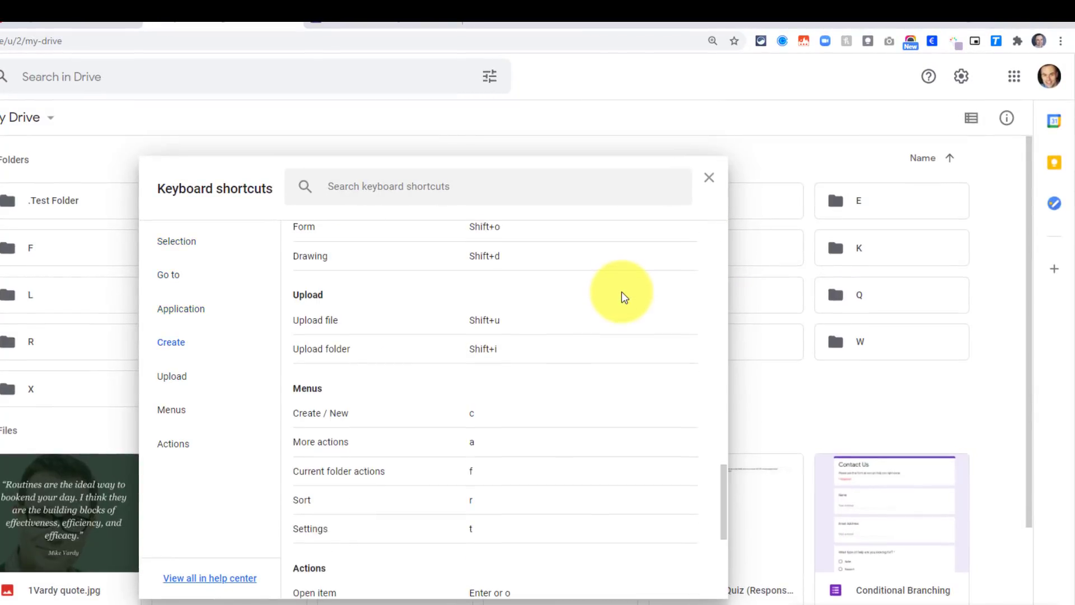
click(176, 241)
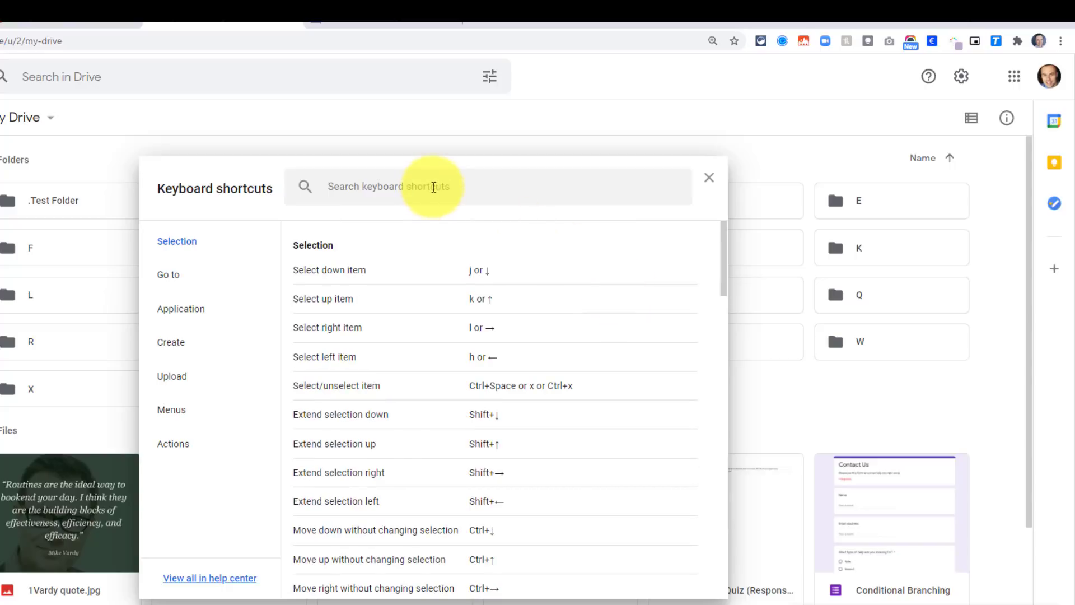
text(r)
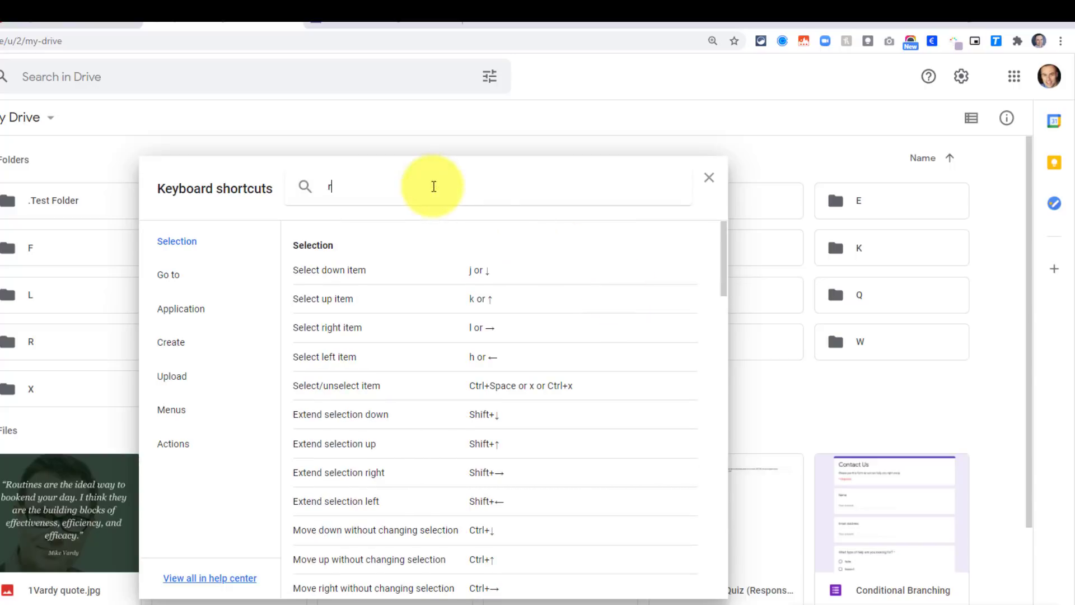
text(ename)
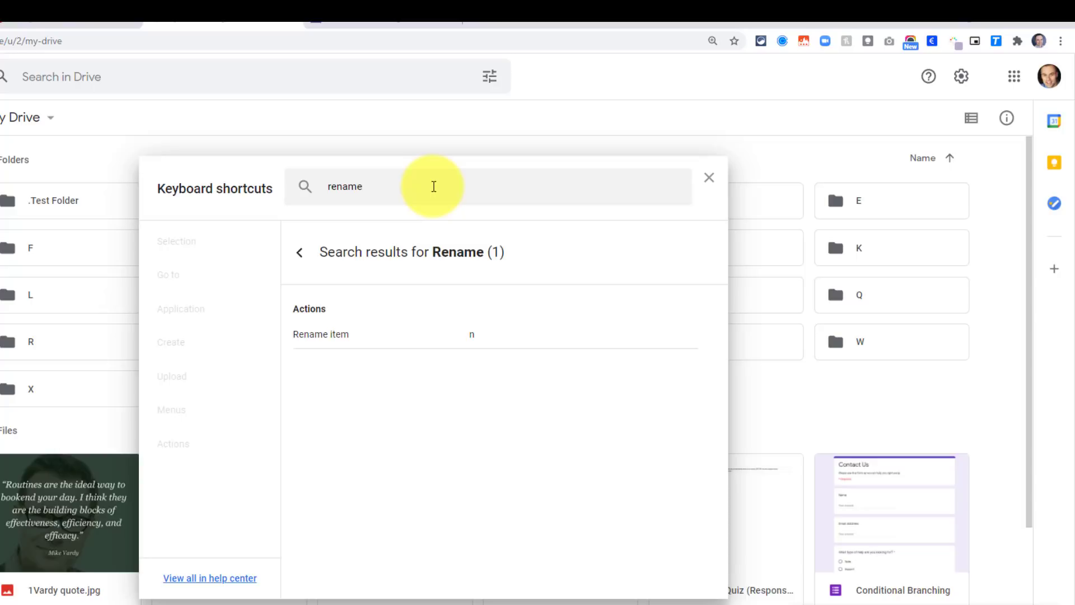
mouse_move(688, 216)
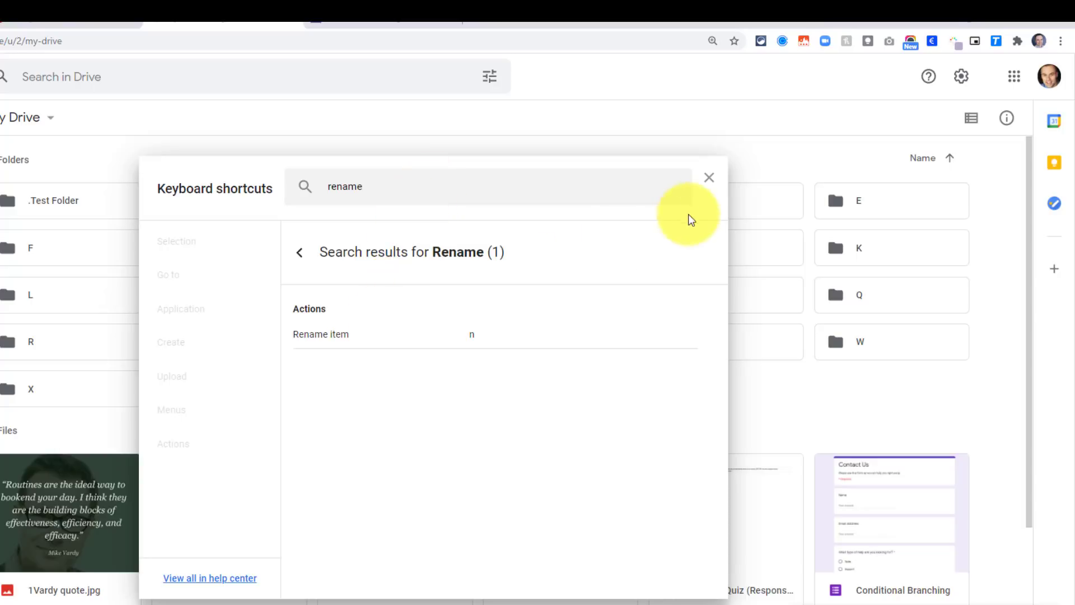
- Close the shortcuts list, reopen it with the ? key, and close it again
click(707, 178)
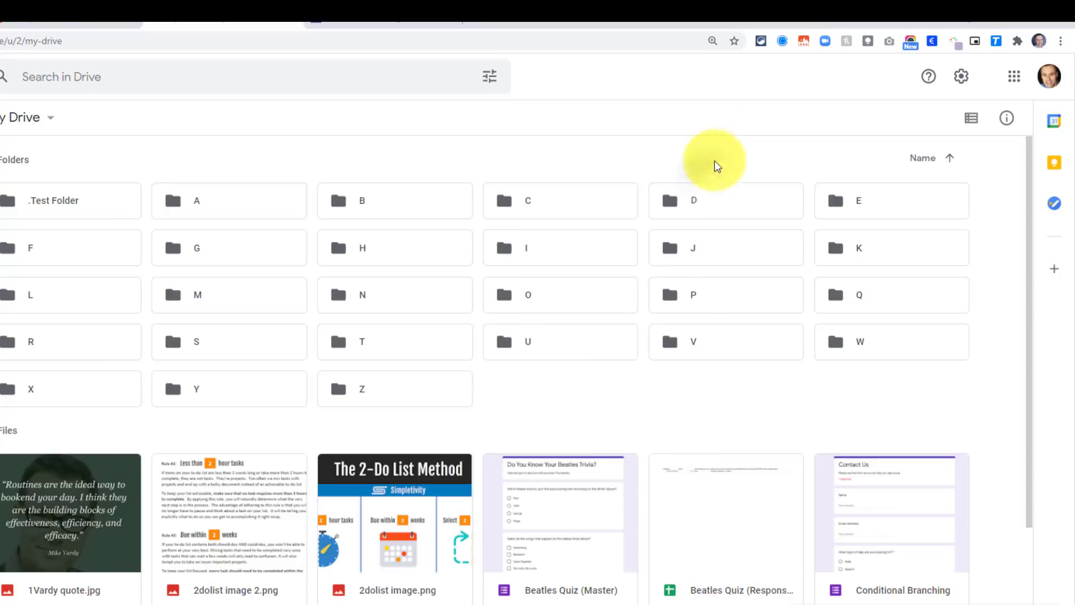
mouse_move(665, 126)
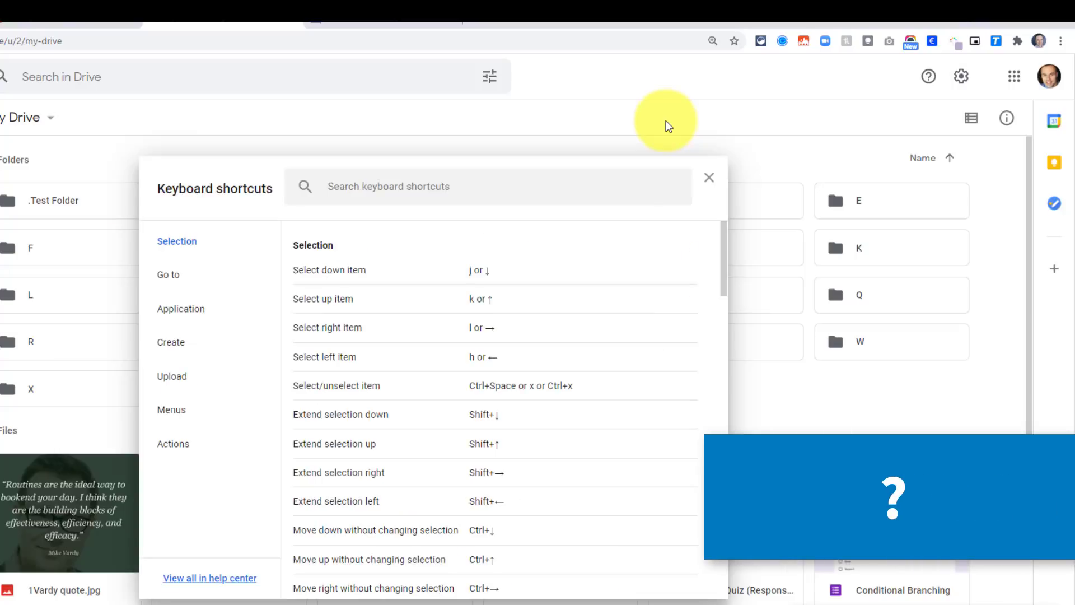
mouse_move(587, 262)
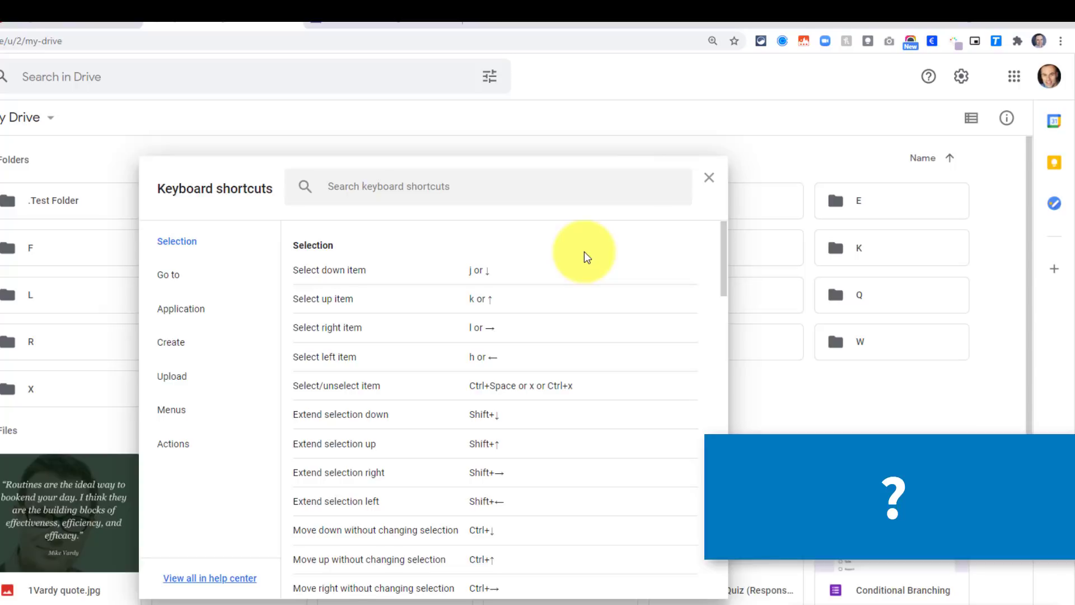
click(708, 178)
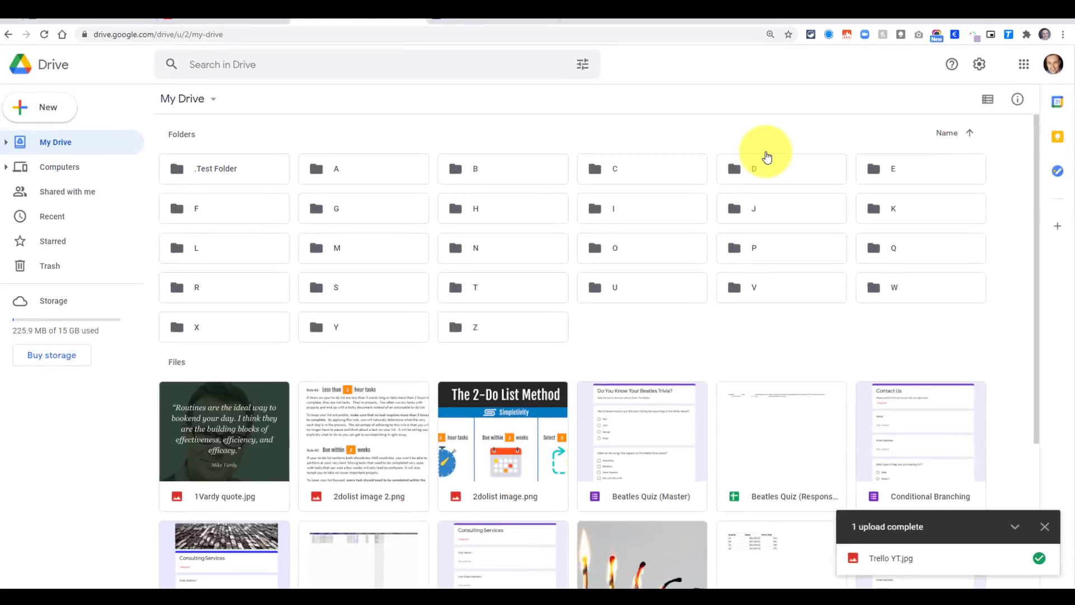
- Rename the Matches image file to 'New Name', then cancel a second rename attempt
scroll(down, 3)
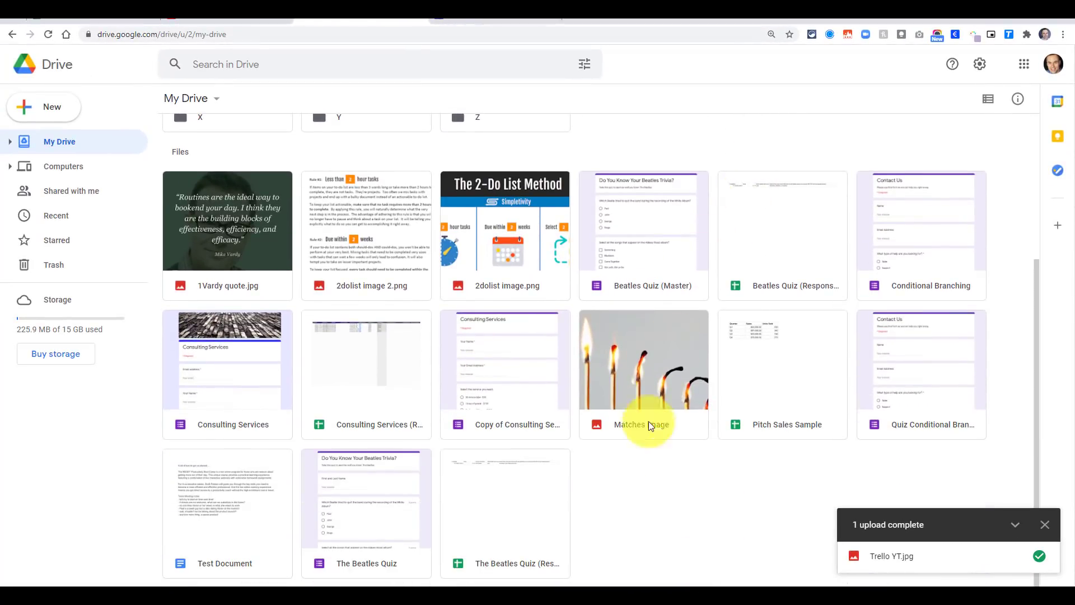
mouse_move(637, 342)
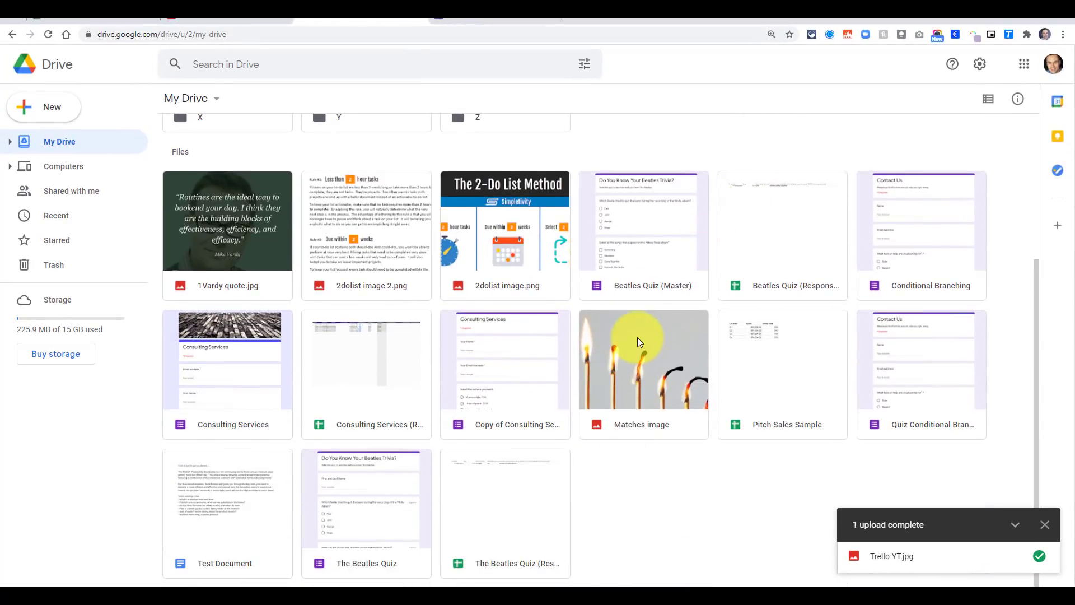
mouse_move(549, 411)
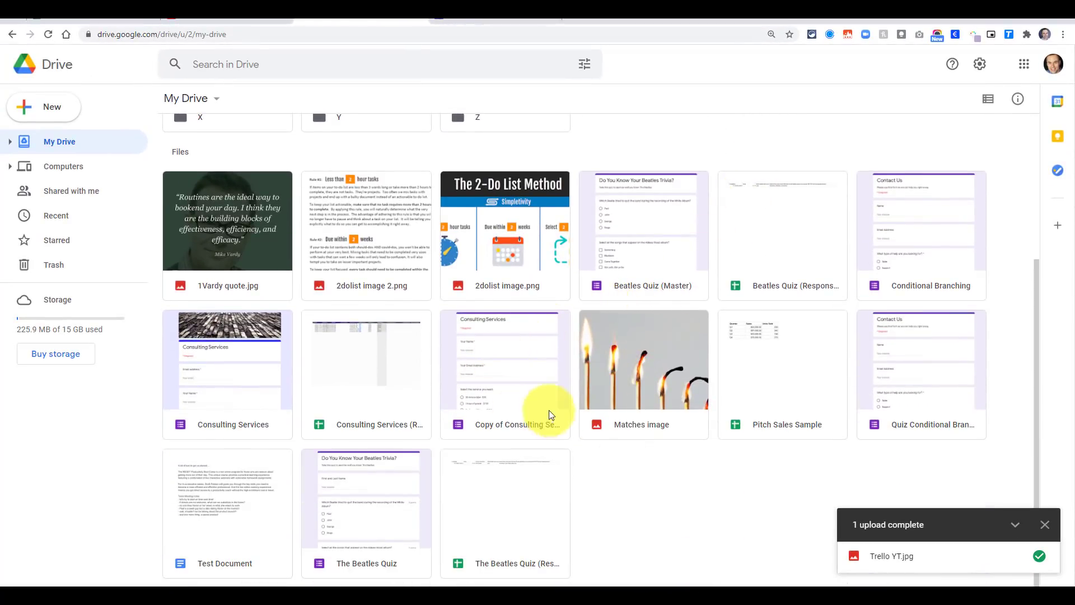
click(643, 358)
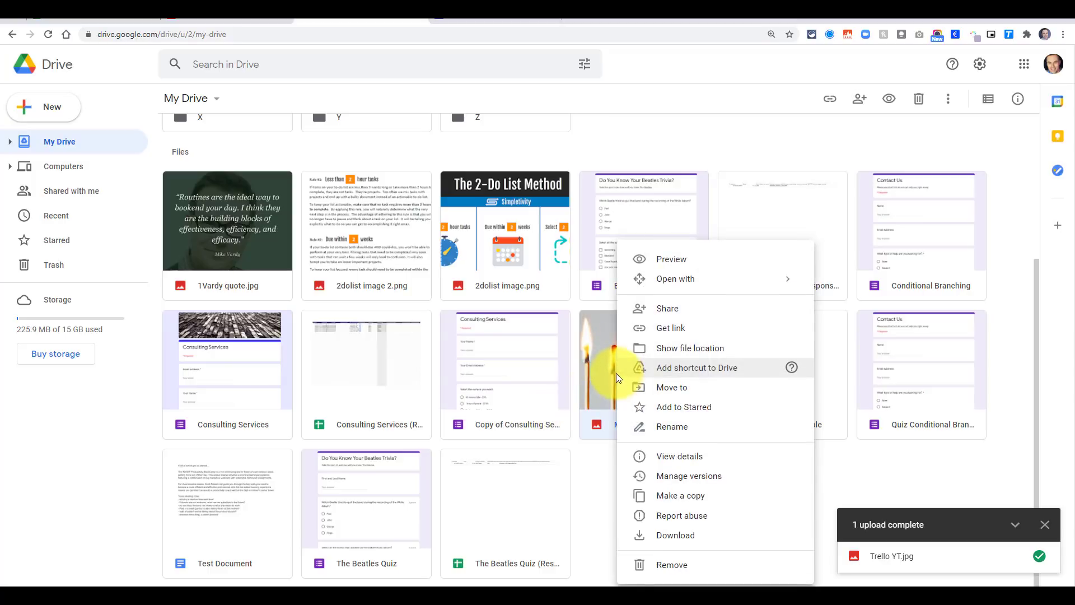
mouse_move(614, 469)
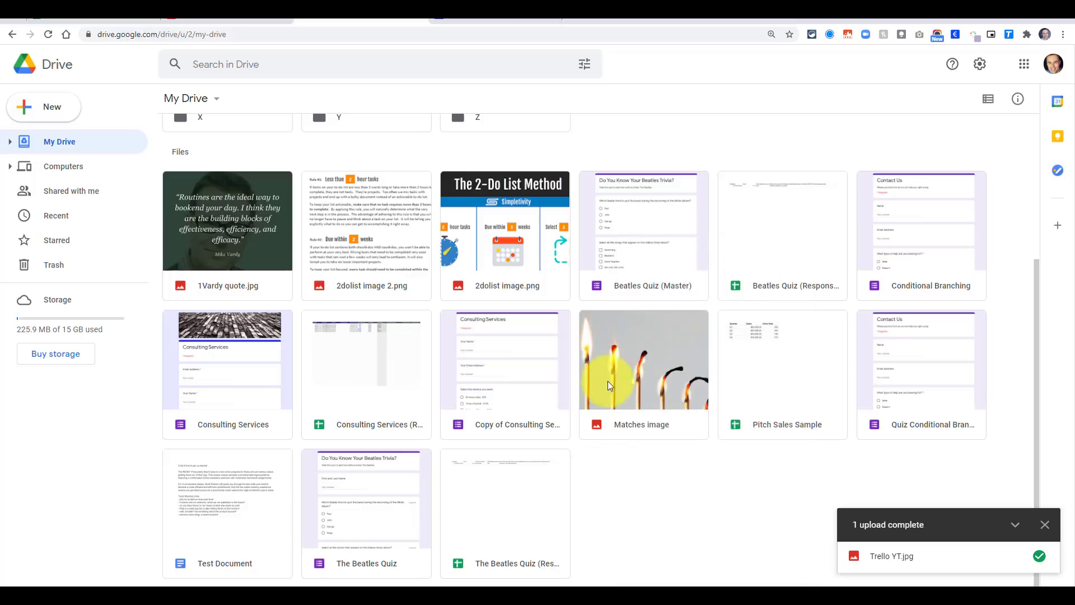
click(641, 374)
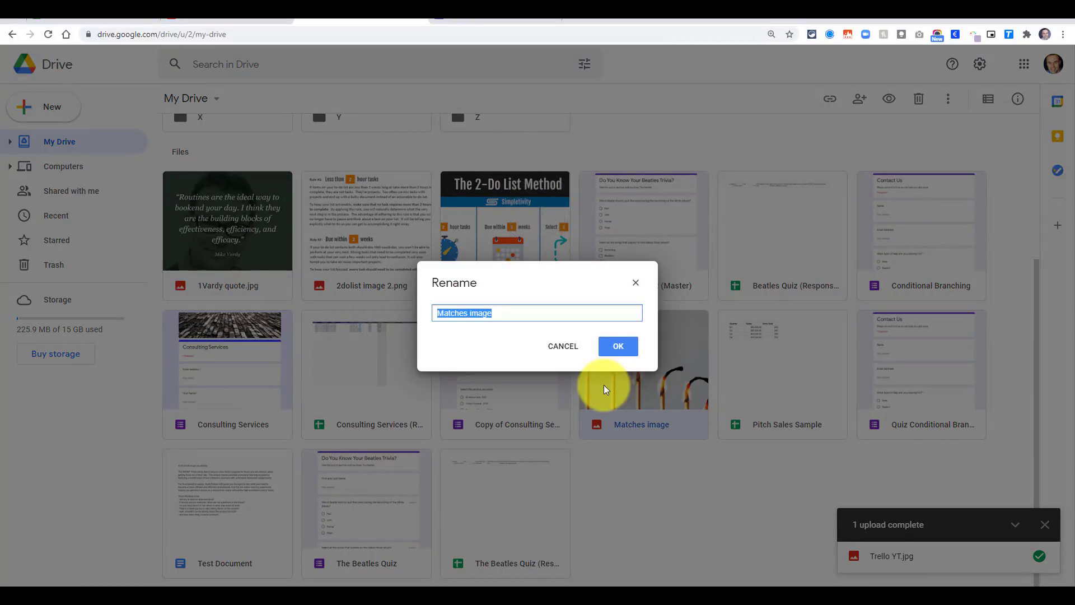
text(New Name)
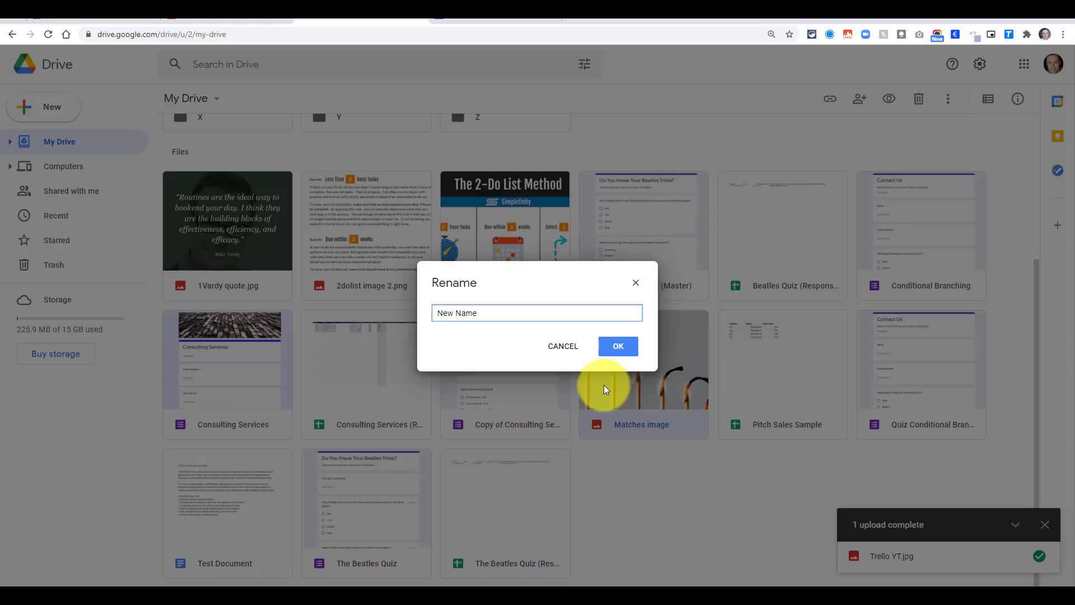
click(616, 346)
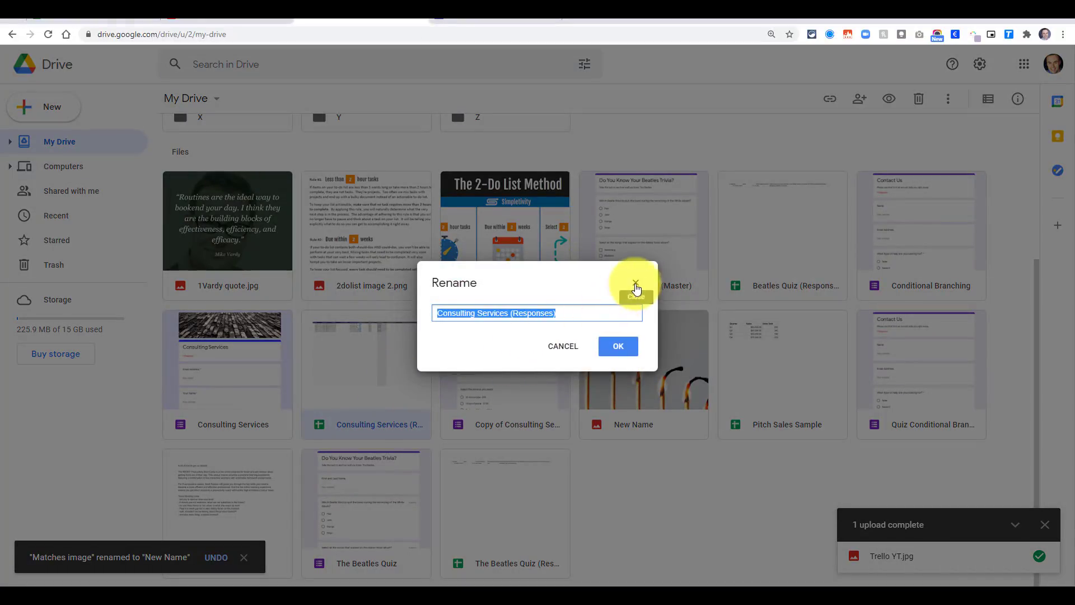
click(634, 284)
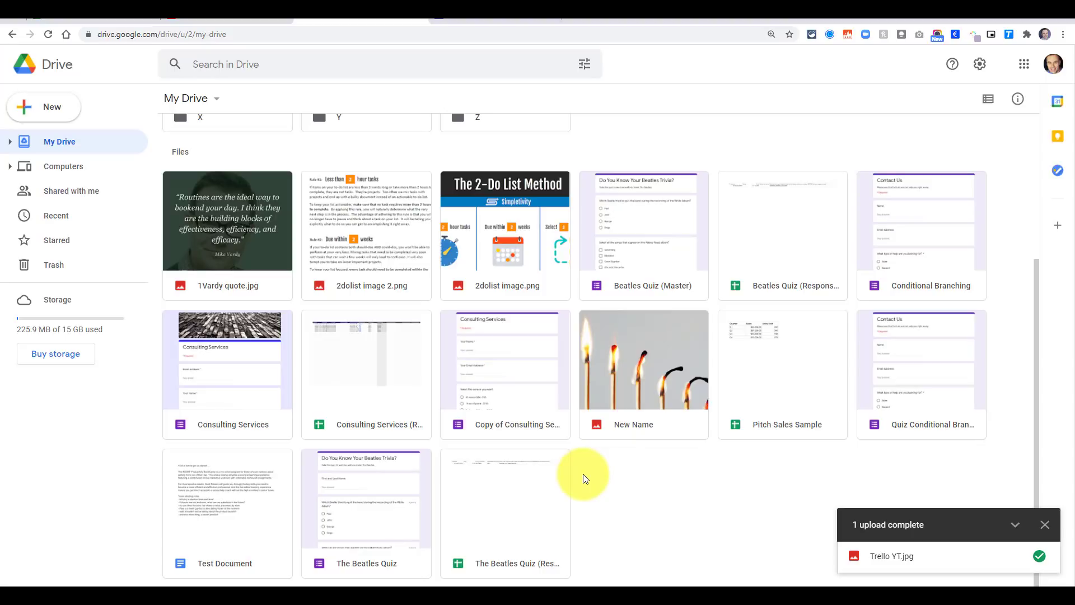
mouse_move(517, 244)
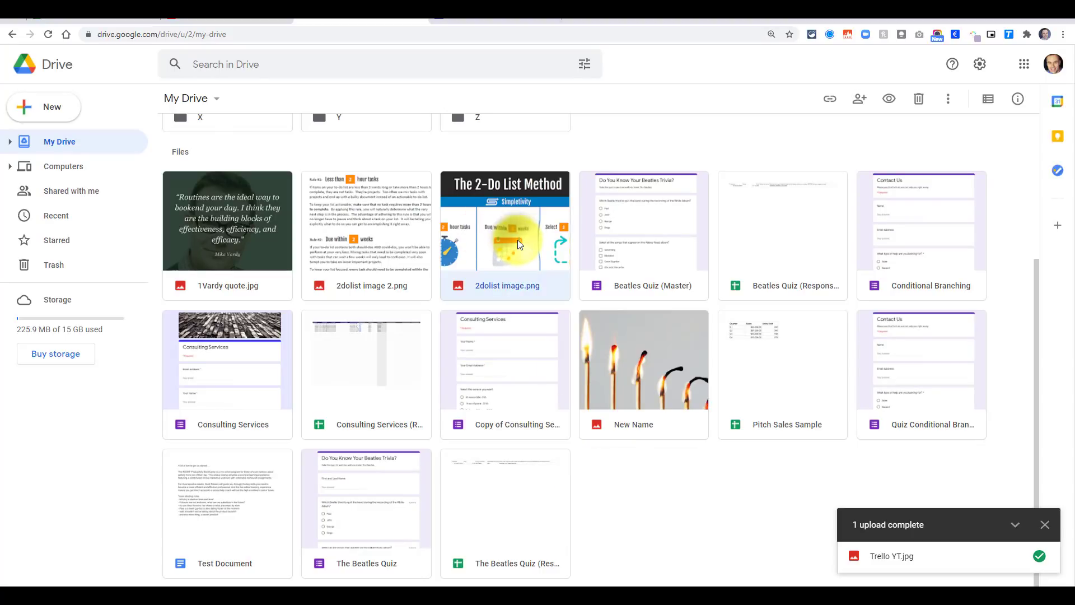
- Select 2dolist image.png and bring up its Share with people and groups dialog
double_click(505, 221)
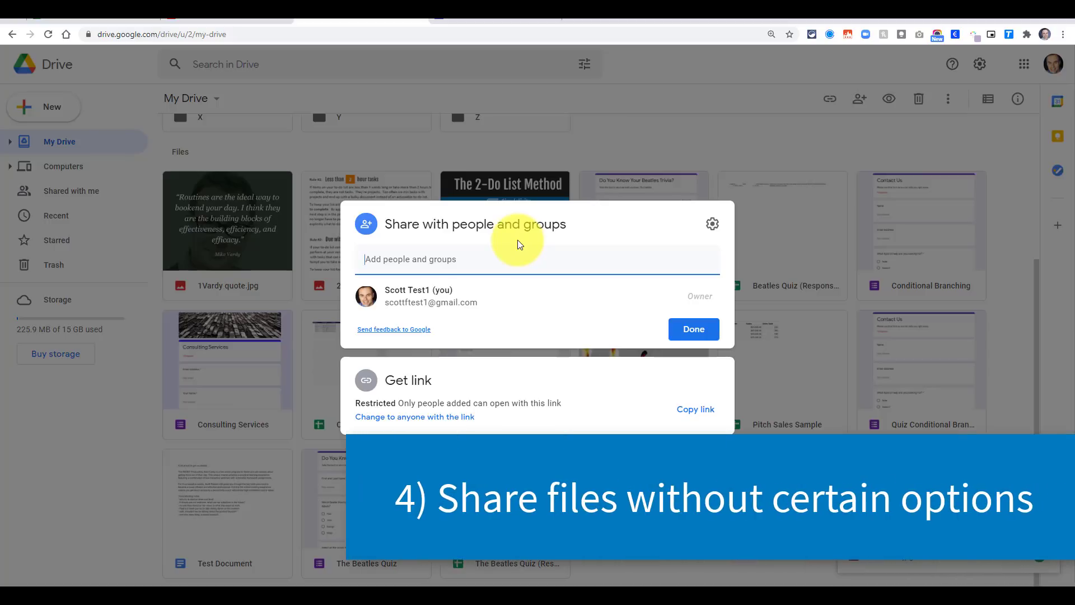
mouse_move(608, 215)
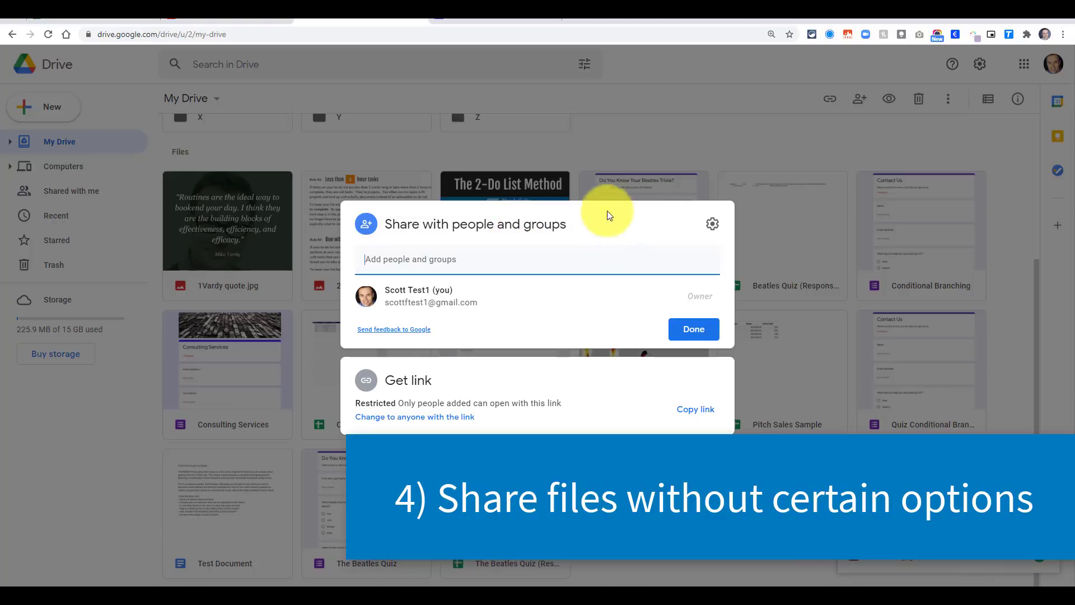
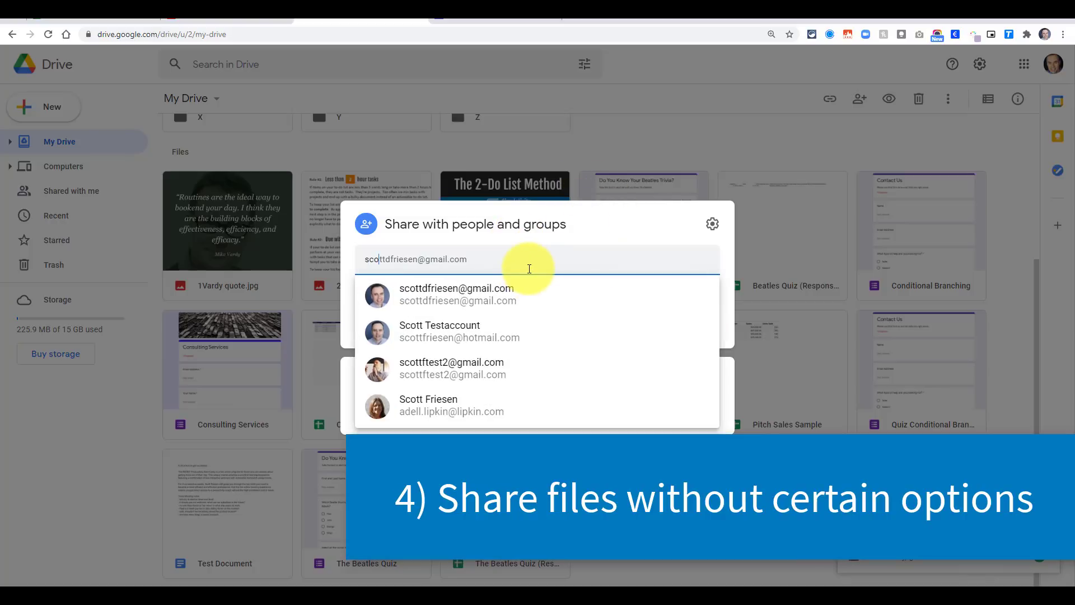
click(438, 331)
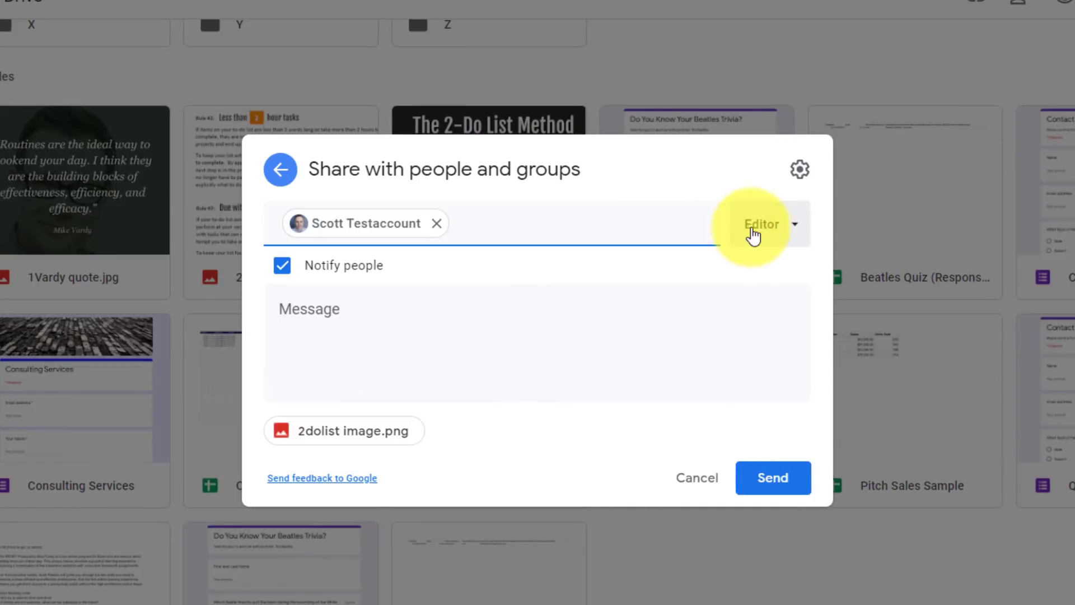
click(768, 224)
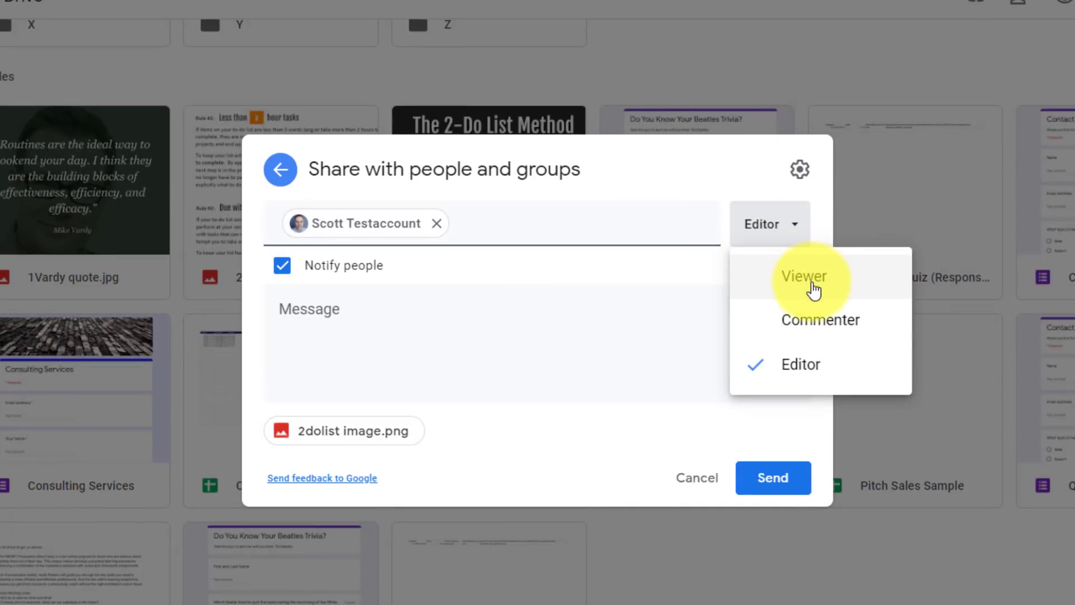
mouse_move(813, 323)
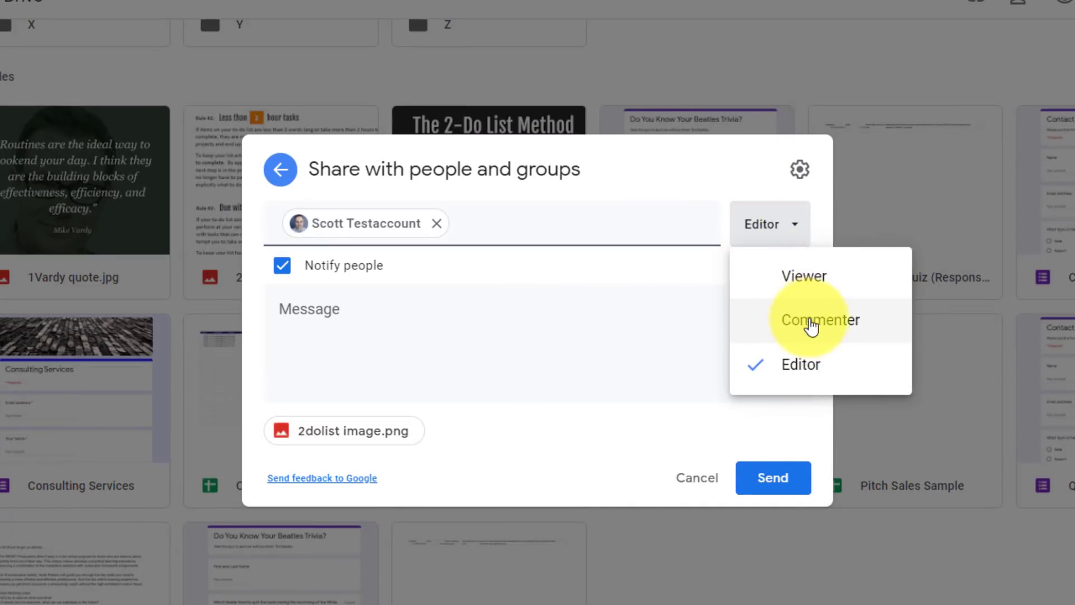
mouse_move(808, 275)
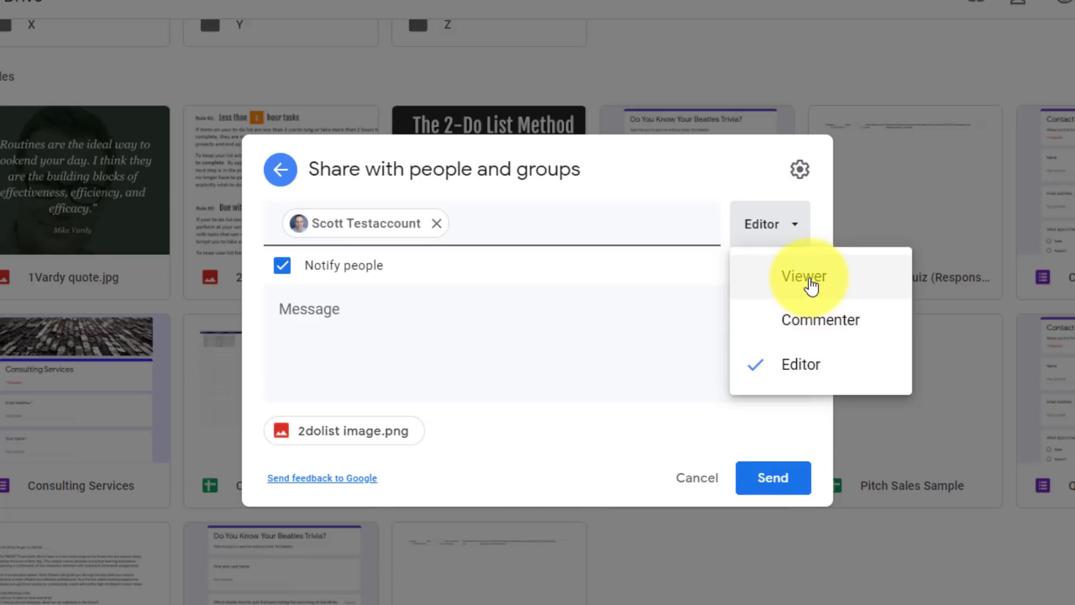
click(801, 275)
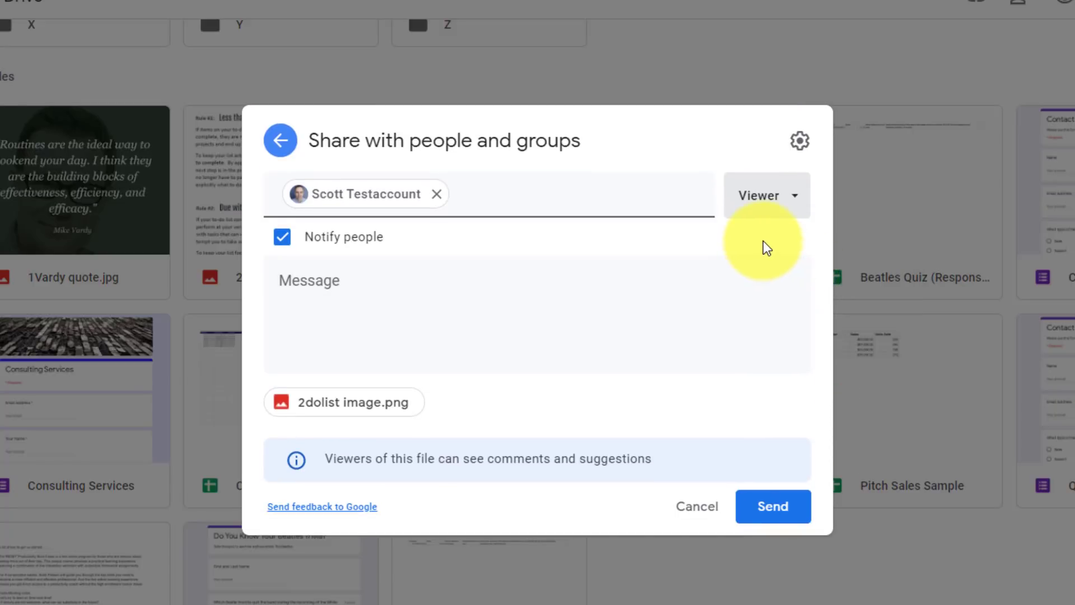
mouse_move(799, 141)
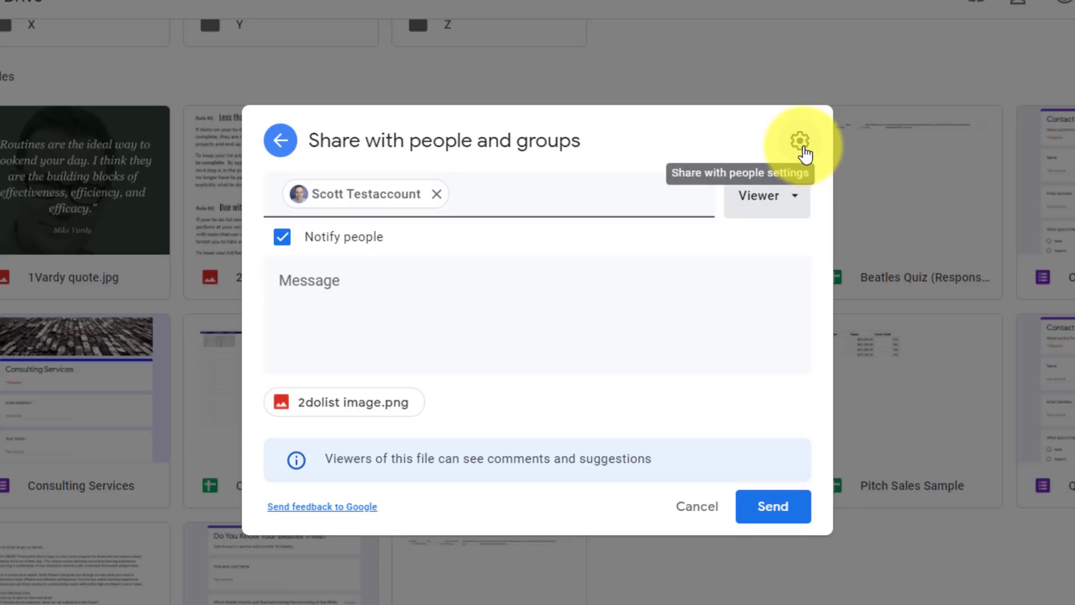
- Uncheck editors resharing and viewers downloading, printing or copying in the share settings
click(799, 140)
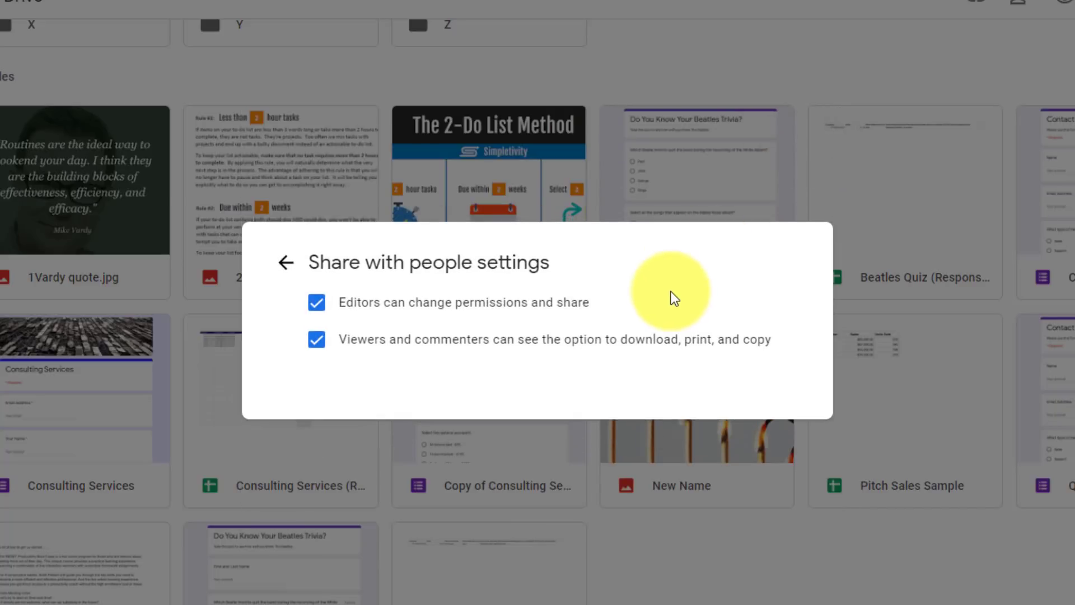
mouse_move(449, 350)
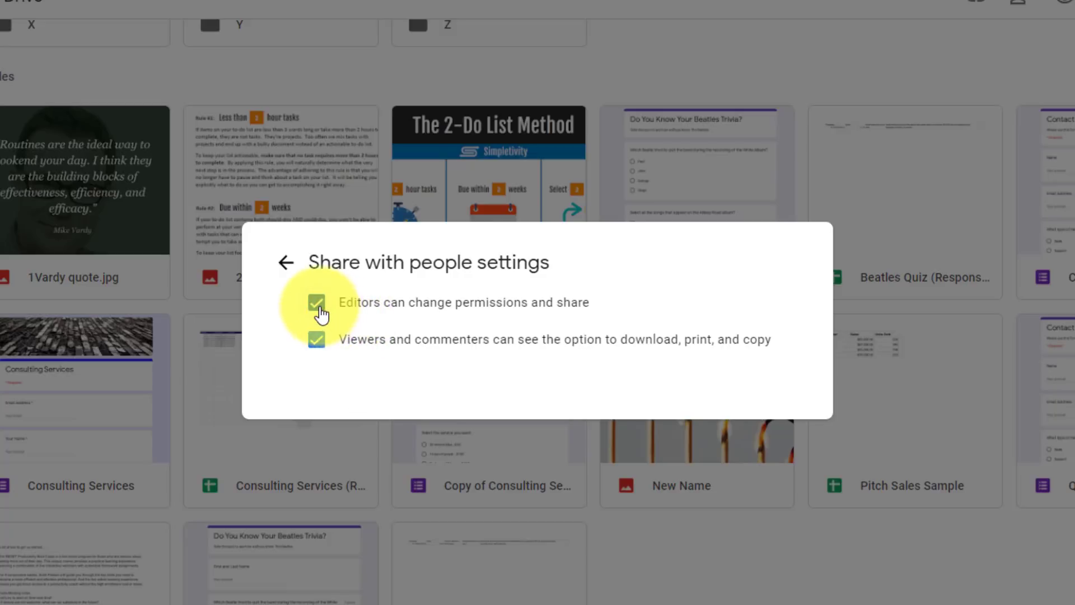
click(315, 302)
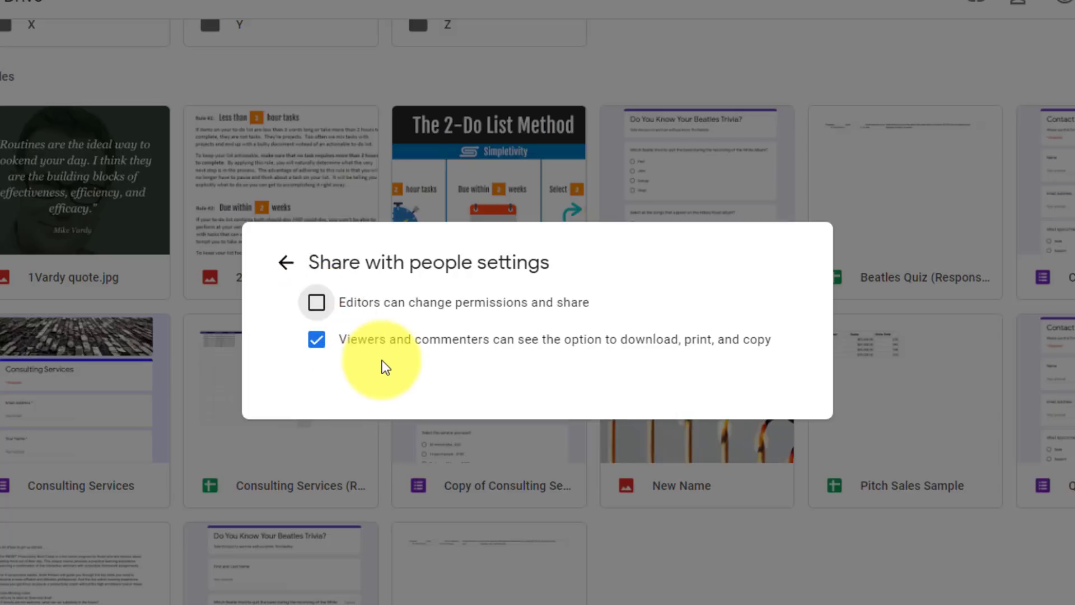
mouse_move(471, 370)
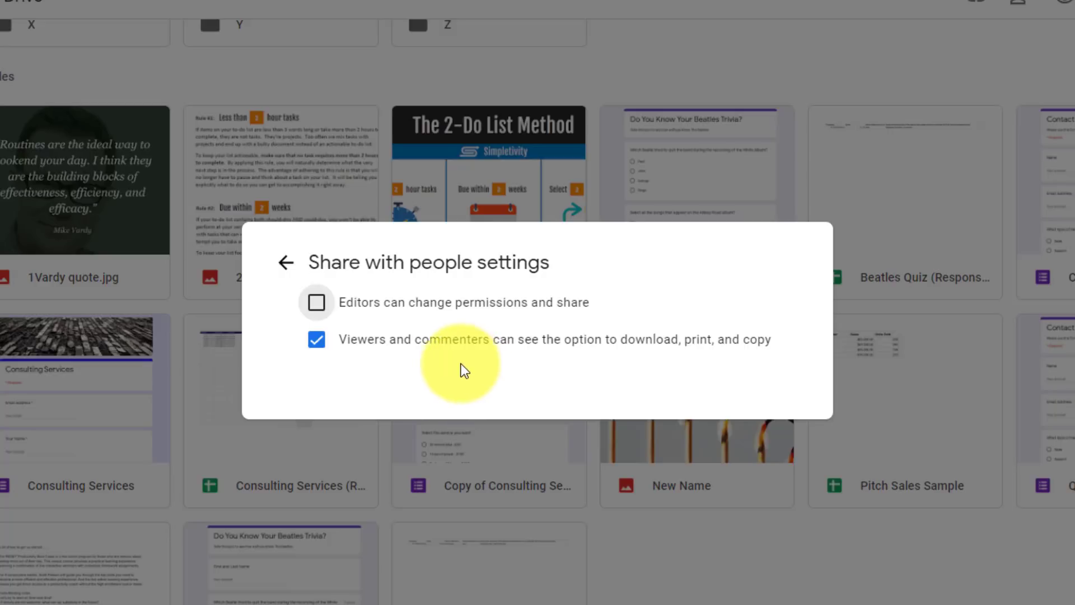
mouse_move(349, 377)
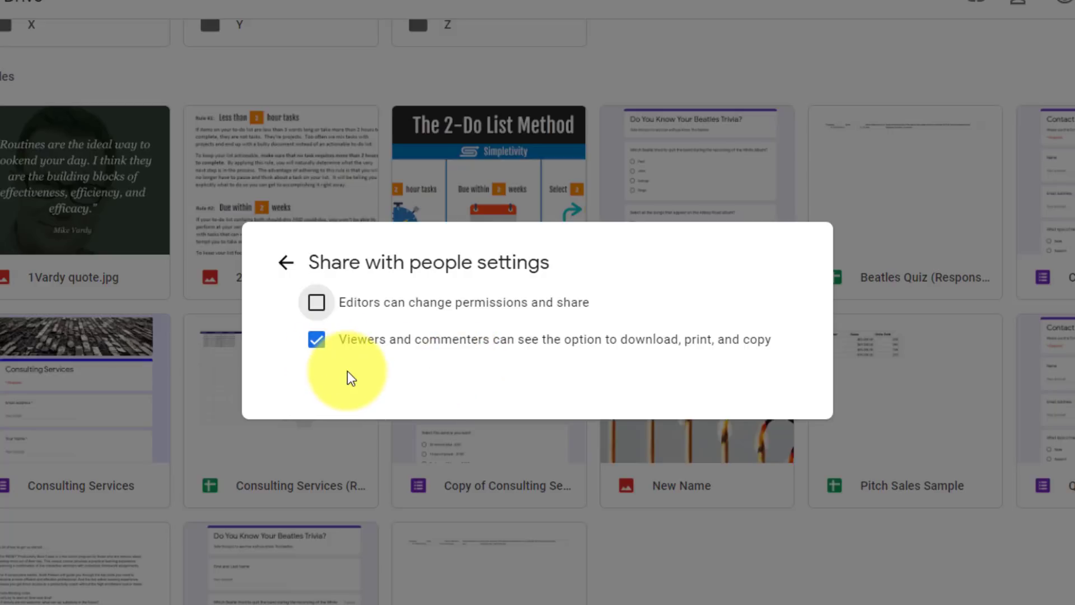
click(316, 338)
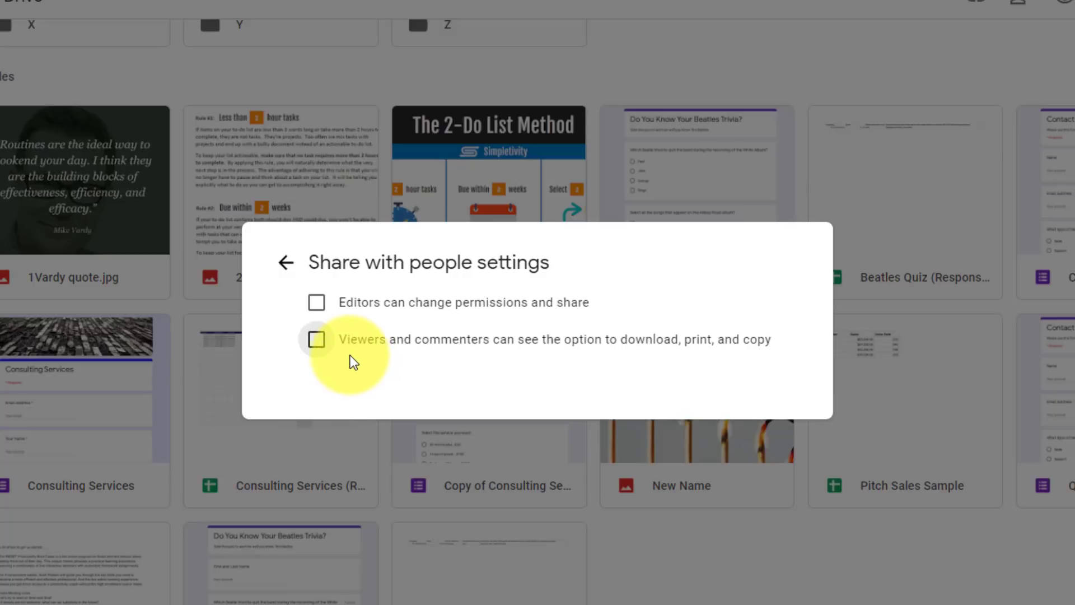
click(286, 262)
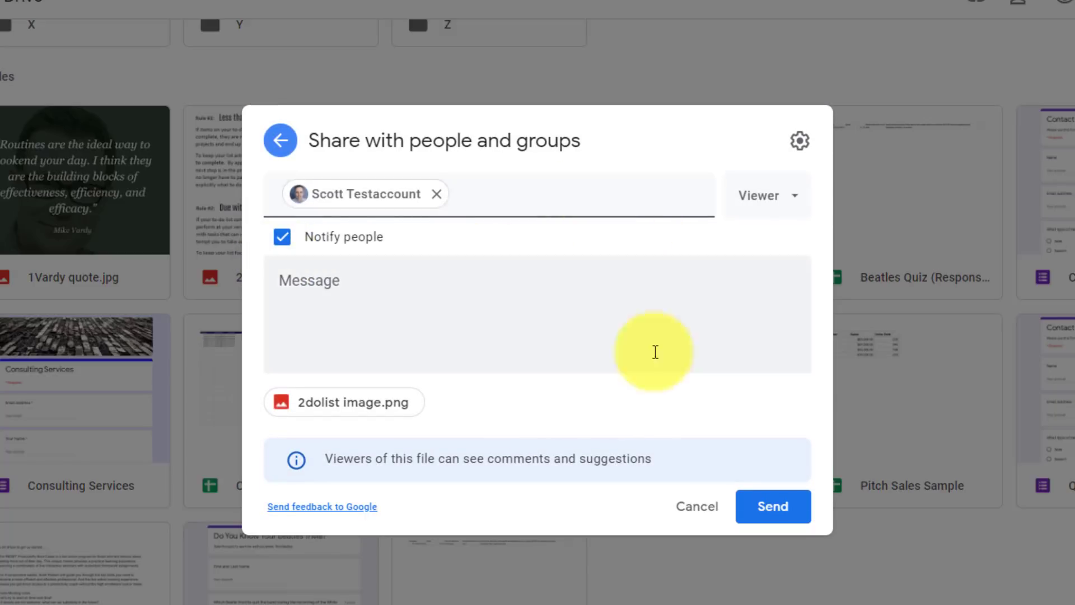
mouse_move(796, 146)
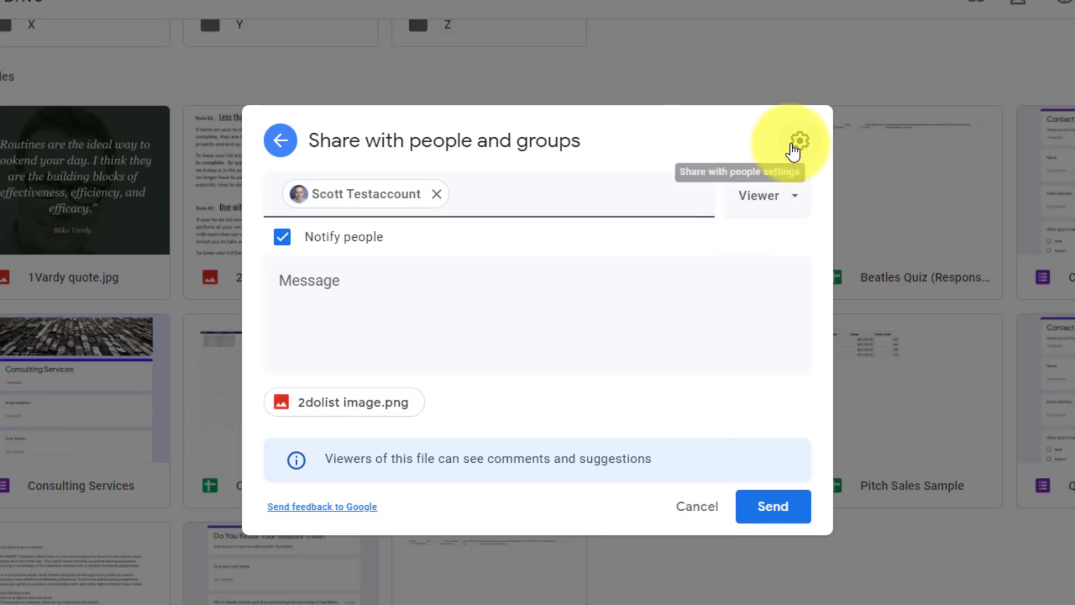
mouse_move(795, 142)
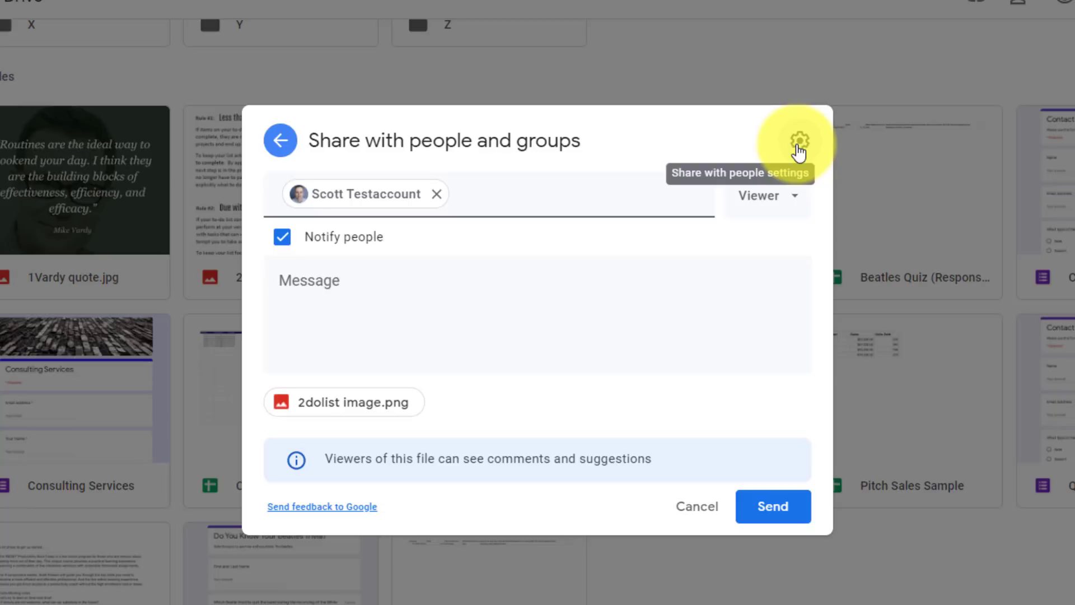
click(695, 506)
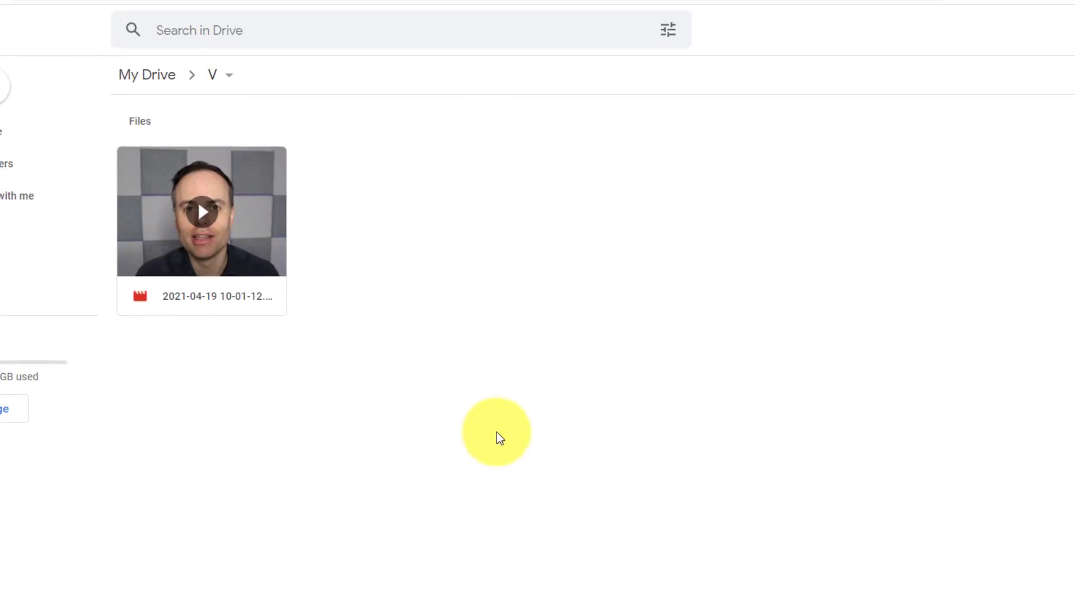
mouse_move(245, 235)
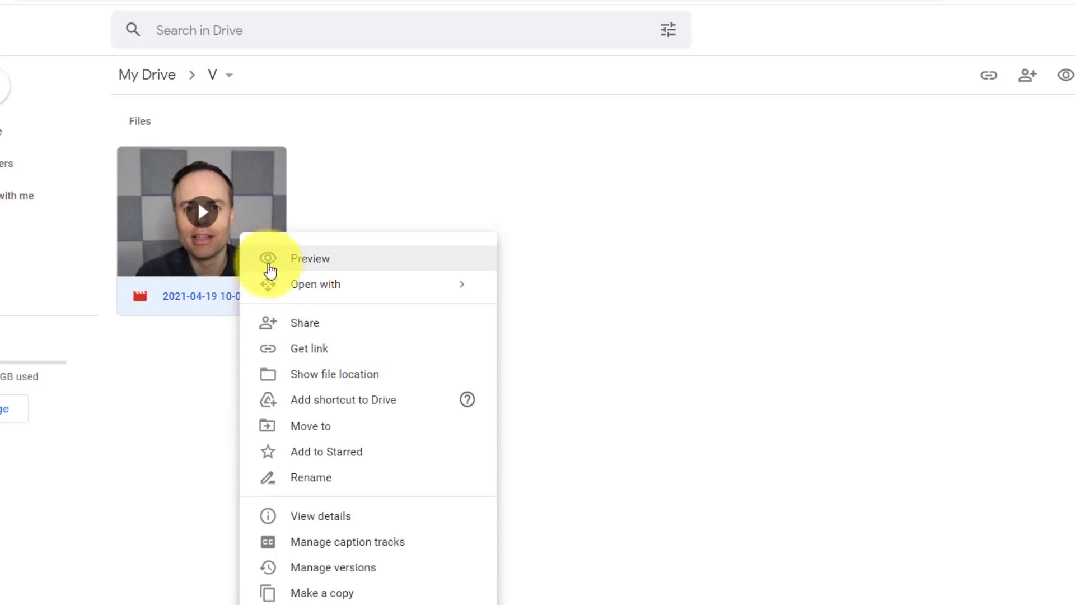
click(305, 322)
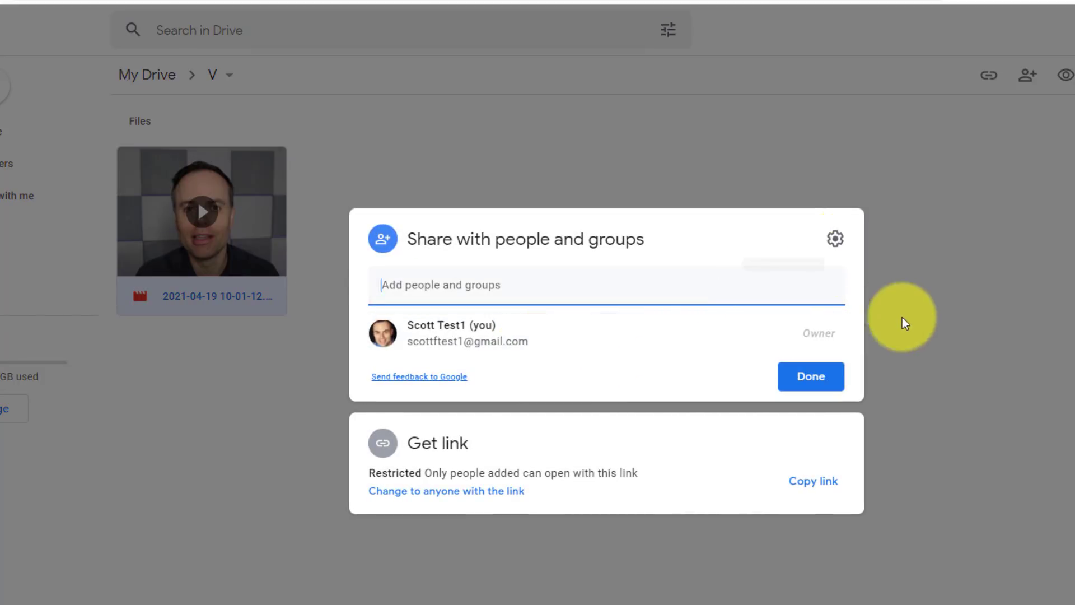
click(810, 377)
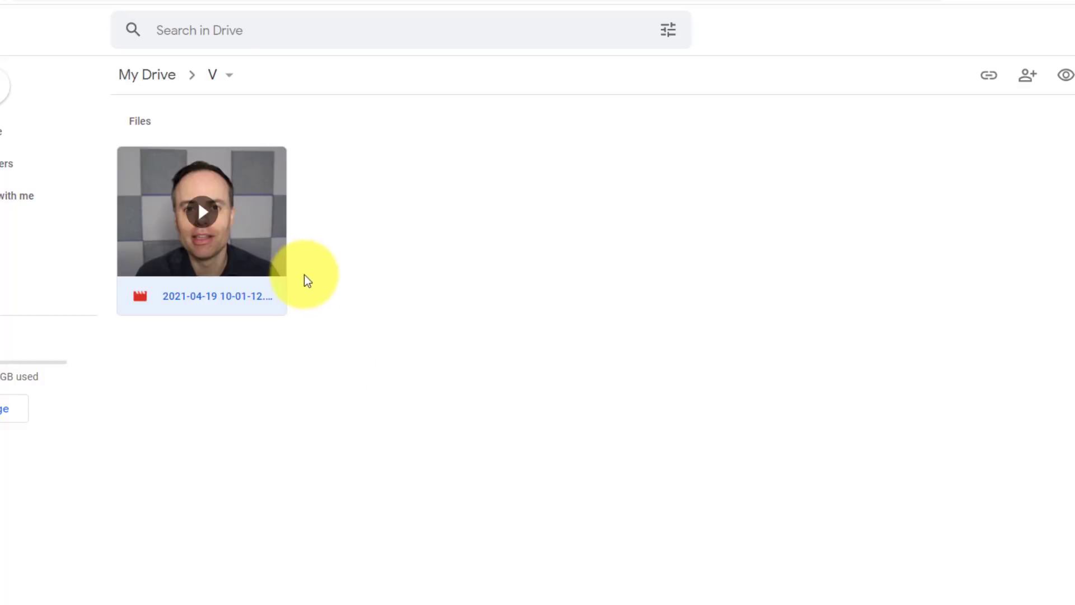
mouse_move(258, 252)
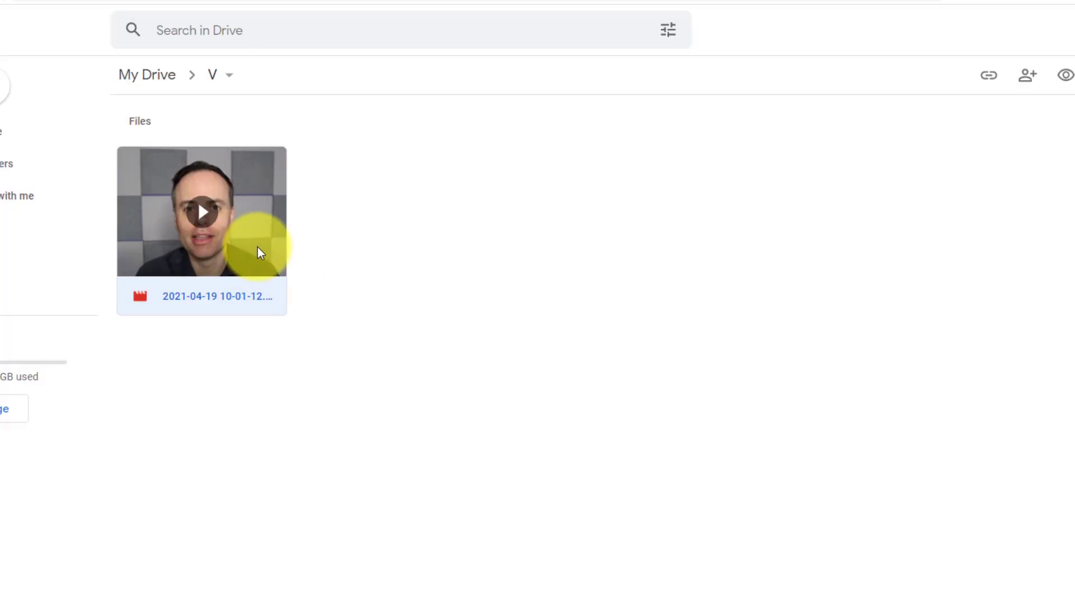
mouse_move(250, 233)
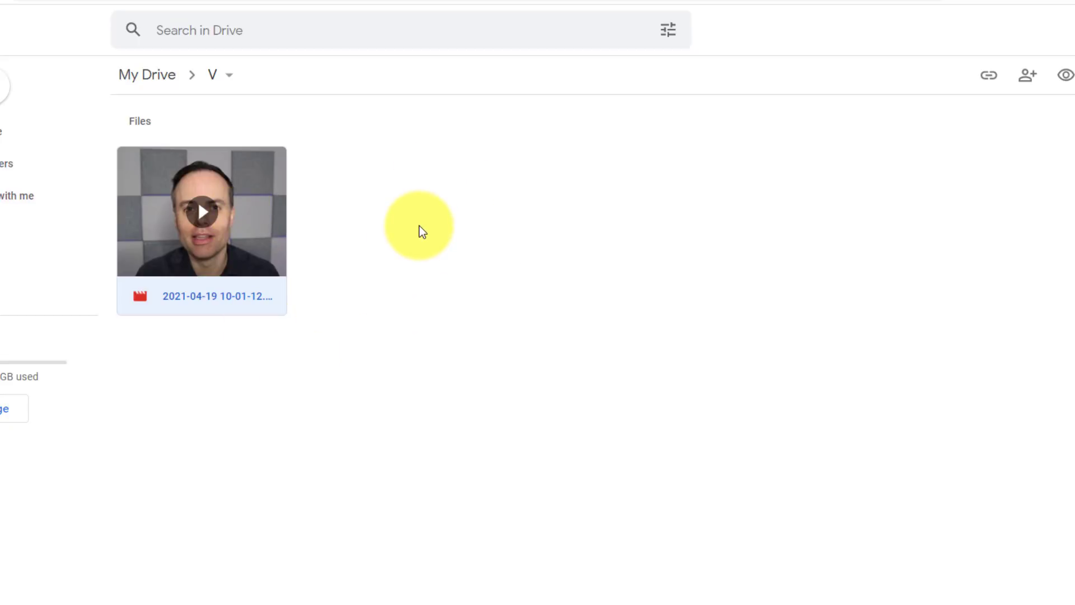
mouse_move(341, 258)
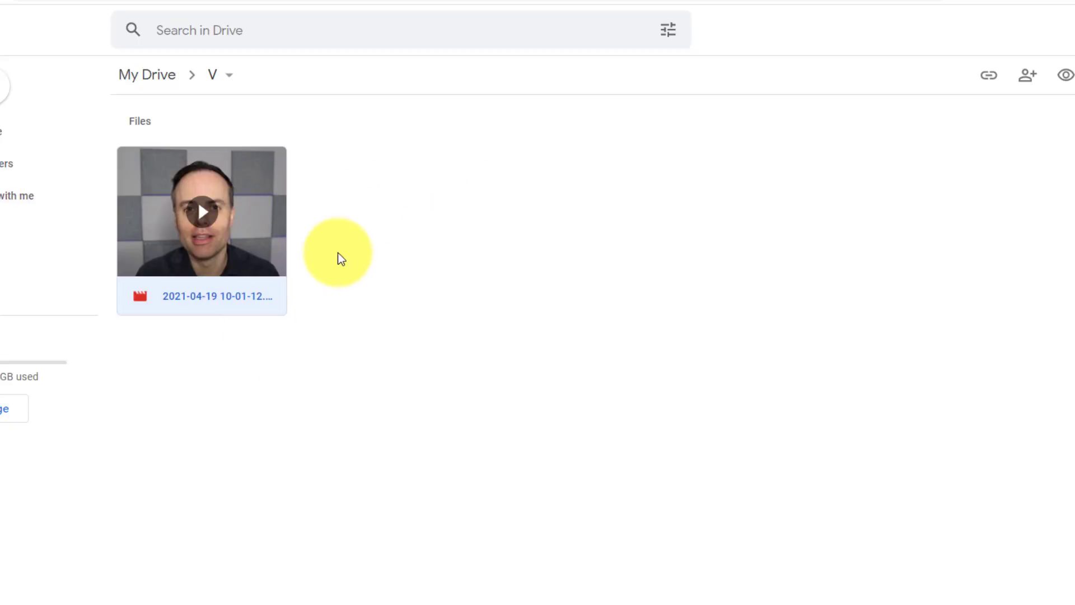
mouse_move(372, 220)
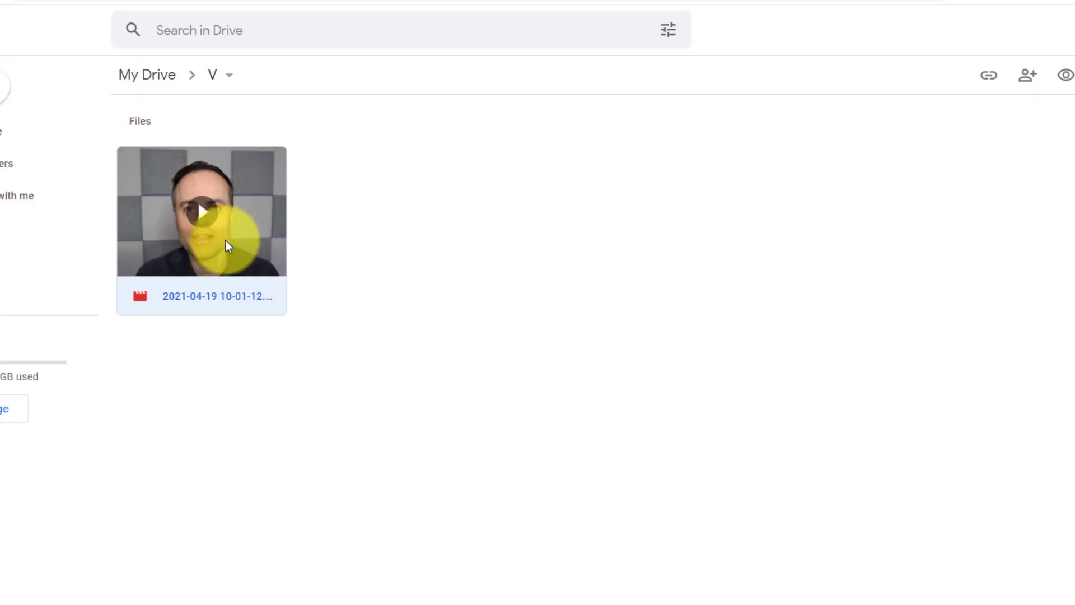
- Upload the 10-39-52 recording as a new version of the video via Manage versions
right_click(226, 245)
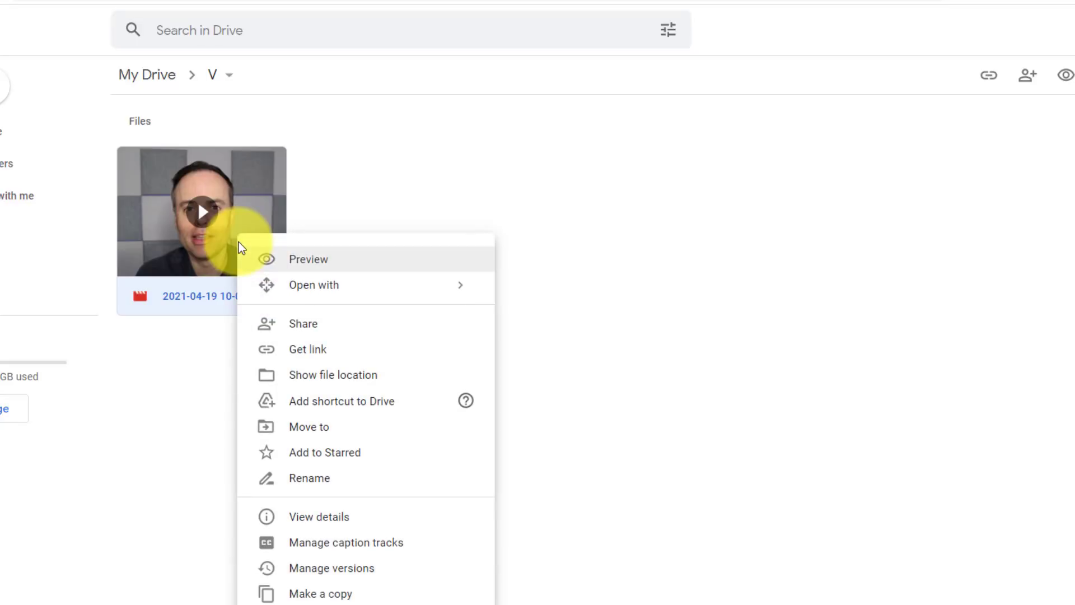
mouse_move(333, 542)
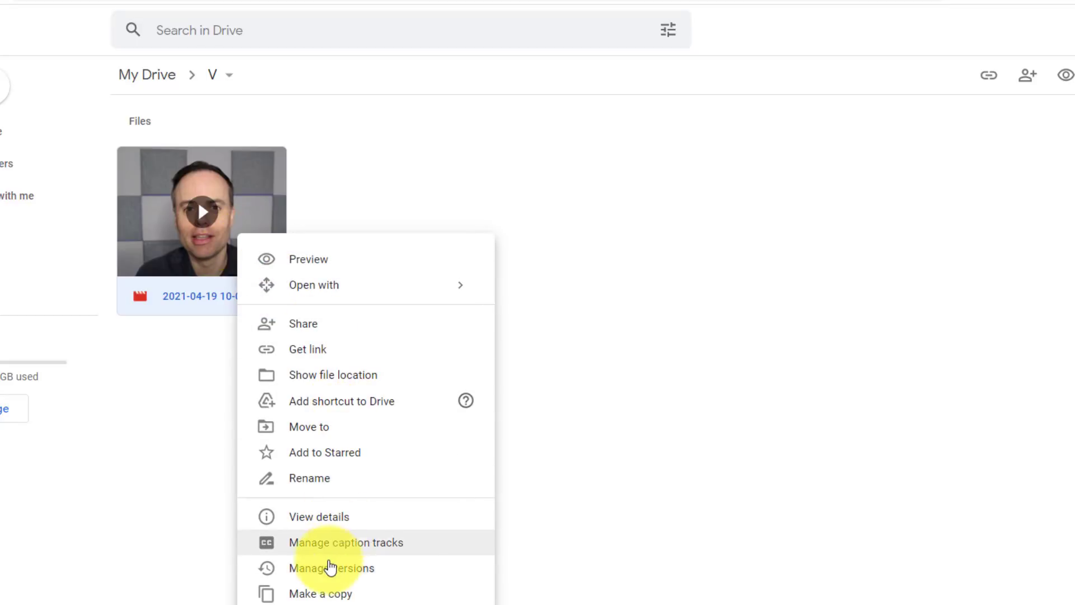
click(332, 568)
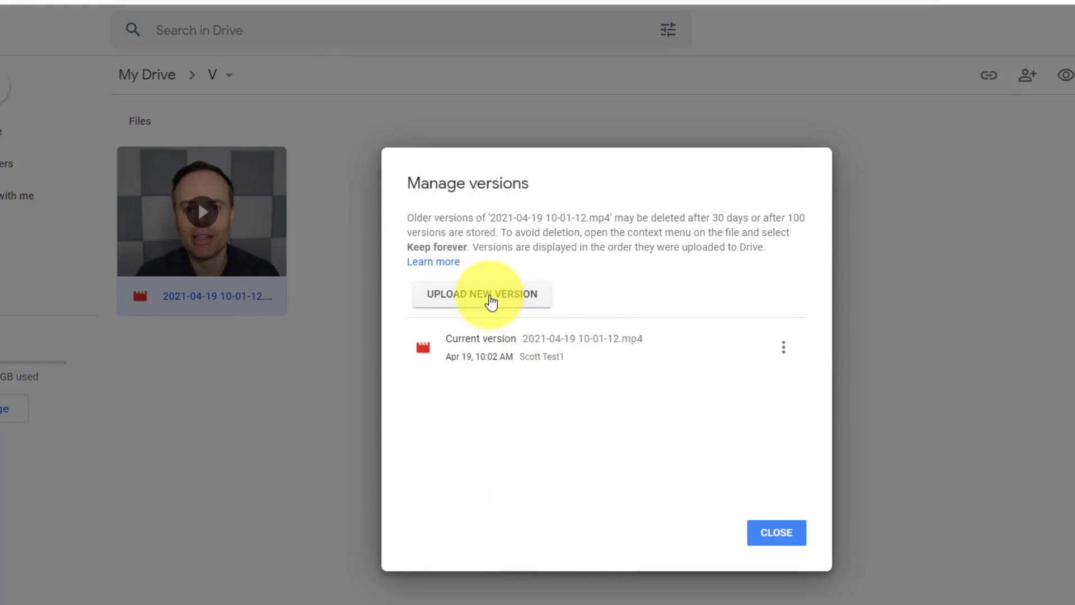
click(481, 293)
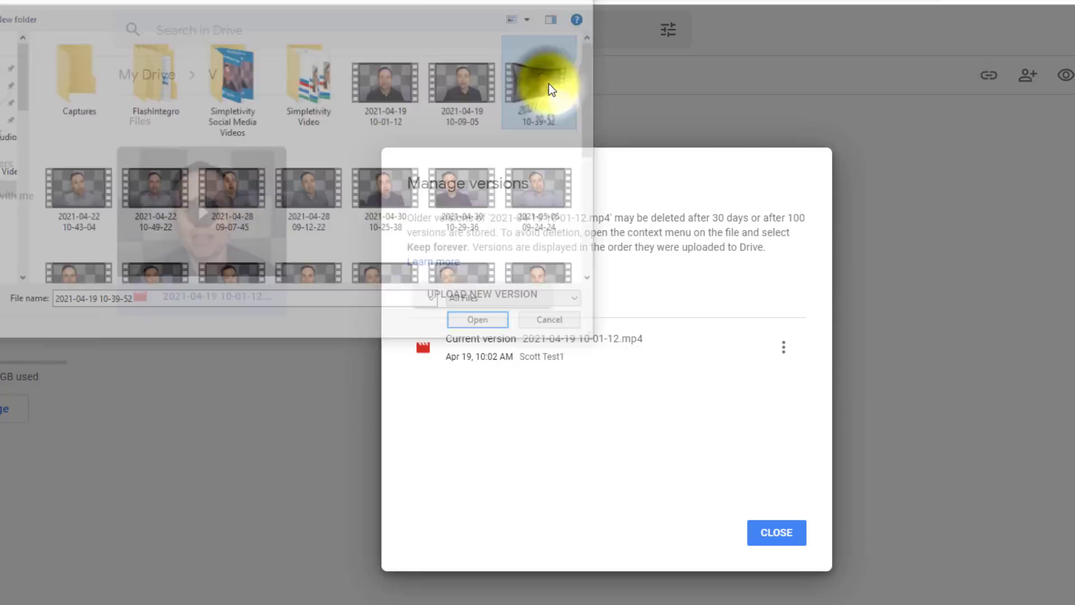
click(477, 319)
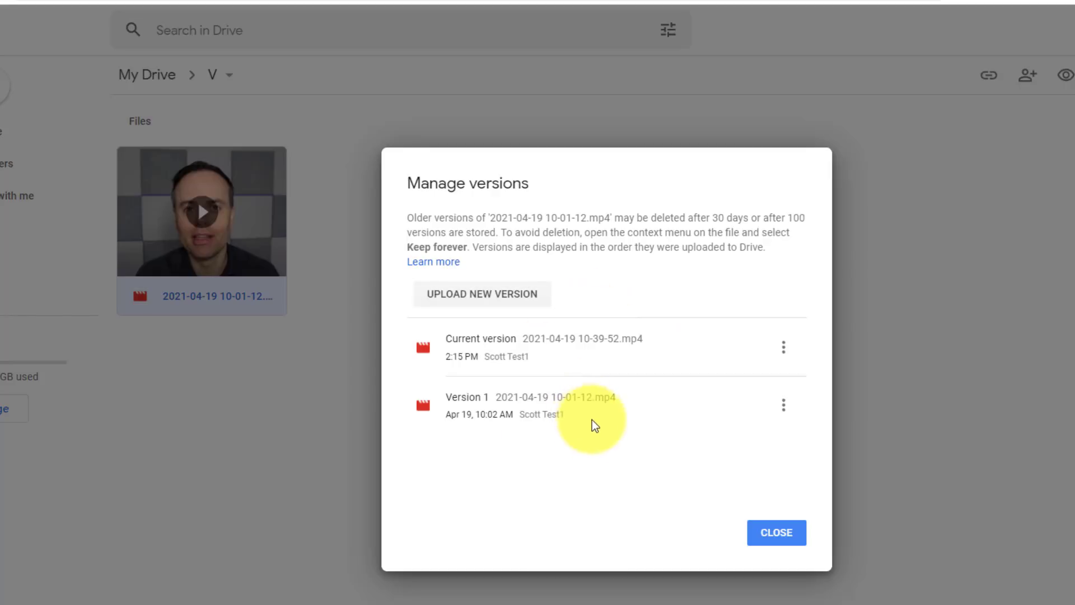
mouse_move(556, 355)
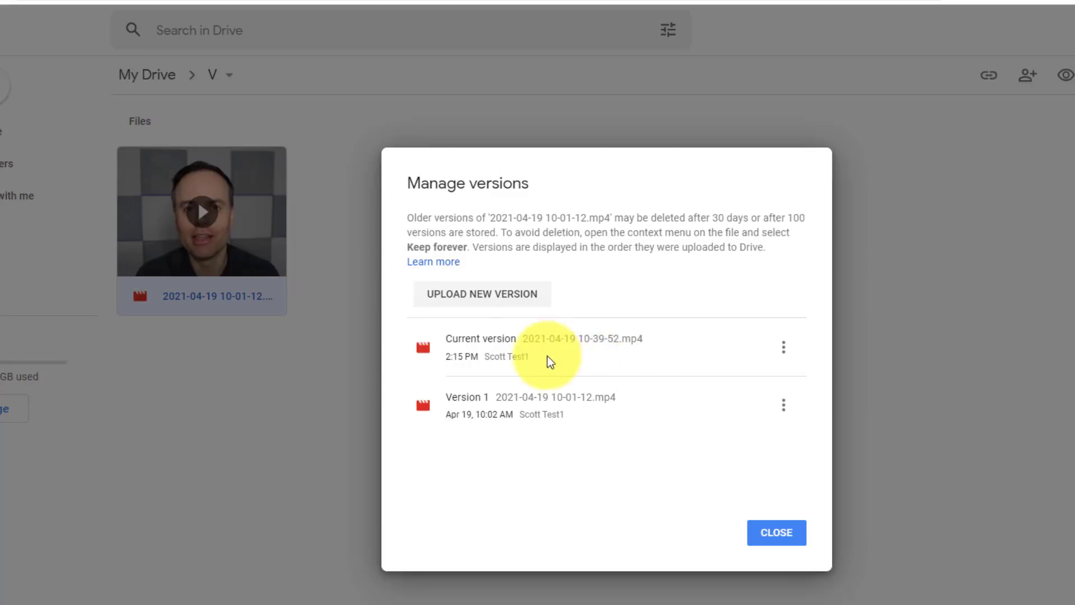
- Close the Manage versions dialog, leaving the V folder with the updated video
click(776, 532)
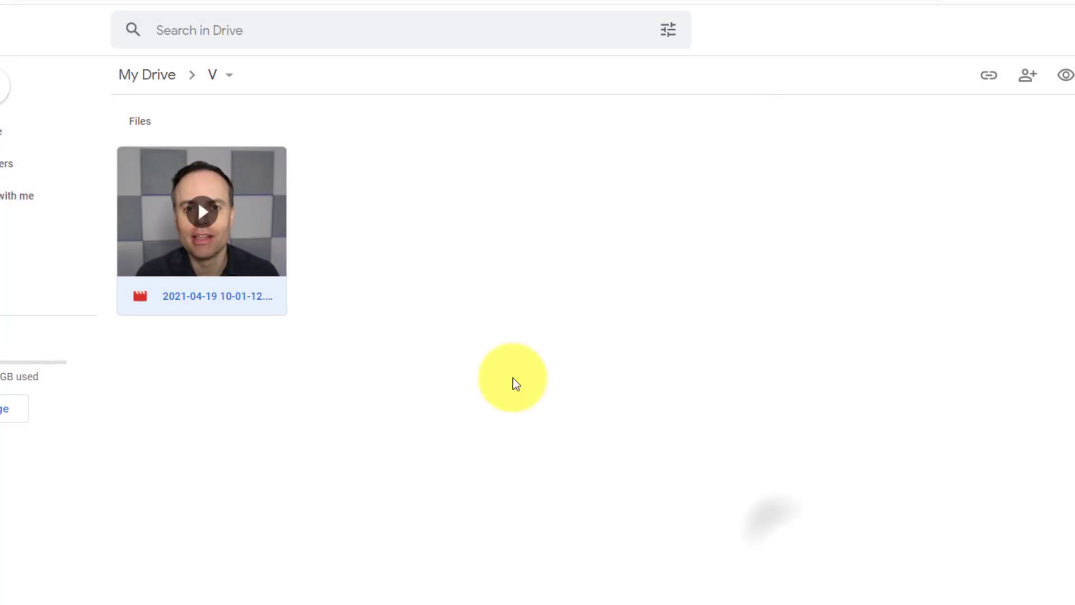
mouse_move(384, 232)
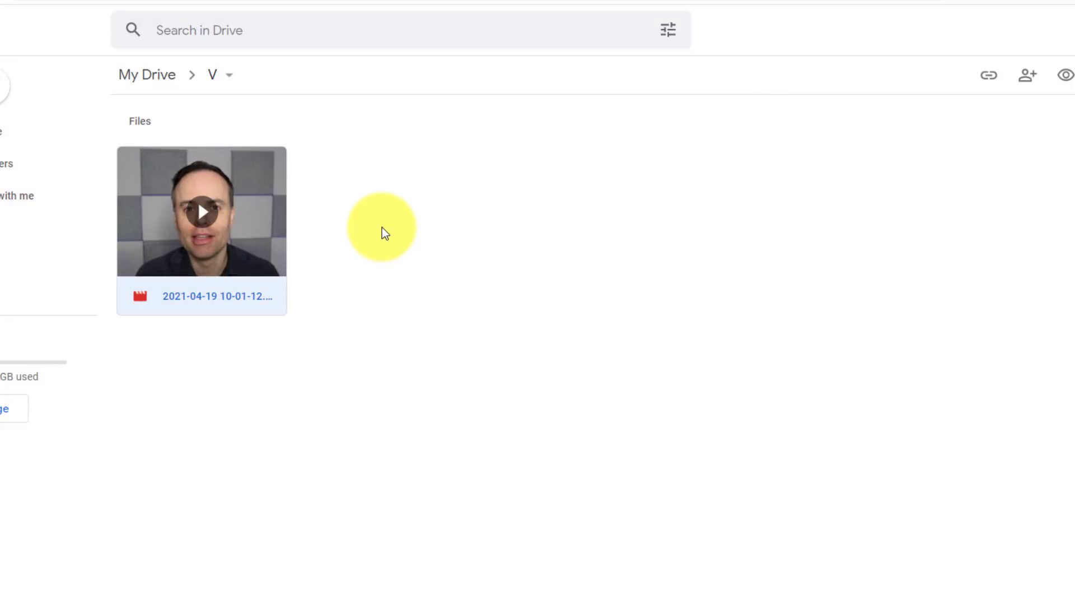
mouse_move(401, 209)
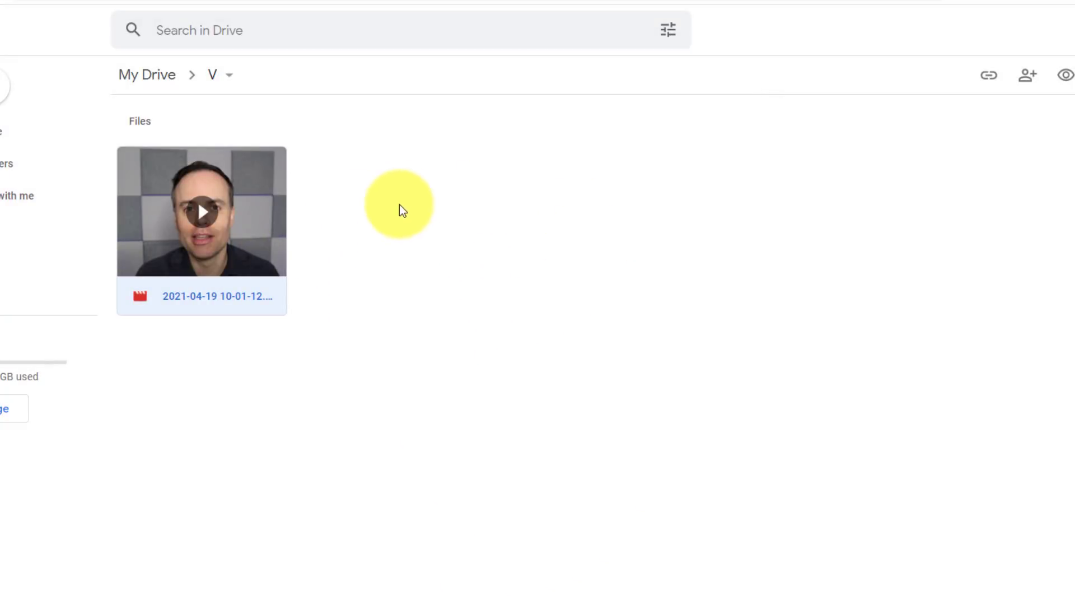
mouse_move(399, 238)
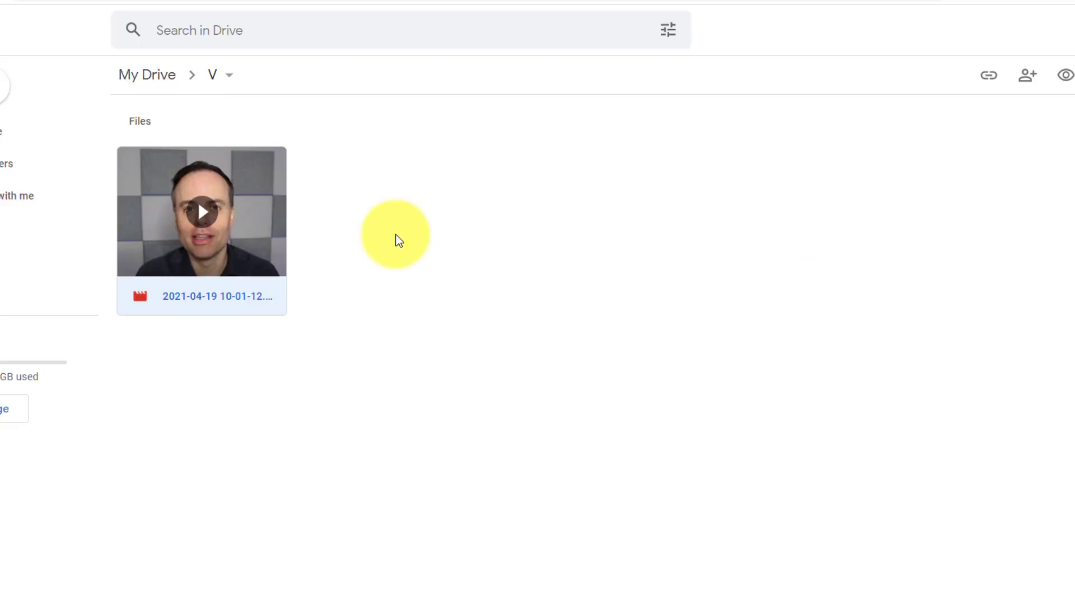
mouse_move(257, 225)
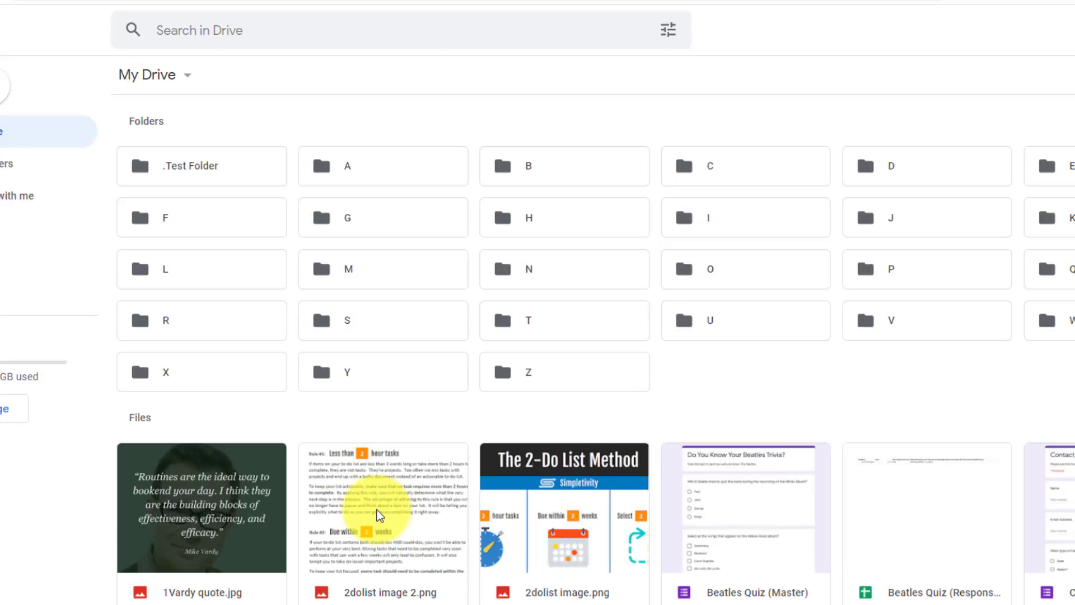
double_click(382, 511)
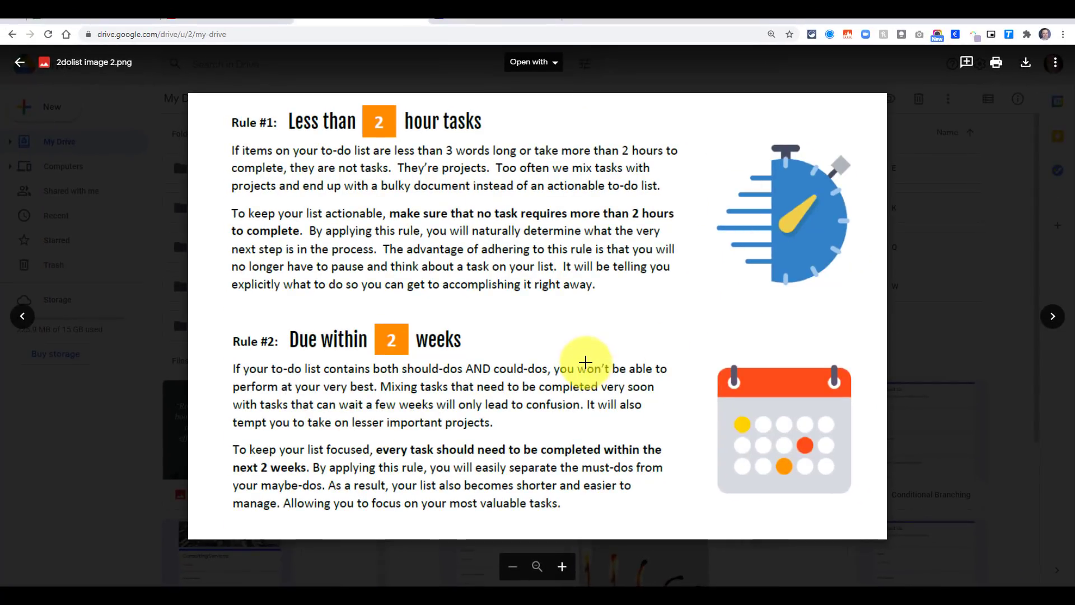
mouse_move(544, 315)
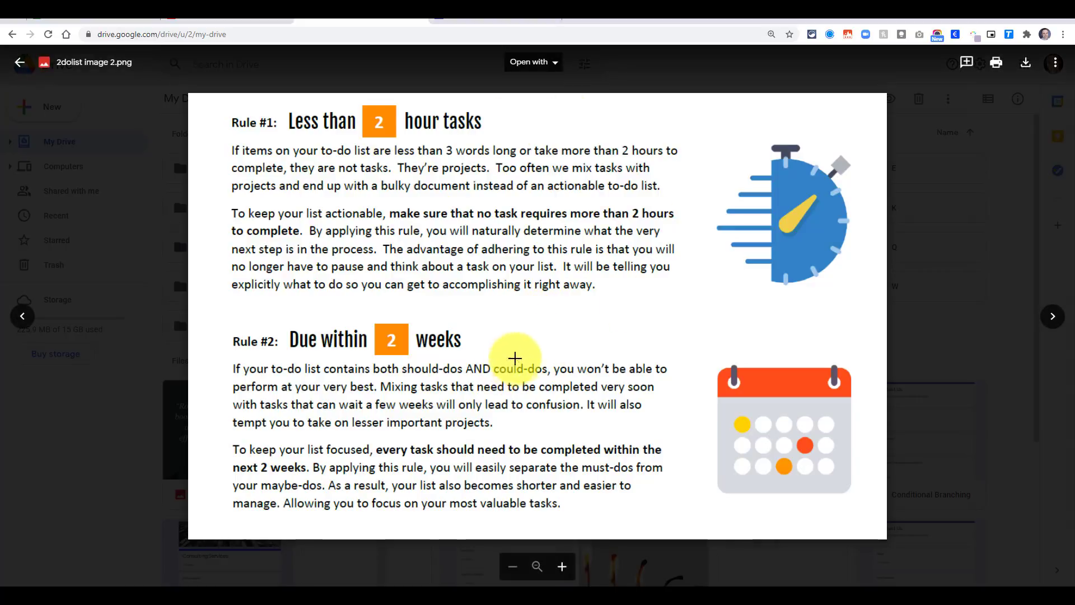
mouse_move(224, 109)
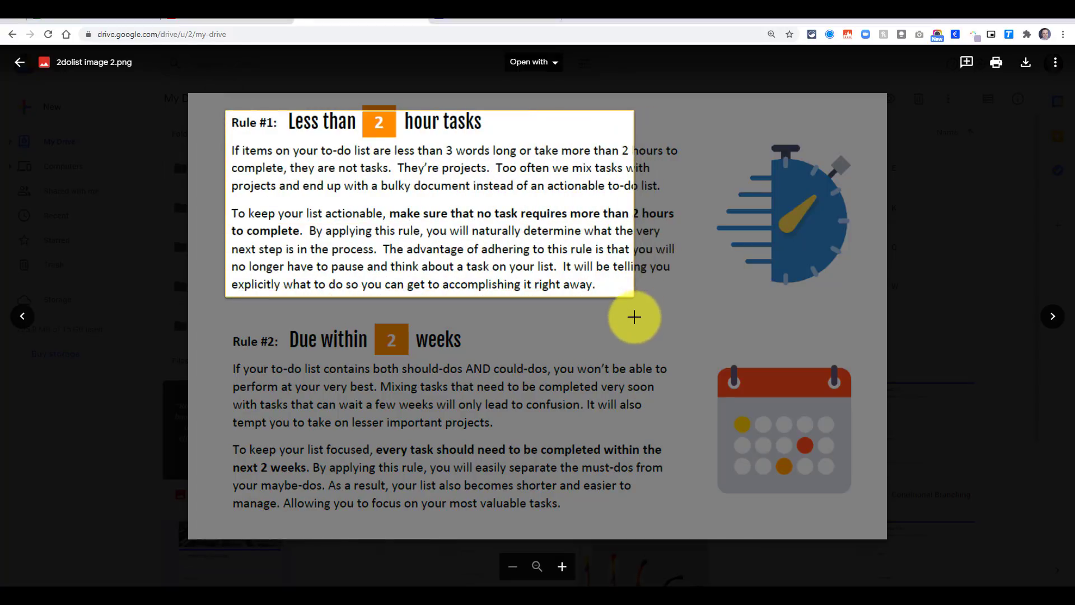
click(633, 317)
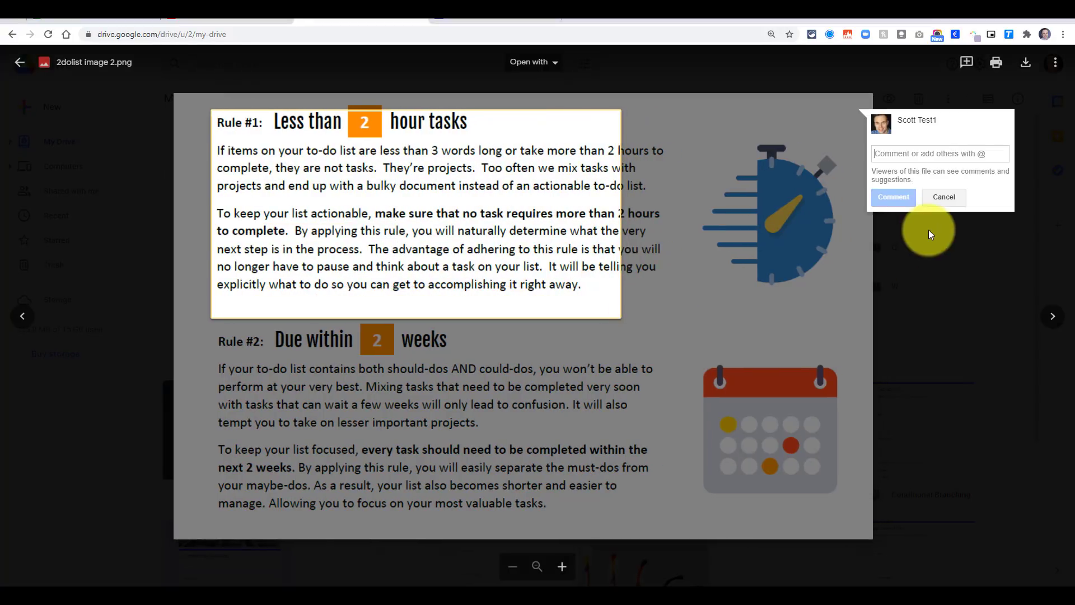
click(943, 197)
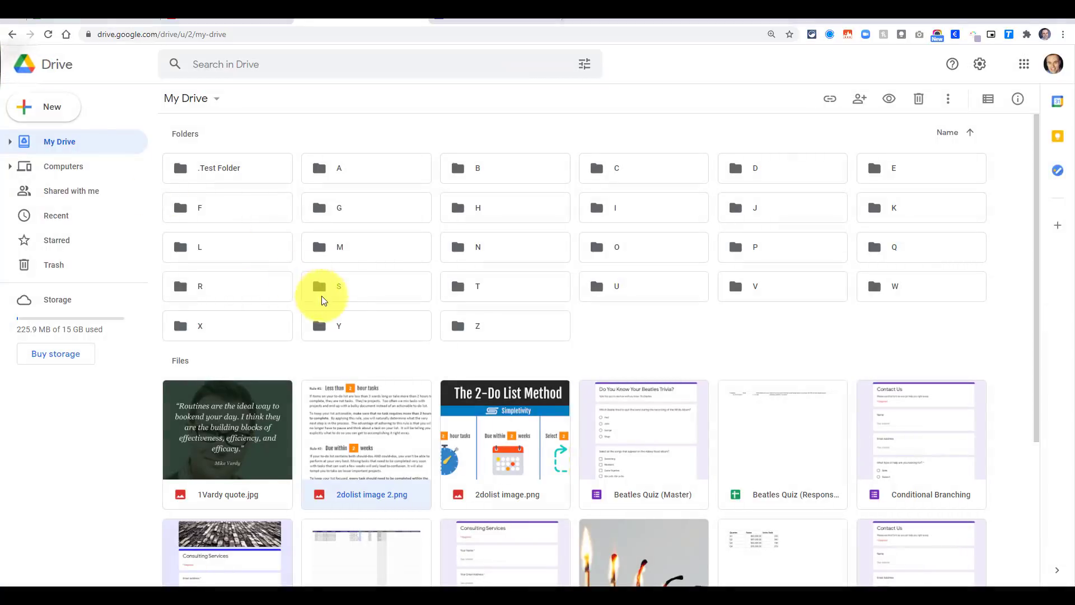
mouse_move(422, 371)
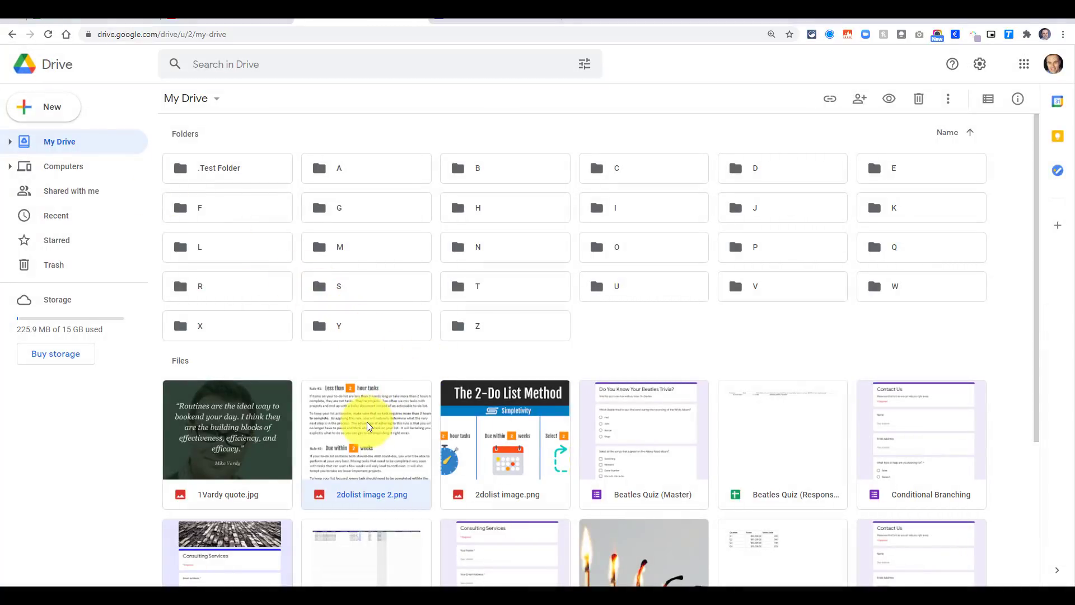
- Open 2dolist image 2.png with Google Docs from its right-click menu
right_click(366, 429)
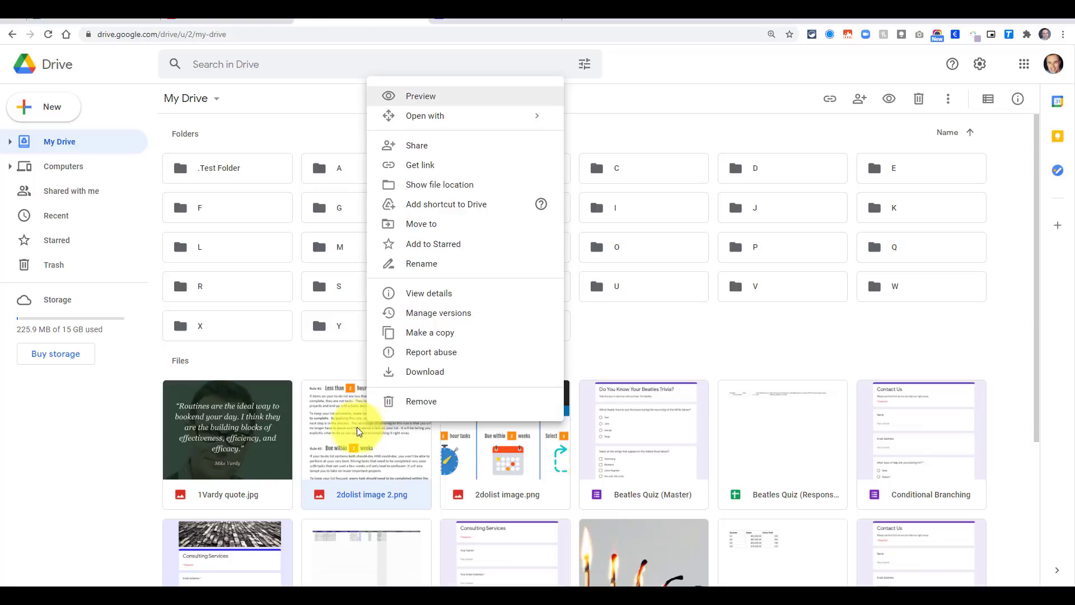
mouse_move(426, 115)
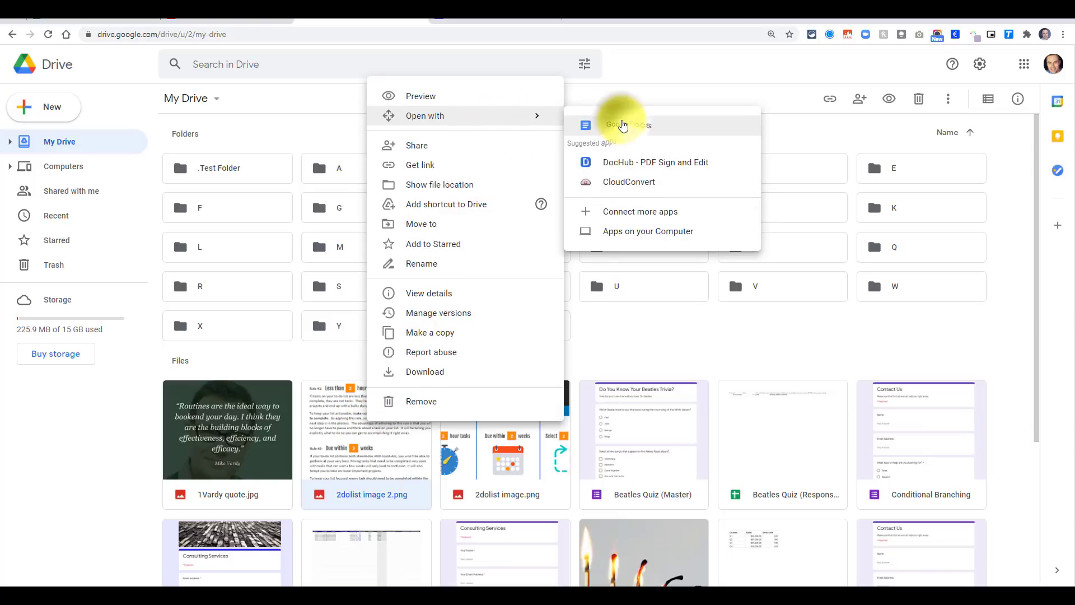
click(627, 124)
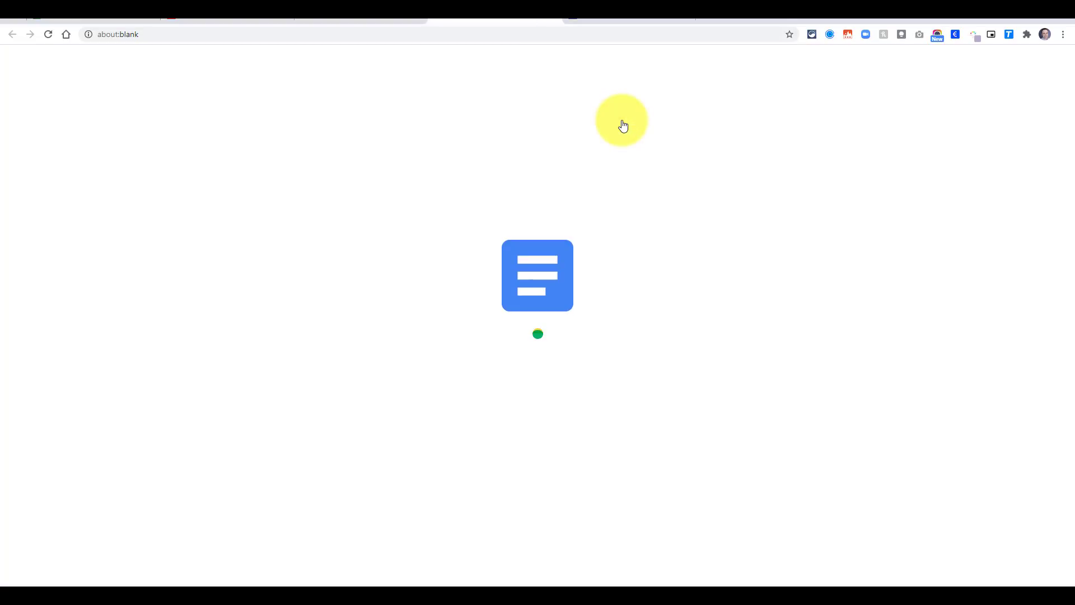
- Review the 2dolist image 2 document showing the image with its extracted text underneath
click(536, 276)
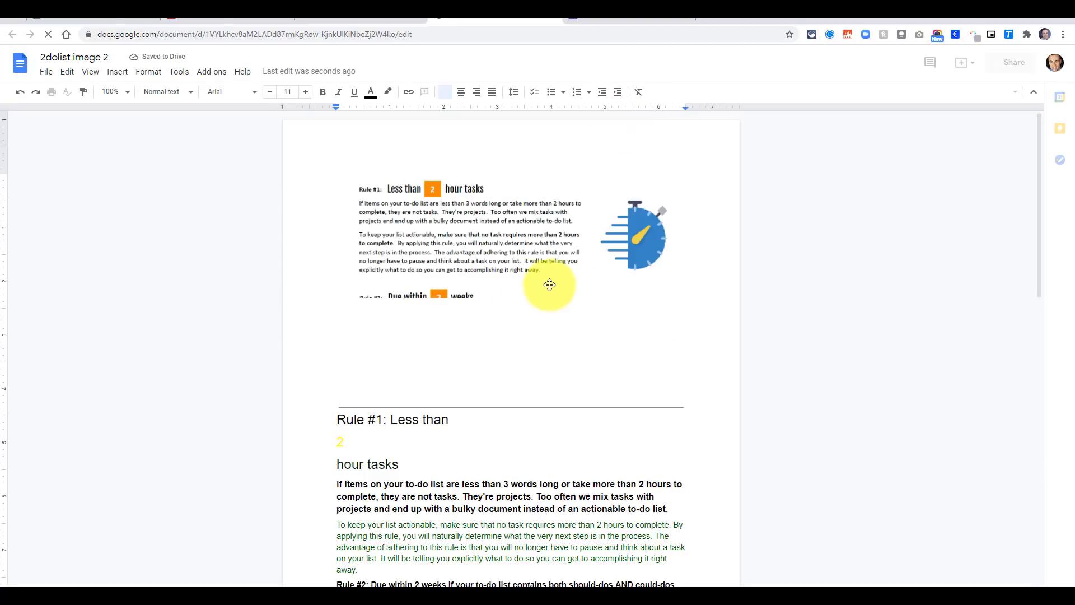
scroll(down, 3)
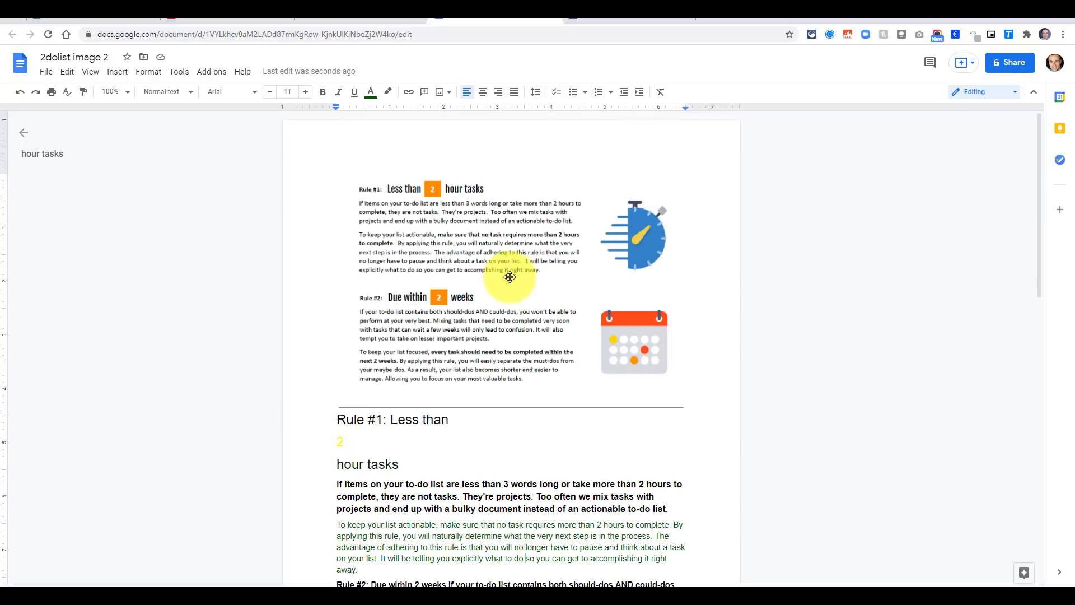
mouse_move(549, 300)
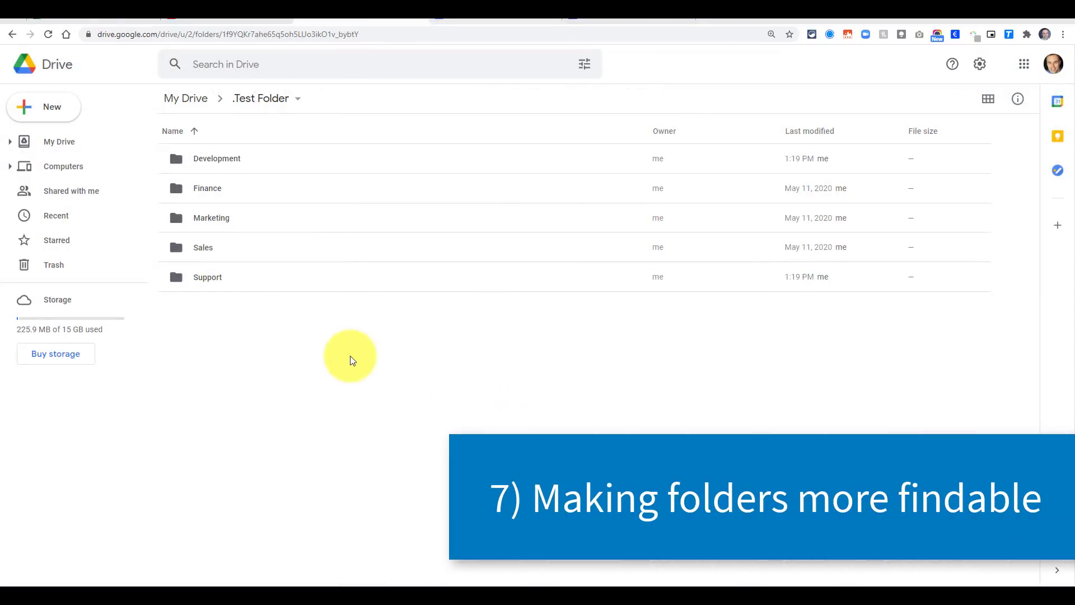
mouse_move(329, 365)
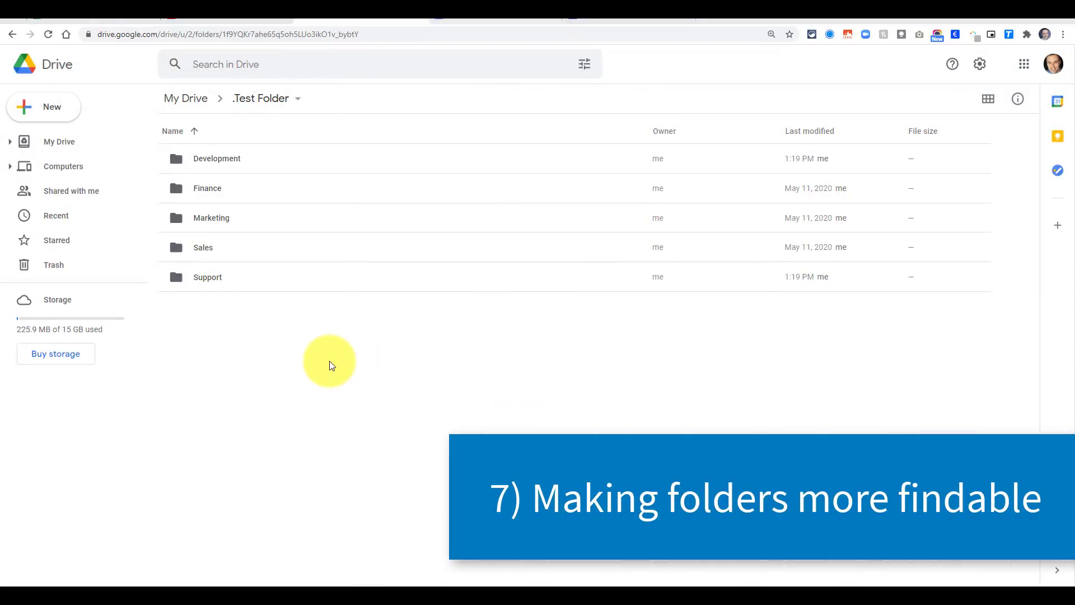
mouse_move(261, 198)
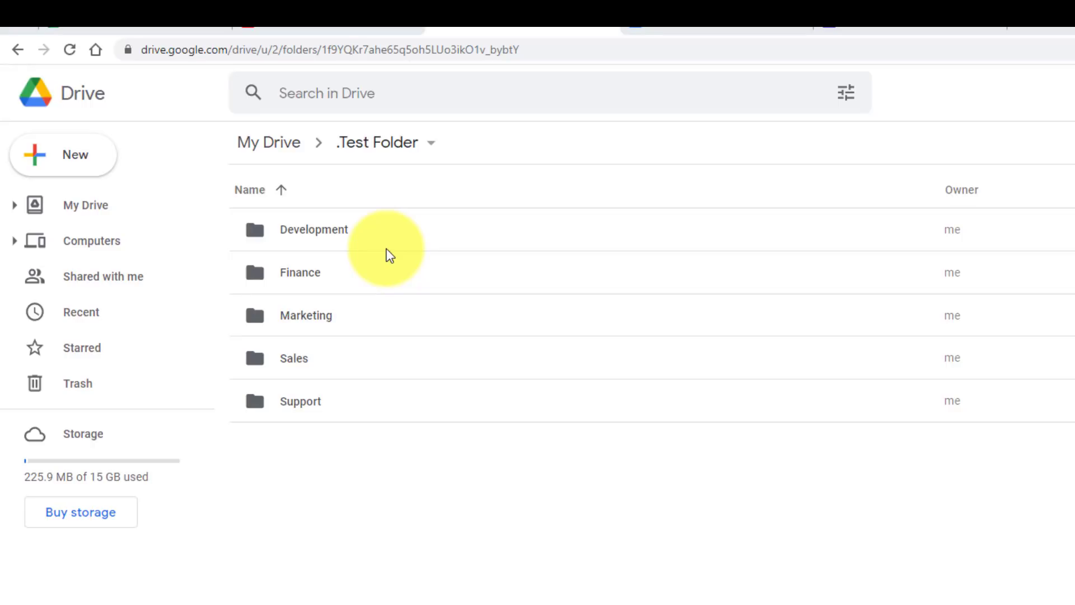
mouse_move(442, 430)
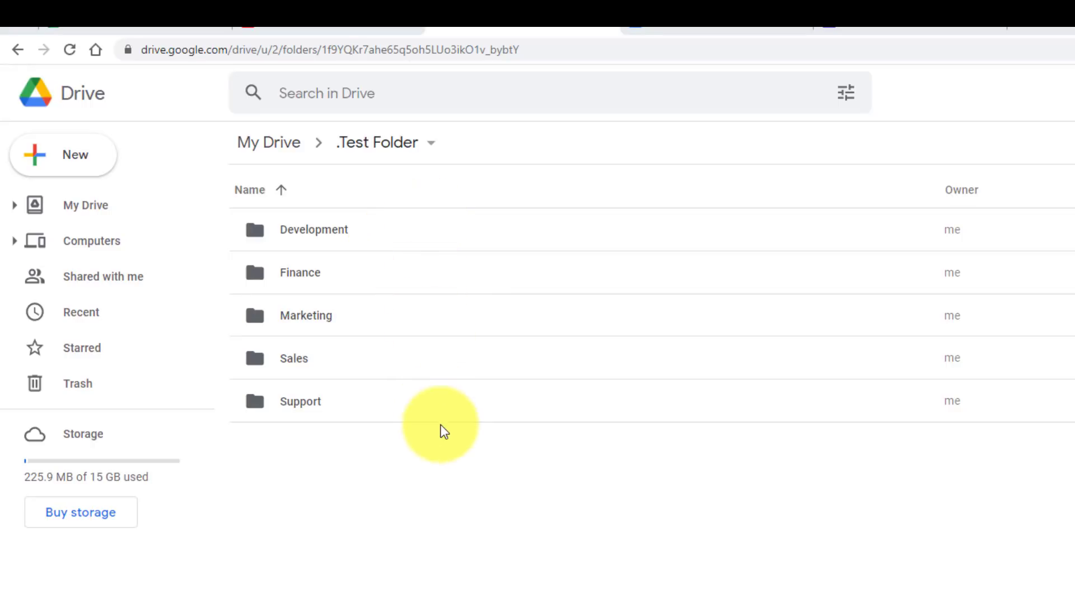
mouse_move(426, 233)
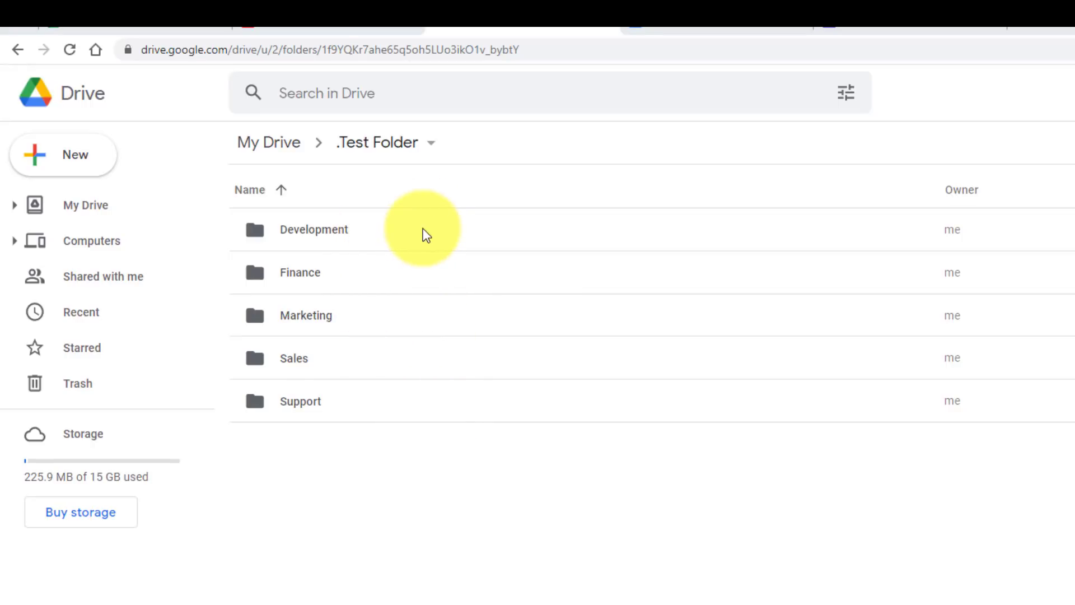
mouse_move(384, 323)
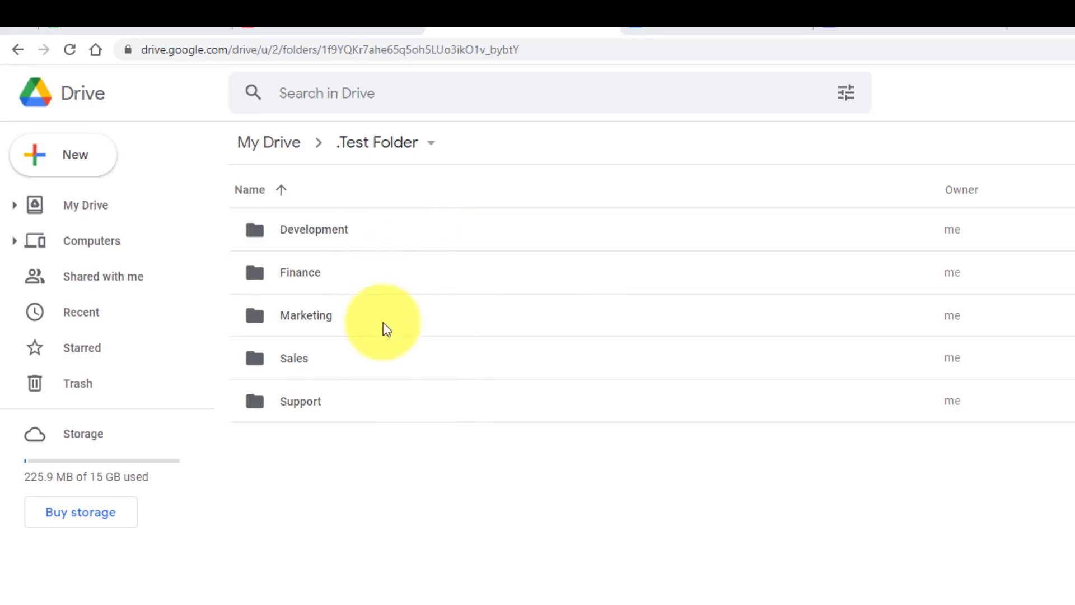
mouse_move(391, 368)
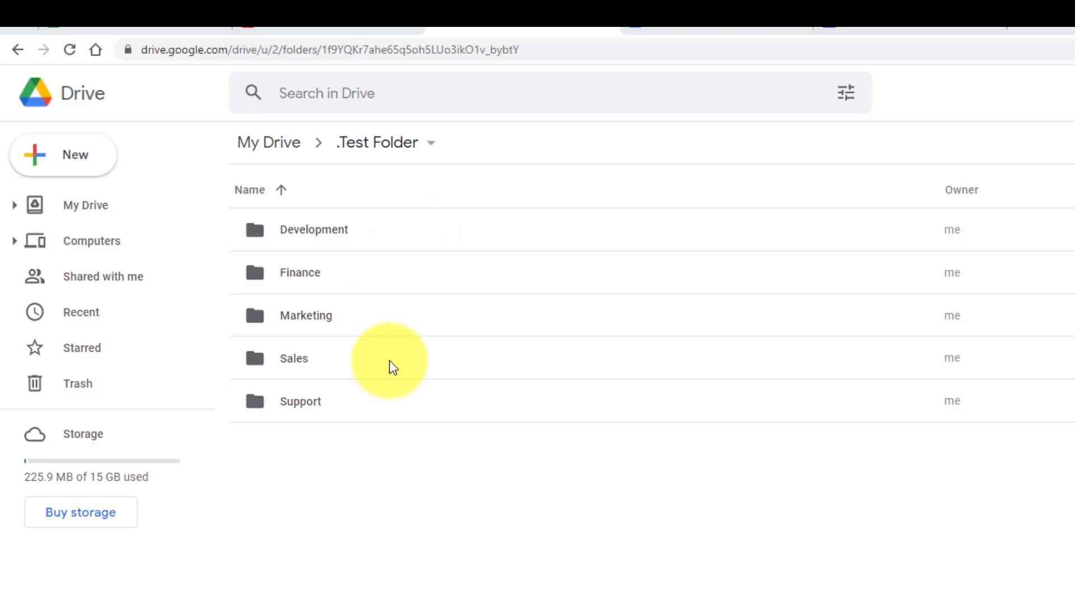
mouse_move(258, 233)
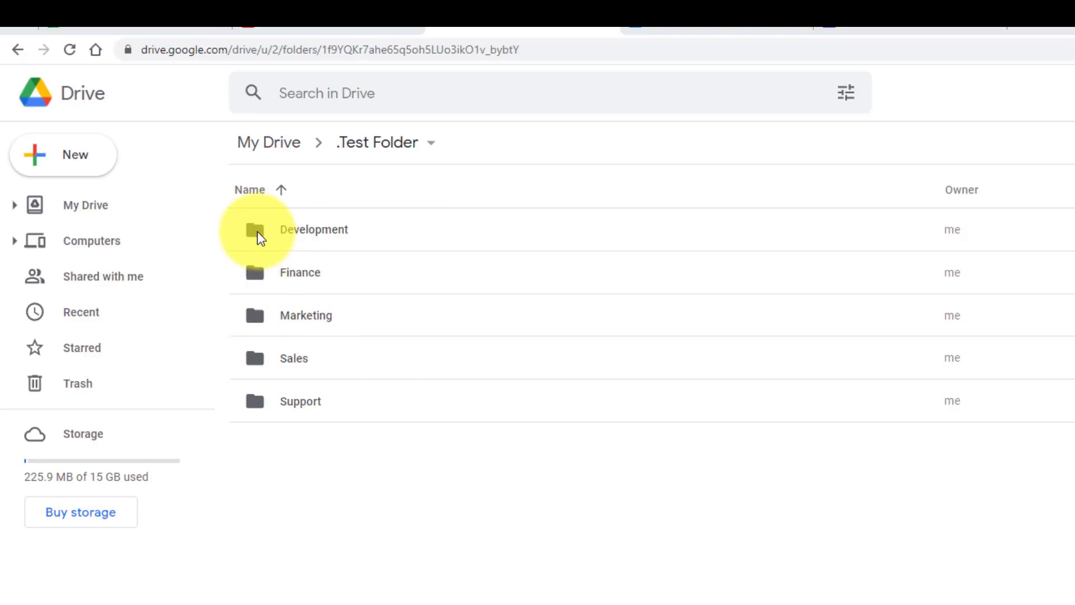
mouse_move(268, 325)
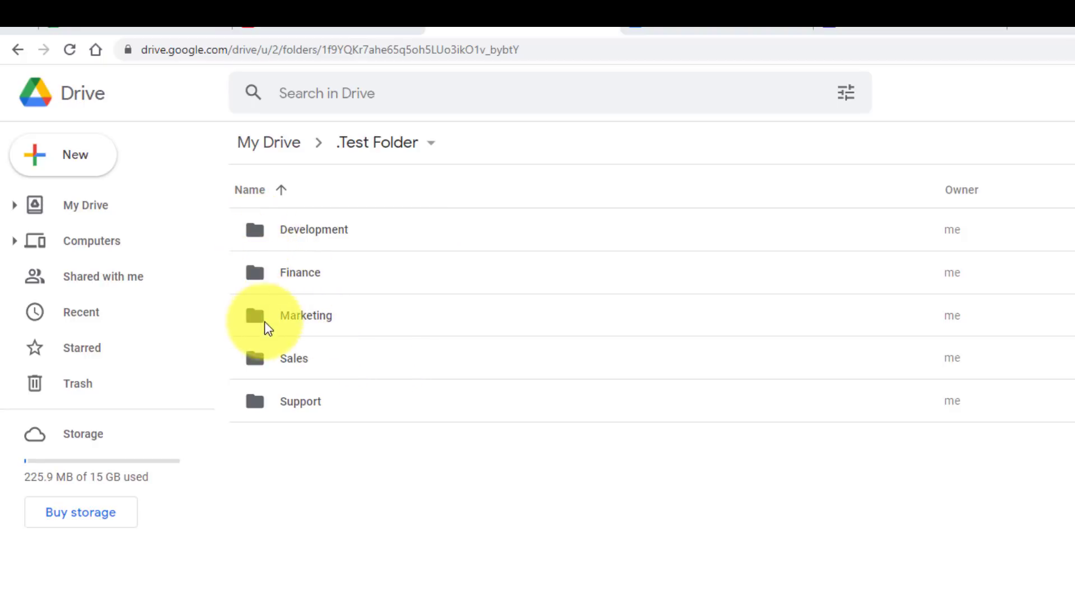
mouse_move(252, 375)
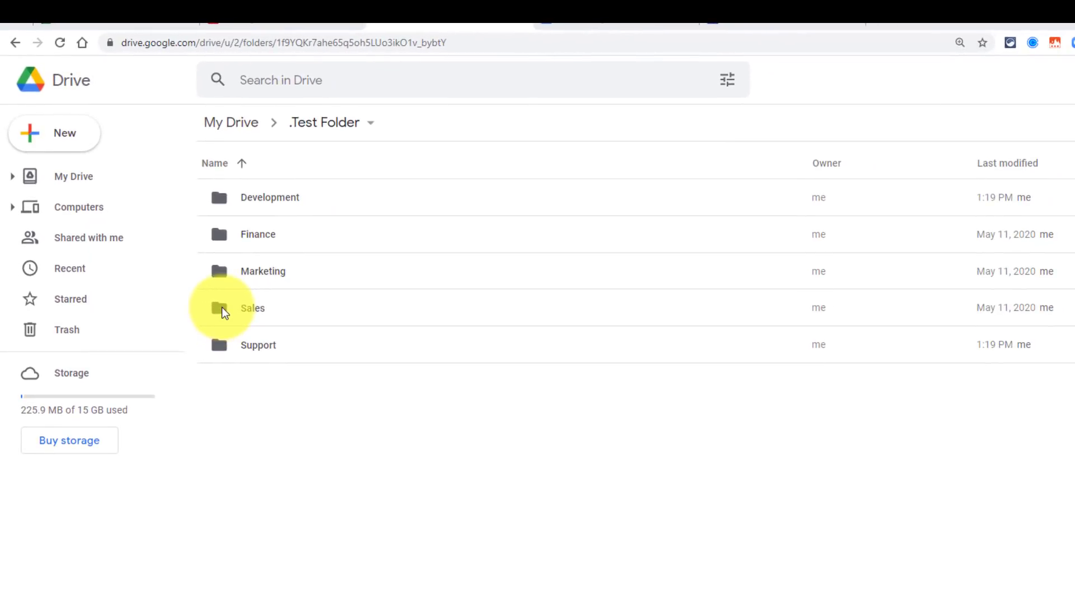
- Colour the Sales folder red and the Finance folder green via Change color
right_click(252, 307)
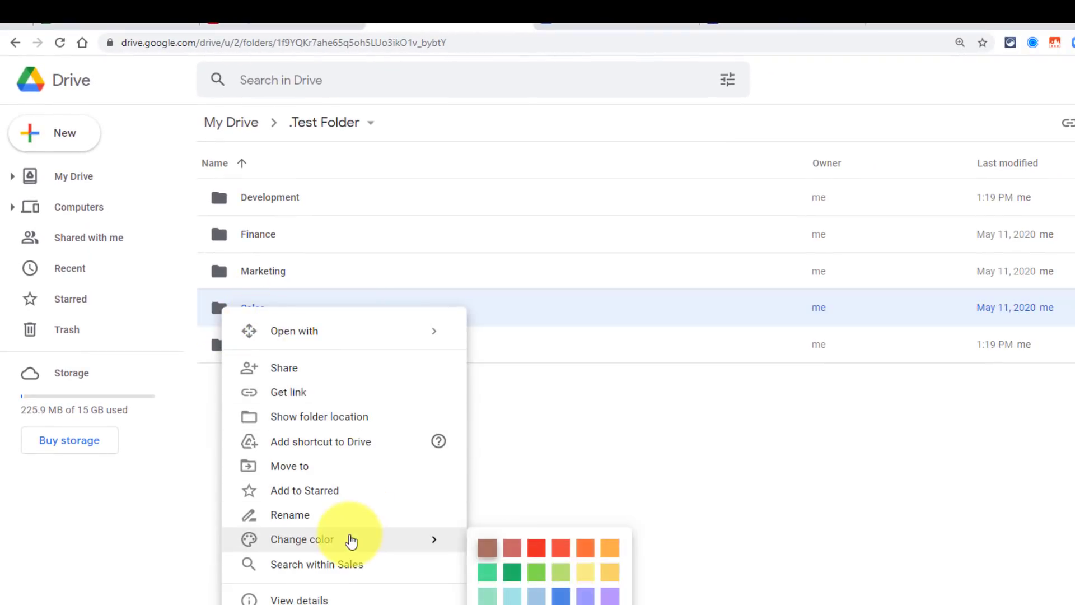
click(536, 548)
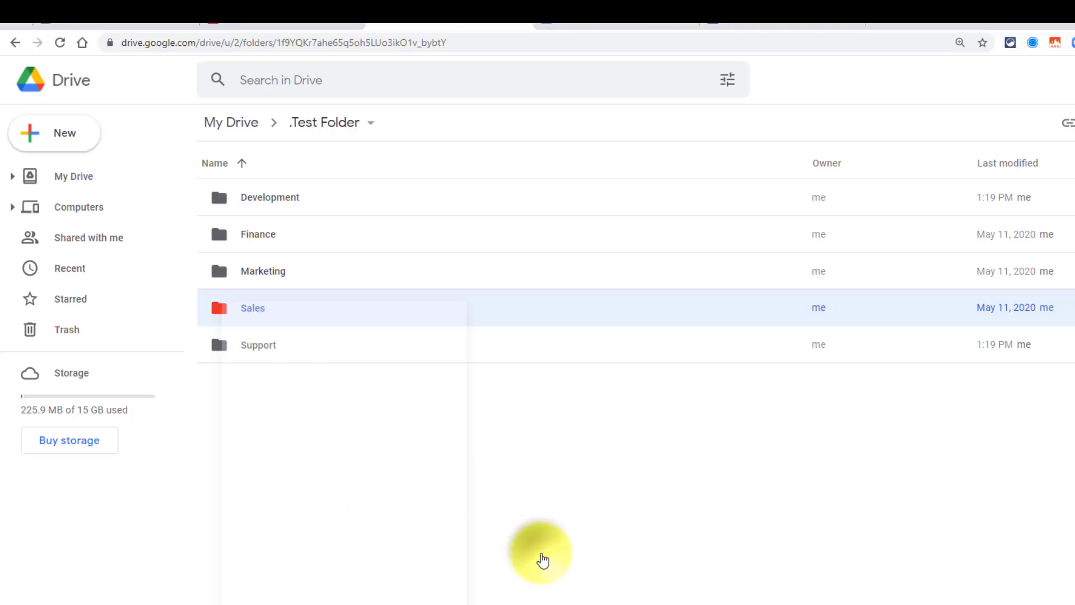
mouse_move(316, 355)
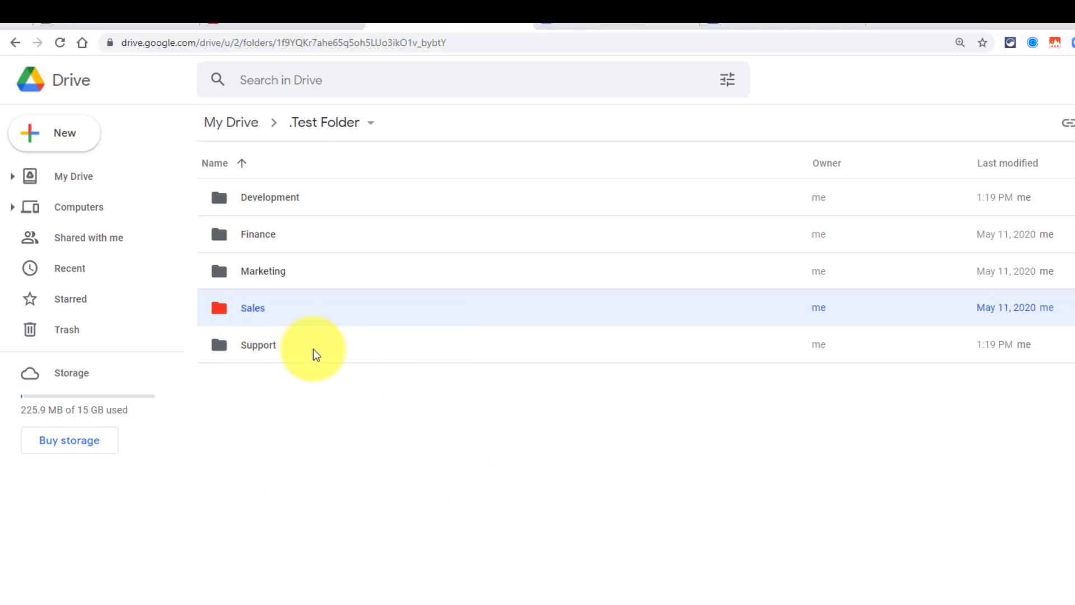
mouse_move(216, 240)
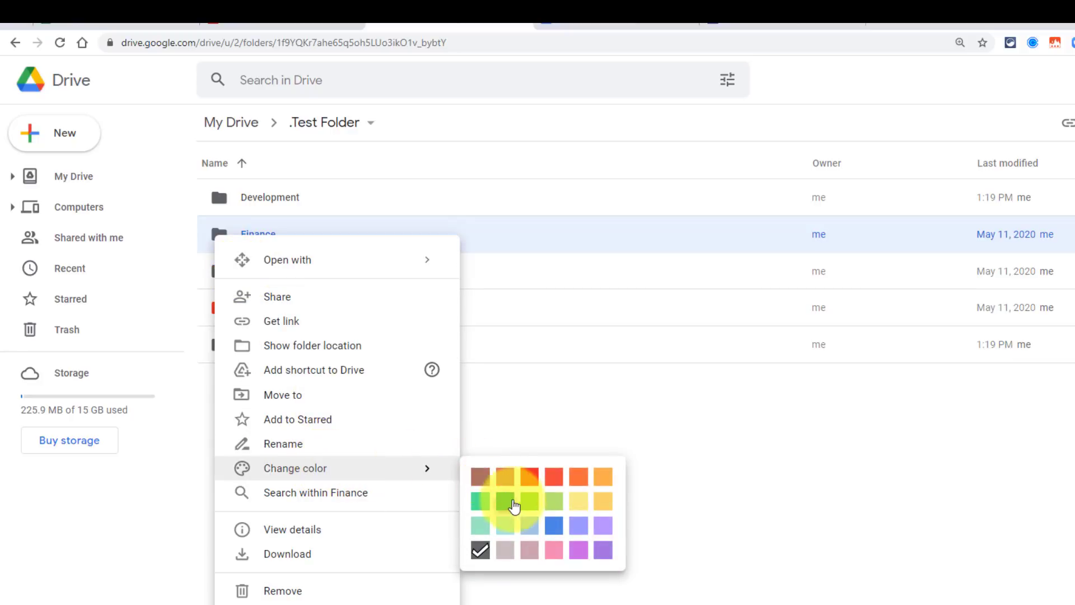
click(505, 502)
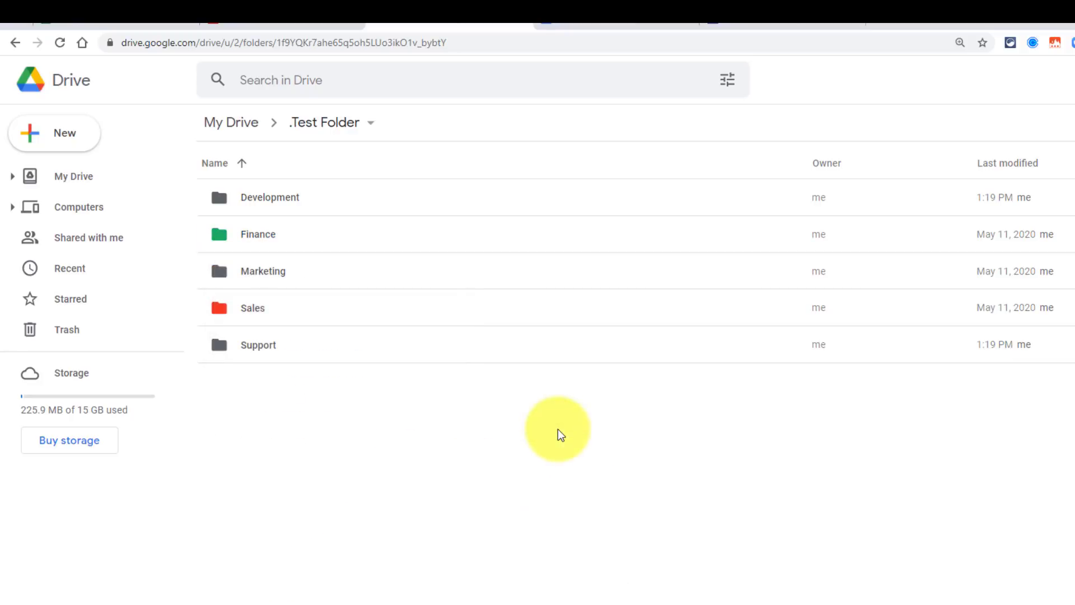
mouse_move(330, 456)
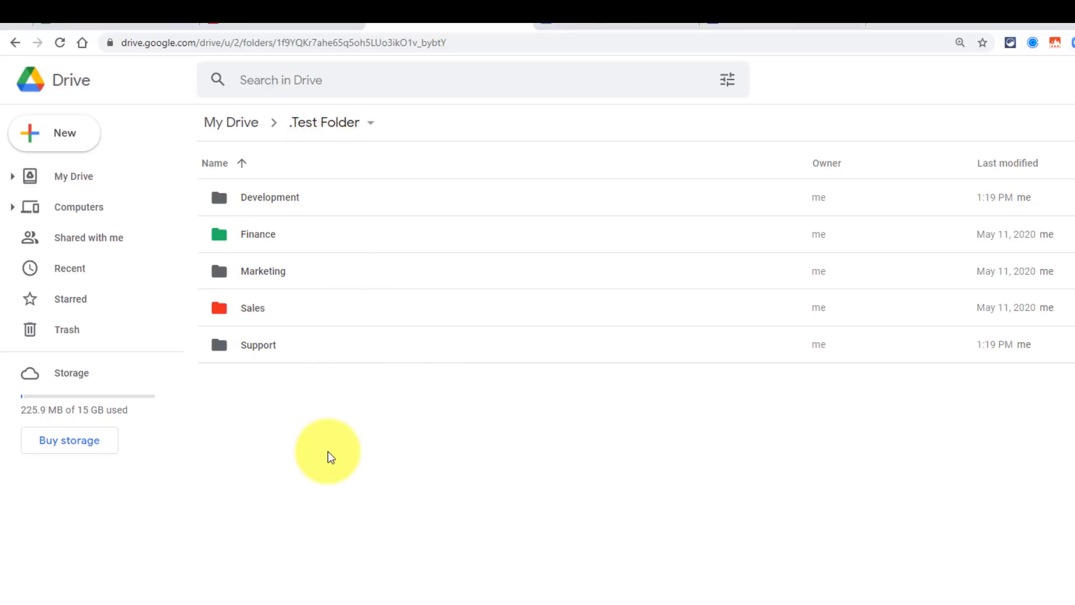
mouse_move(304, 307)
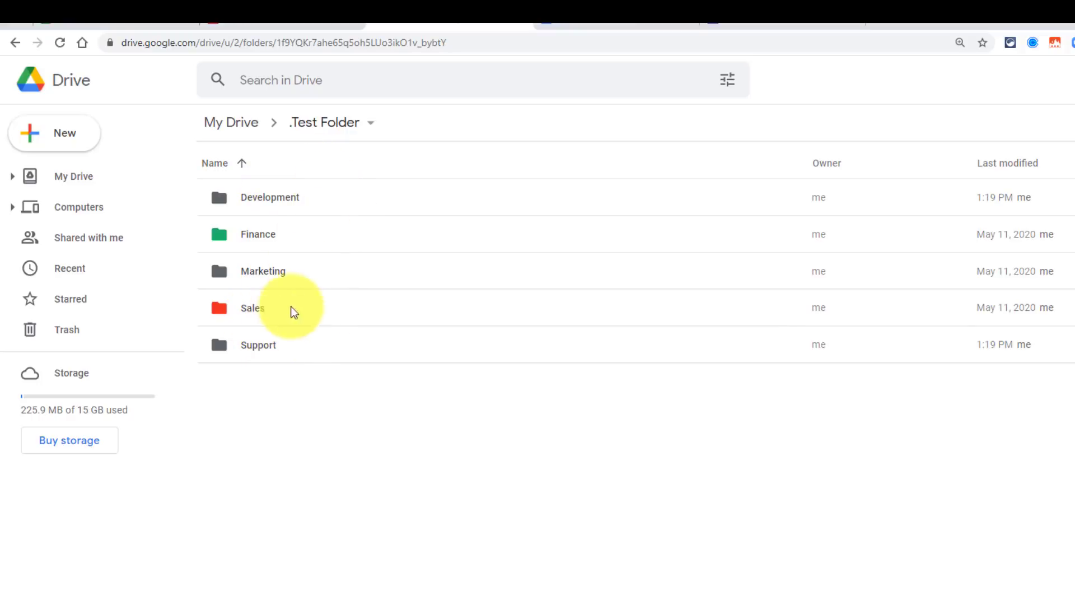
mouse_move(252, 306)
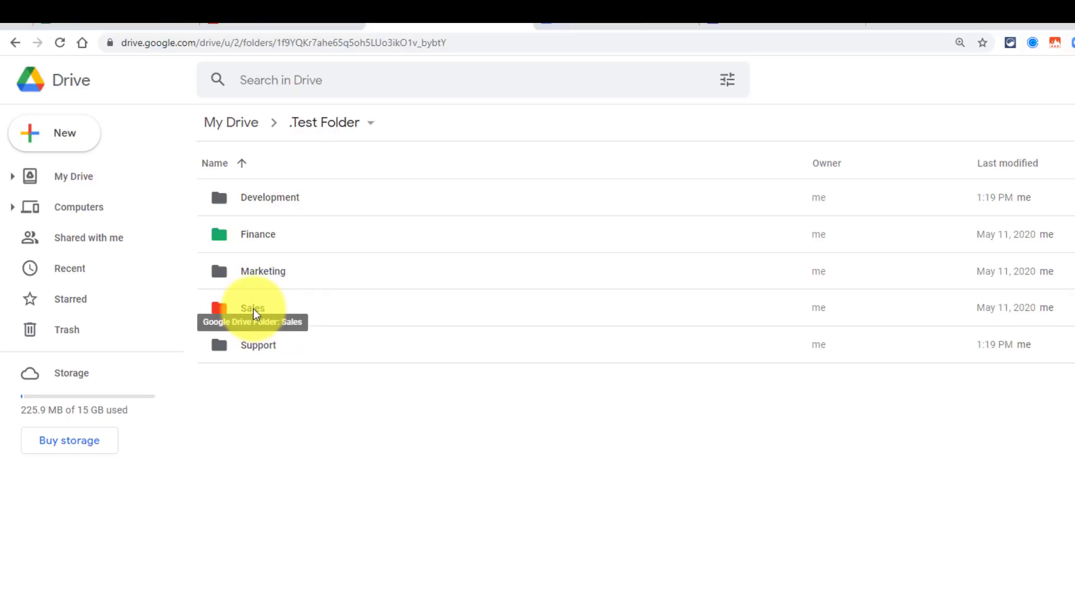
- Rename Sales to .Sales with a leading period so it sorts to the top
right_click(252, 307)
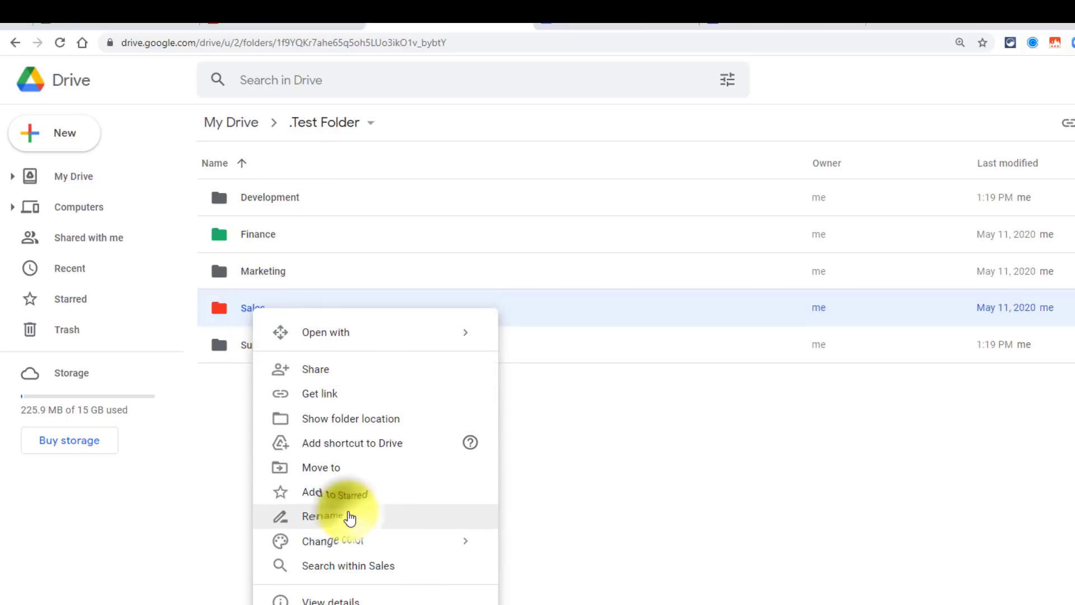
click(322, 516)
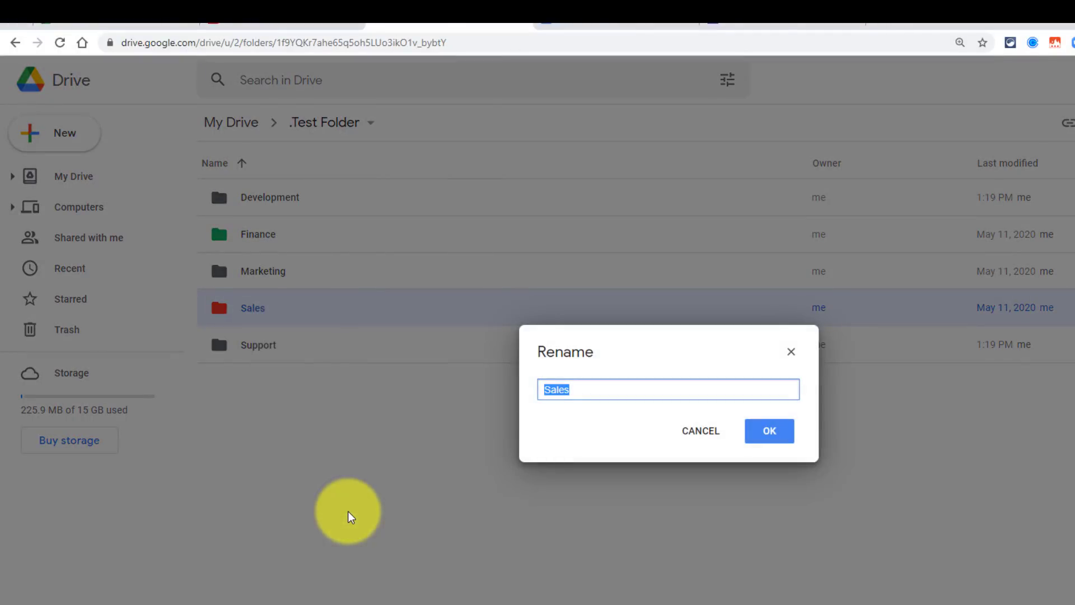
click(667, 388)
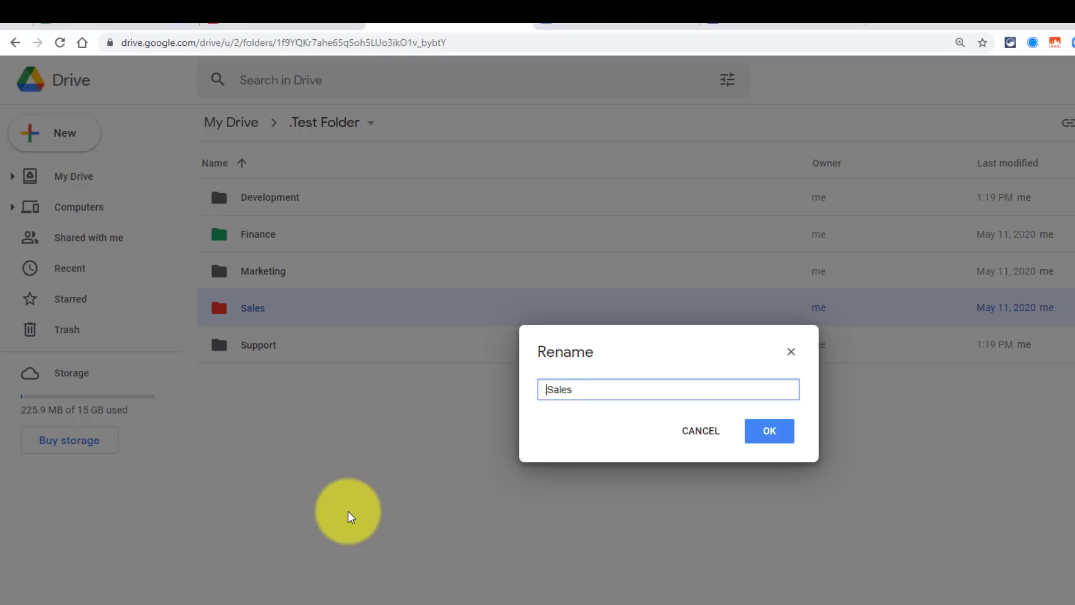
click(769, 430)
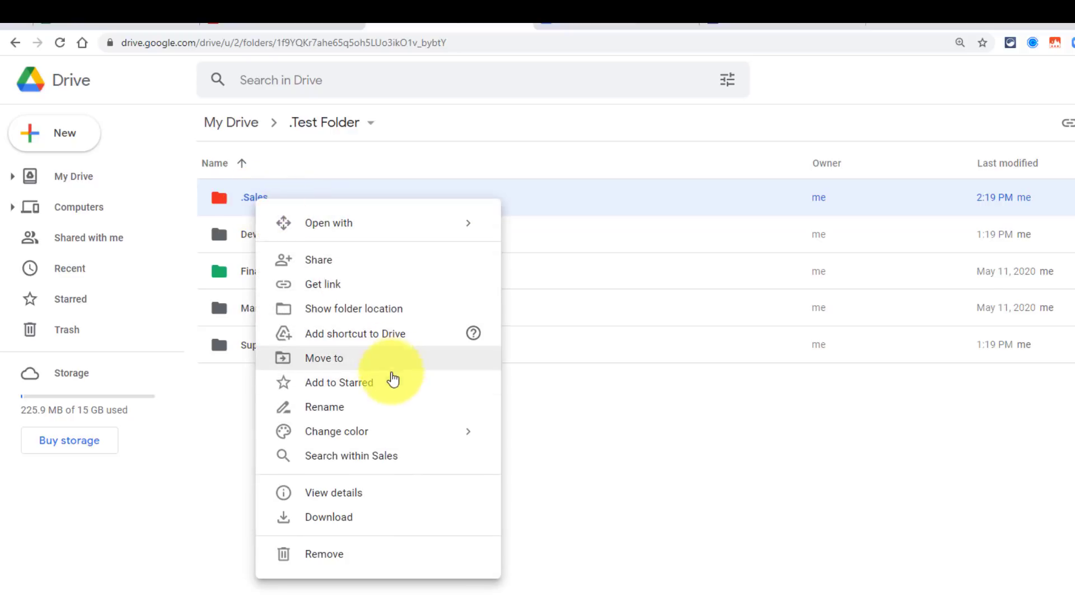
- Rename .Sales to a dollar-sign emoji followed by Sales and confirm
click(323, 406)
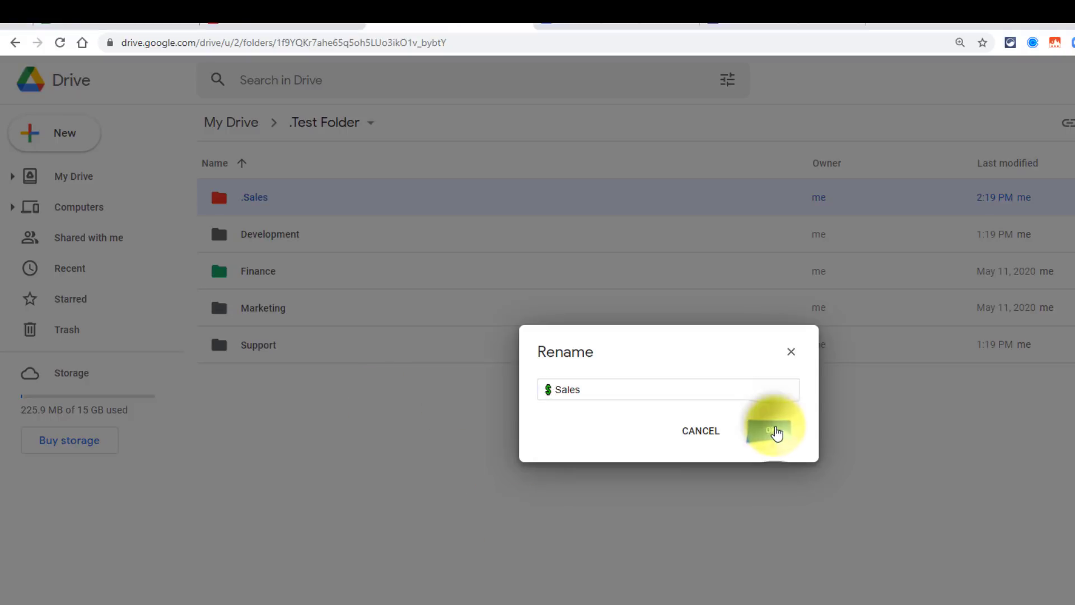
click(774, 430)
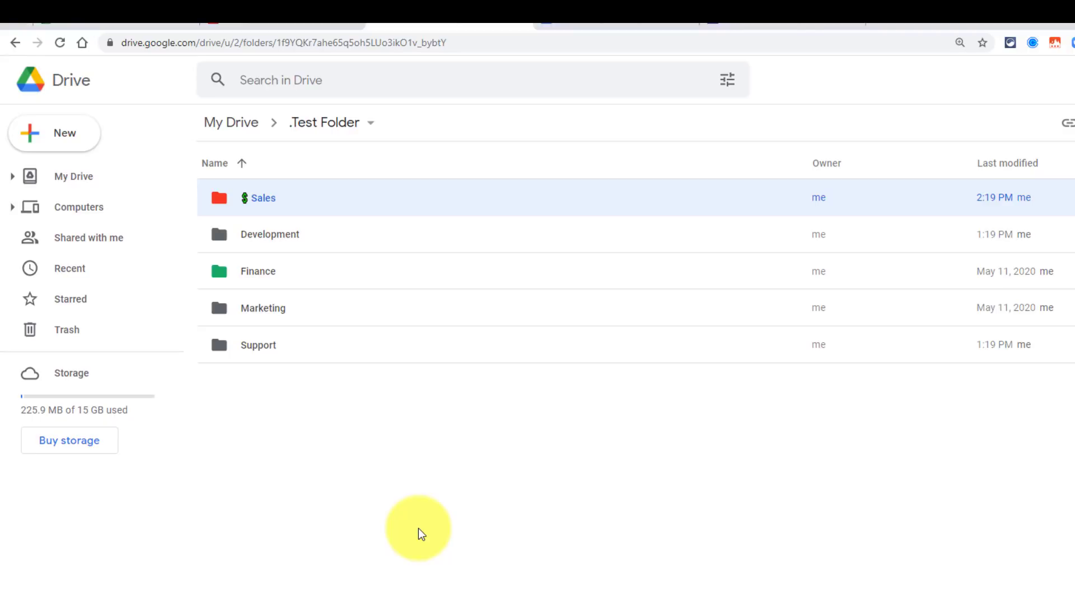
mouse_move(401, 499)
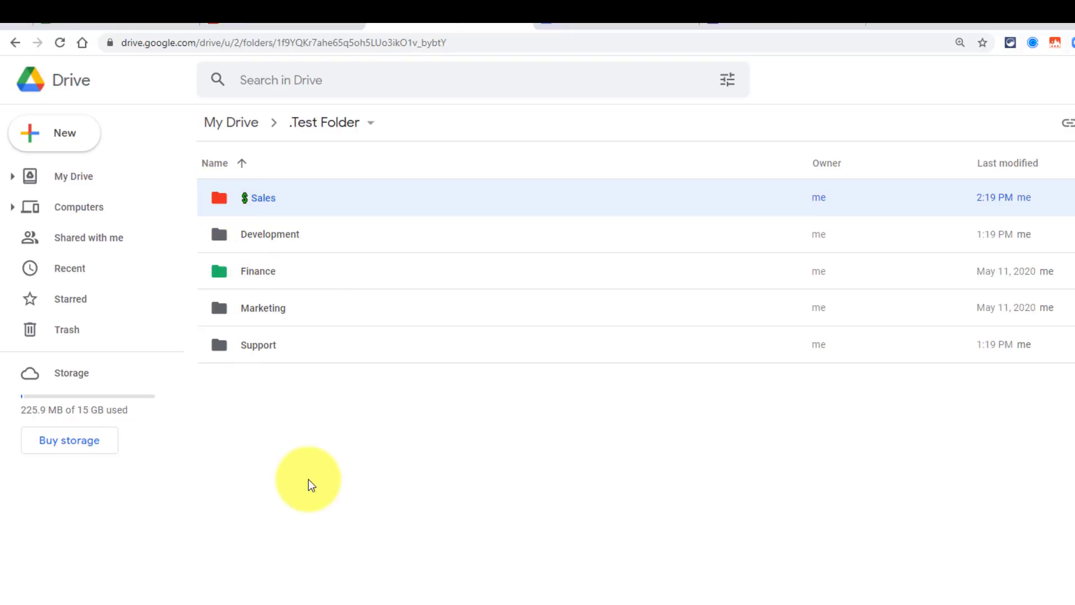
mouse_move(325, 363)
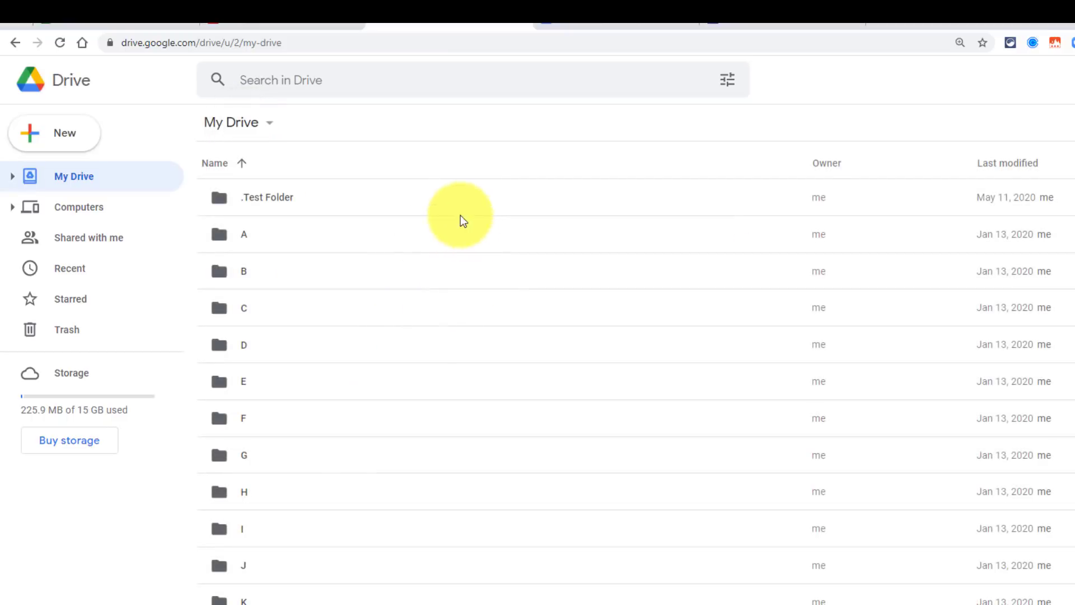
scroll(down, 3)
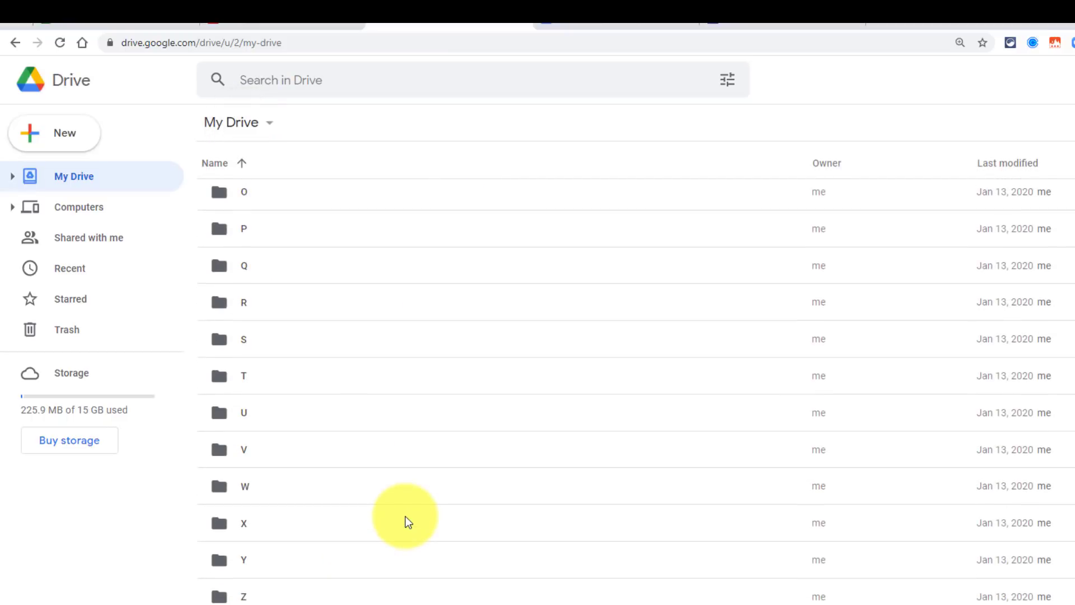
scroll(up, 3)
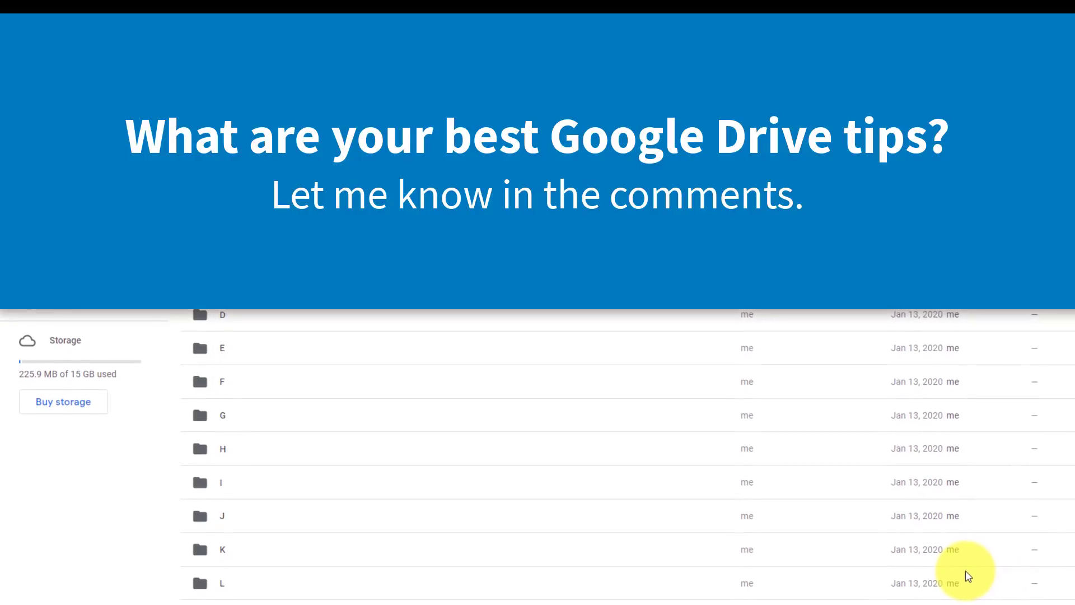
scroll(down, 3)
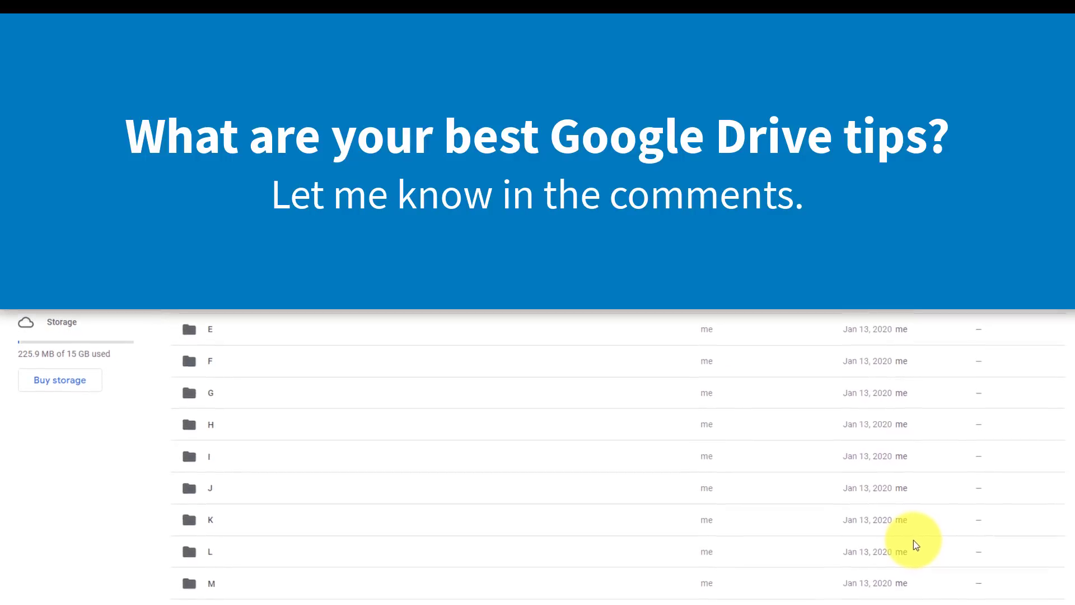
scroll(down, 3)
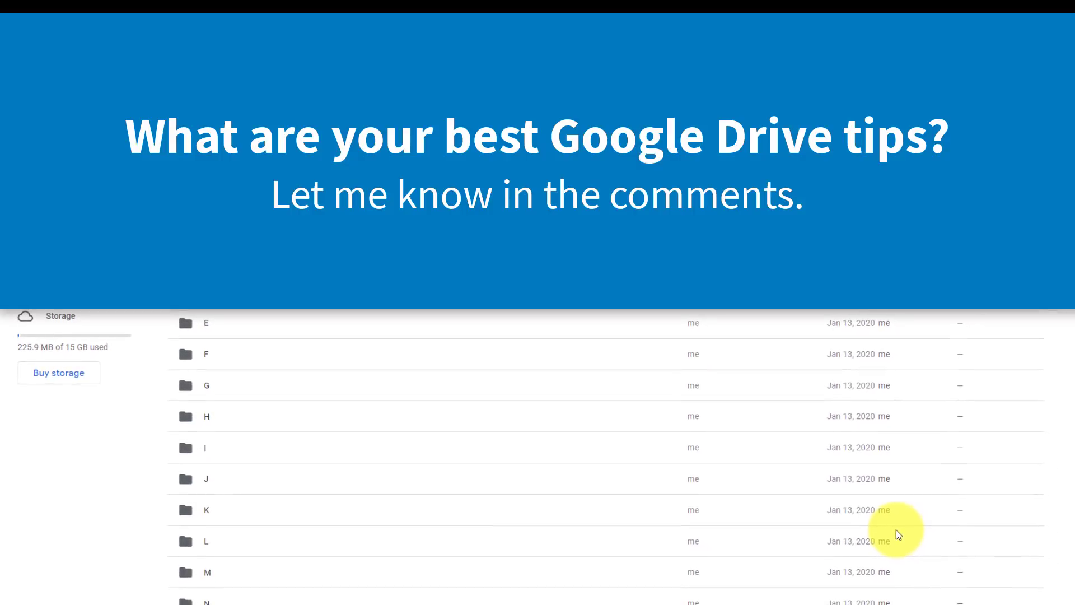